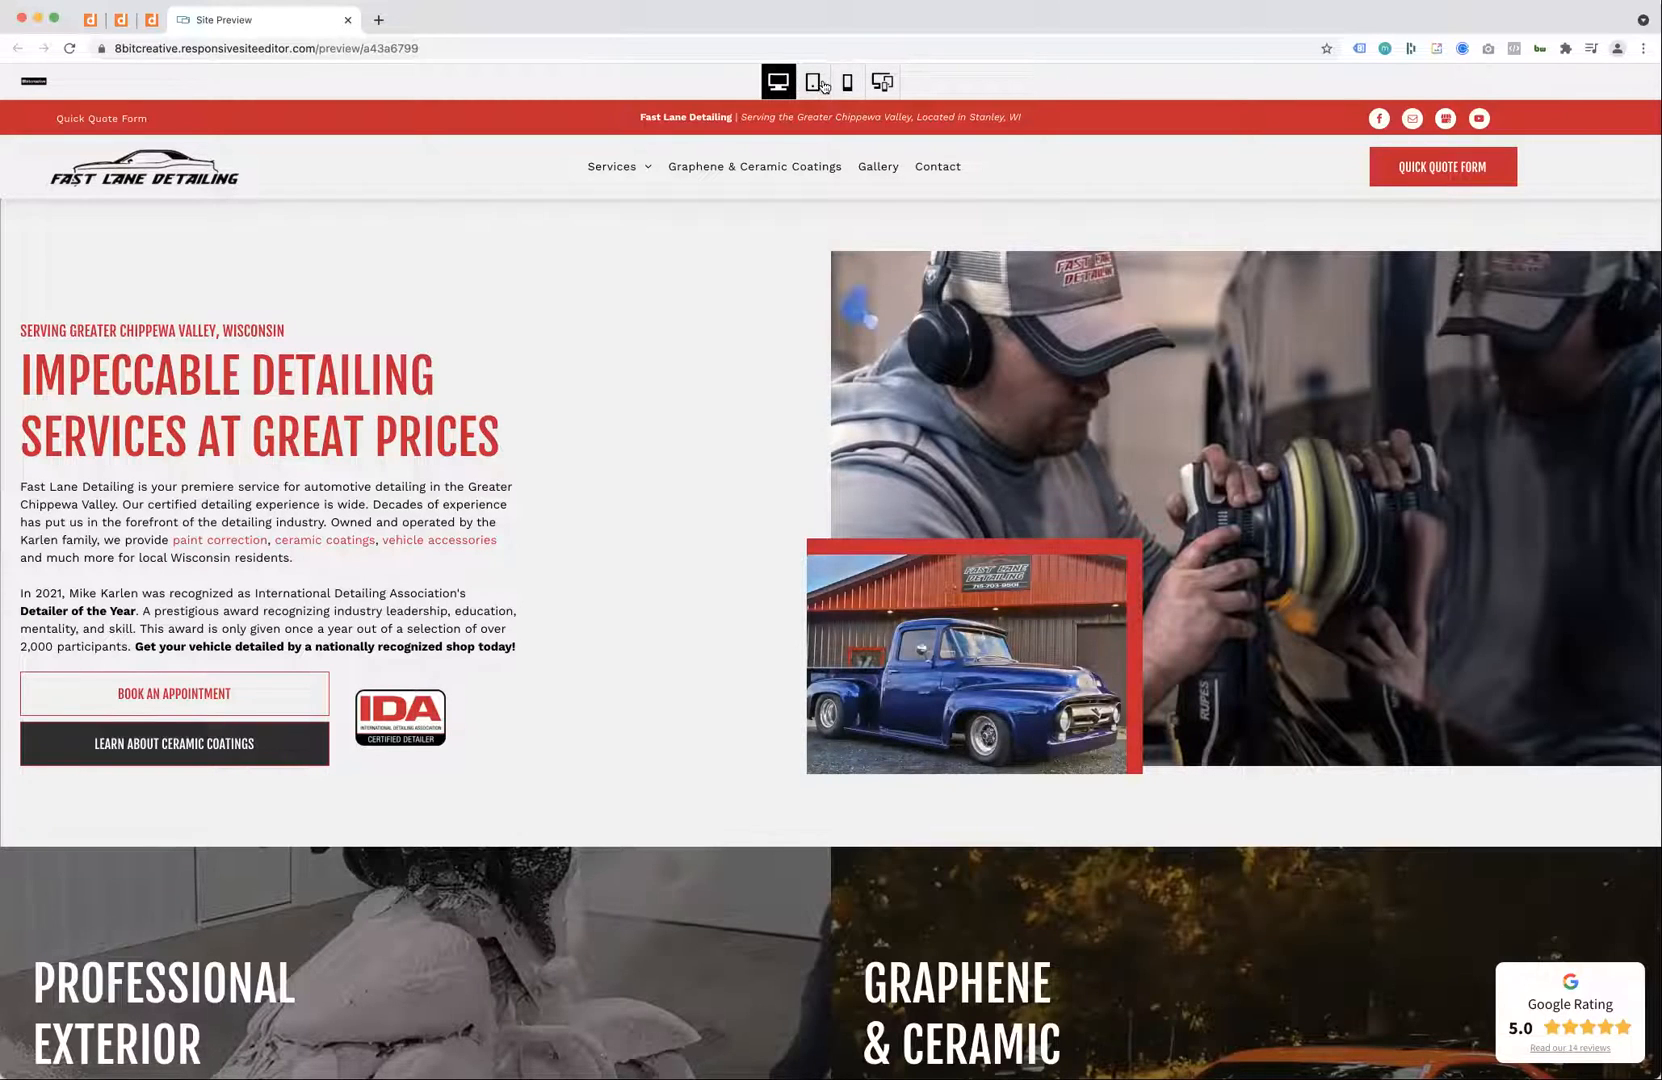
Step: Preview the site on a phone, rotate it, then show desktop, tablet and phone together
{"action": "left_click", "coordinate": [846, 82]}
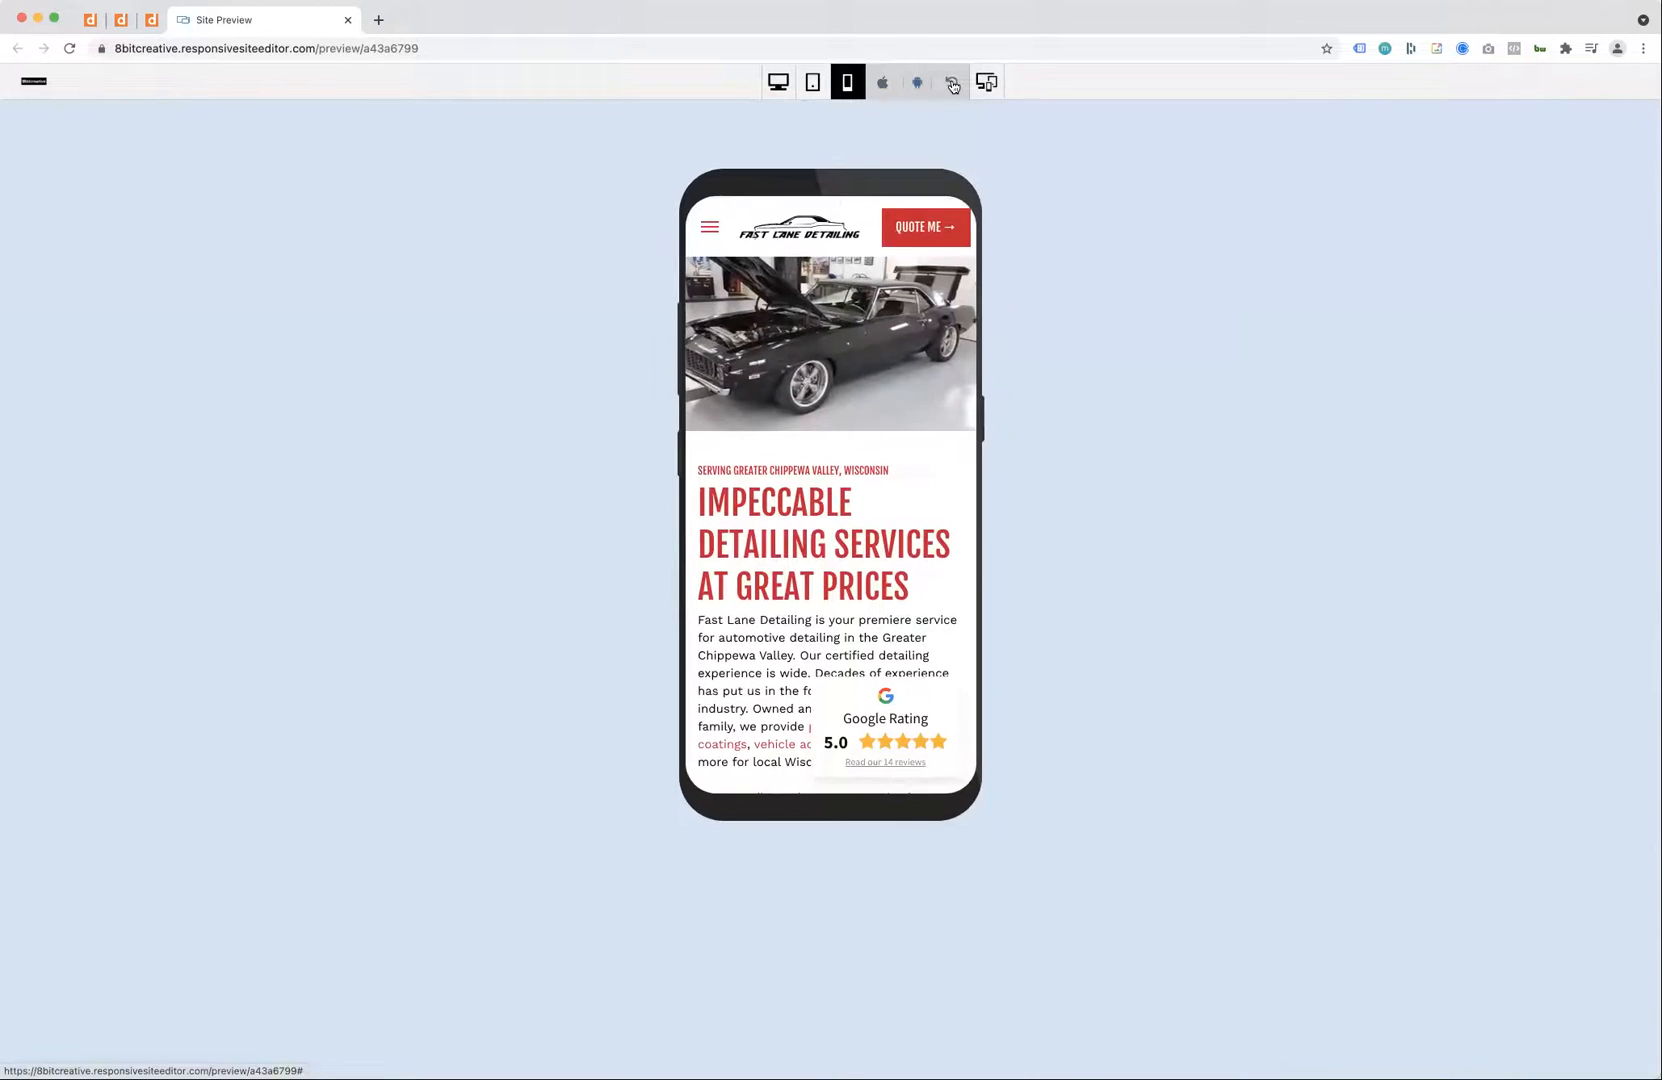
{"action": "left_click", "coordinate": [950, 82]}
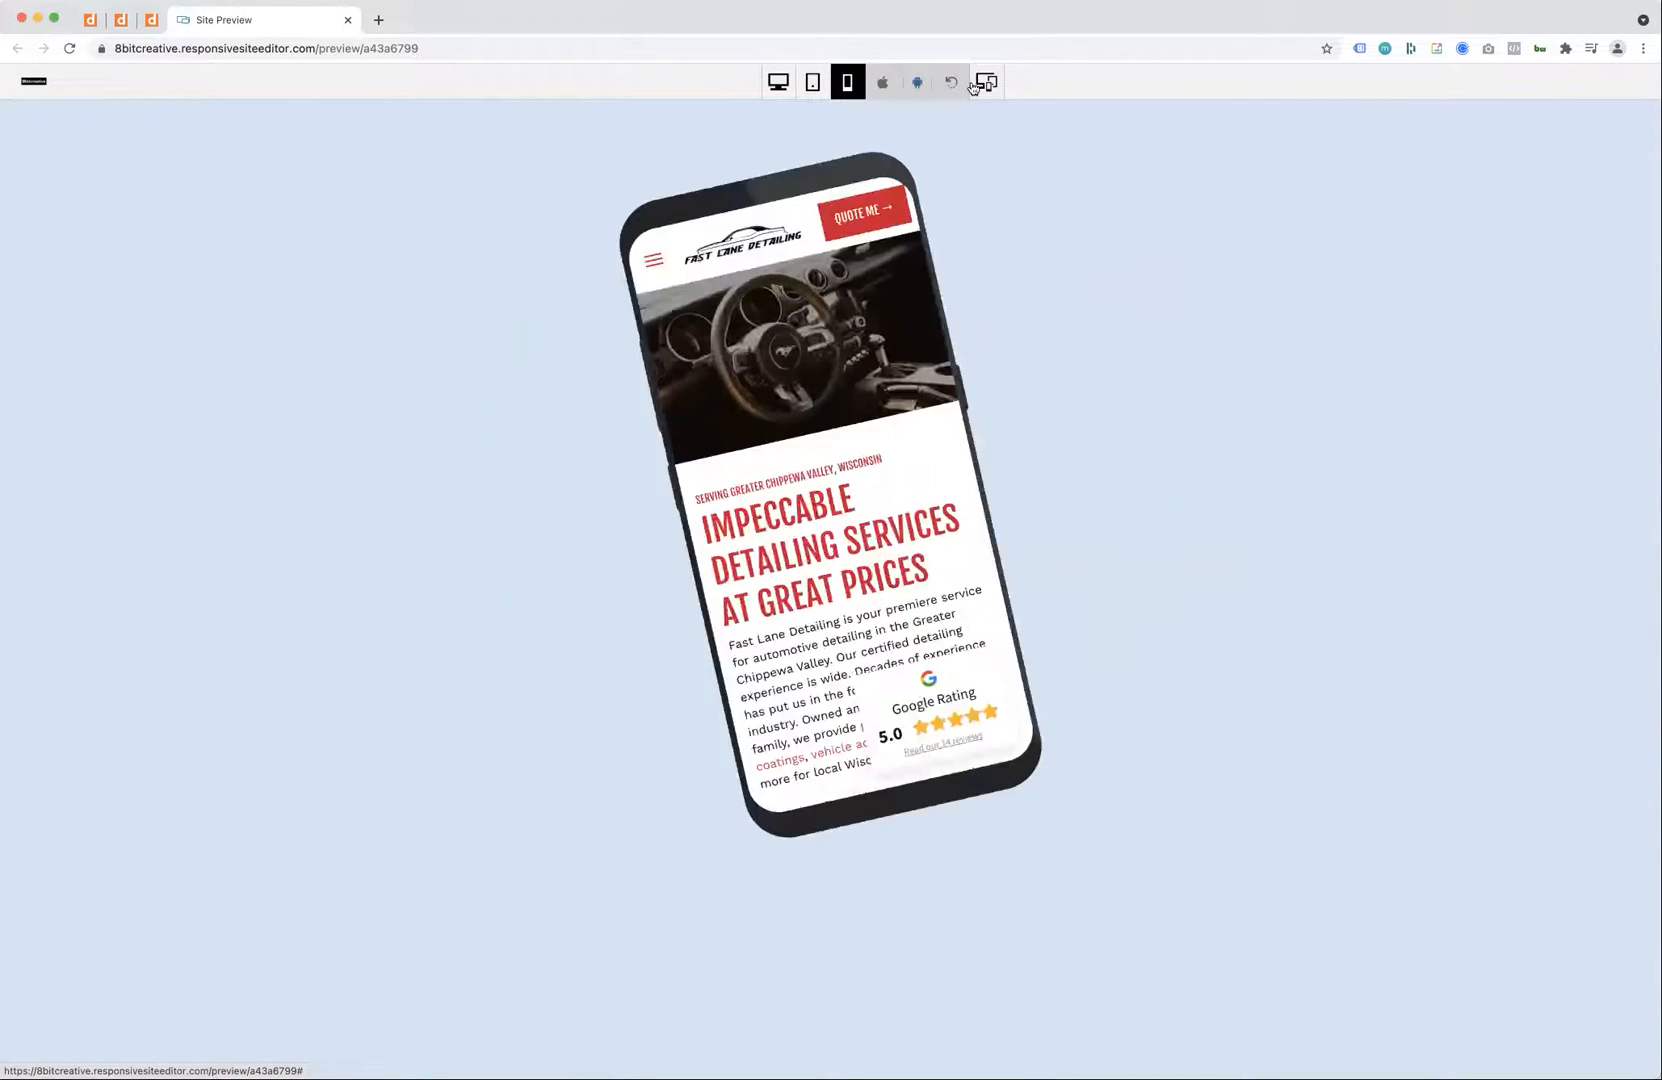
{"action": "left_click", "coordinate": [882, 82]}
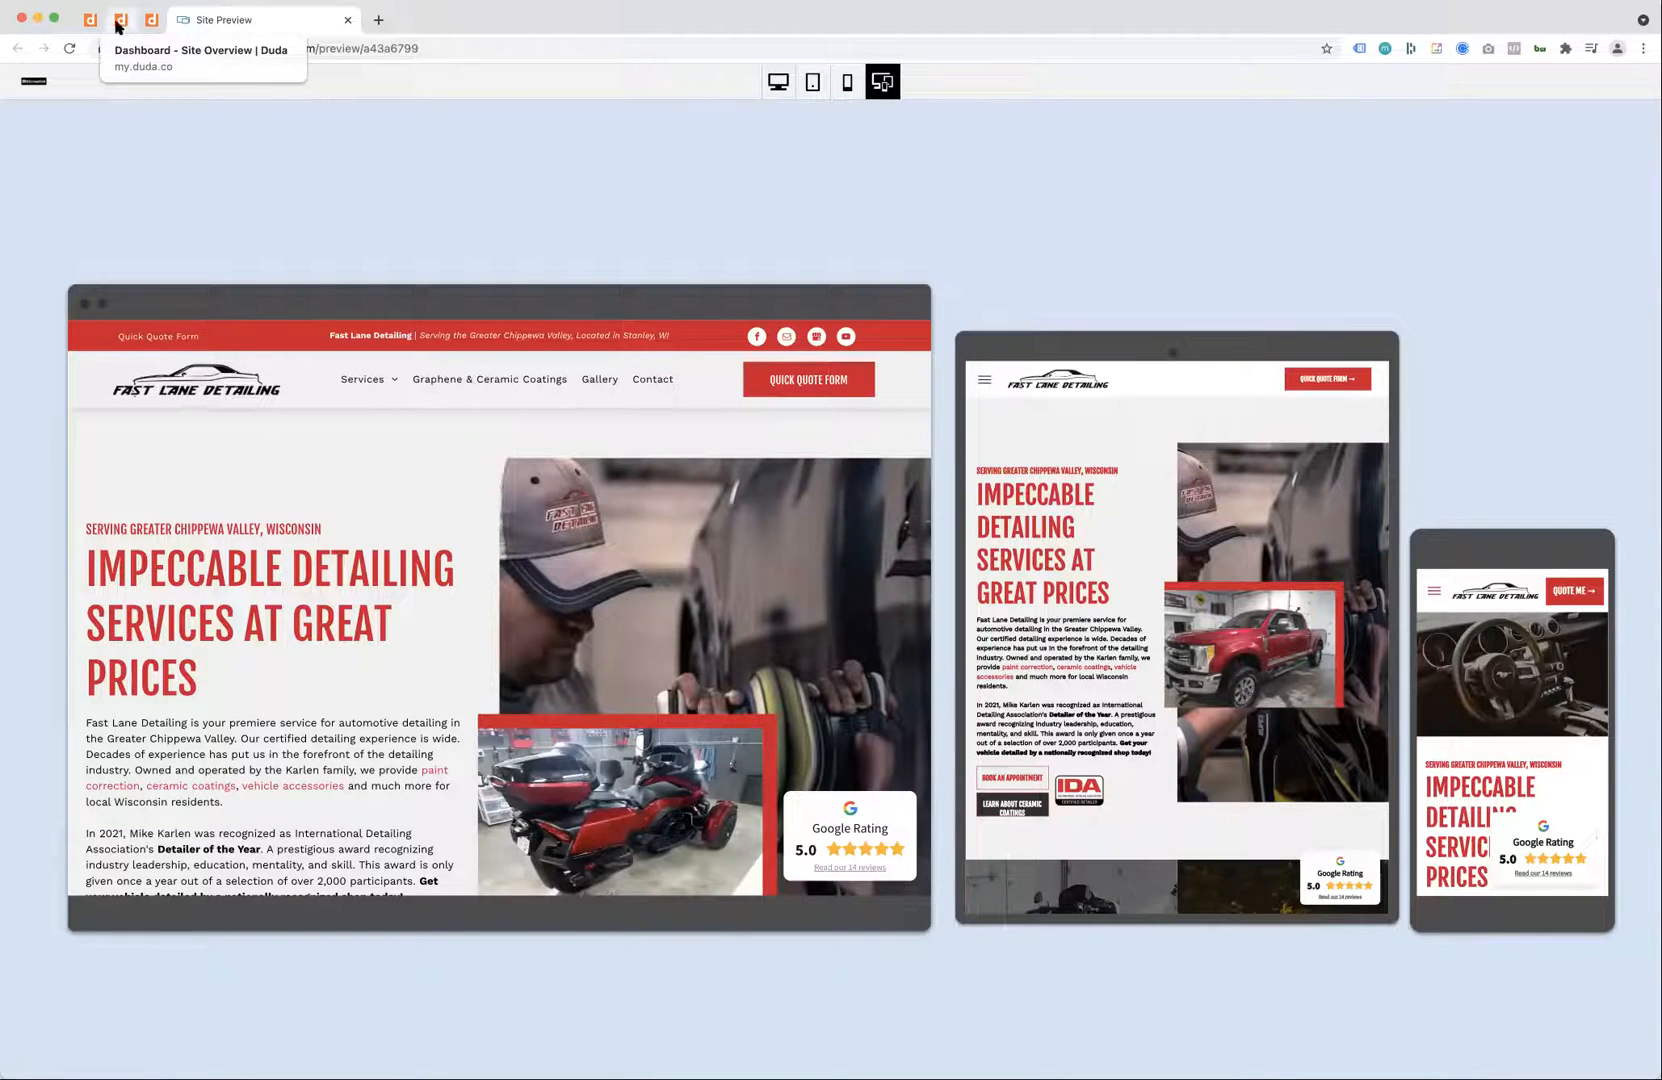
Step: Switch to the Site Overview dashboard tab for fastlanedetailing.com
{"action": "left_click", "coordinate": [120, 20]}
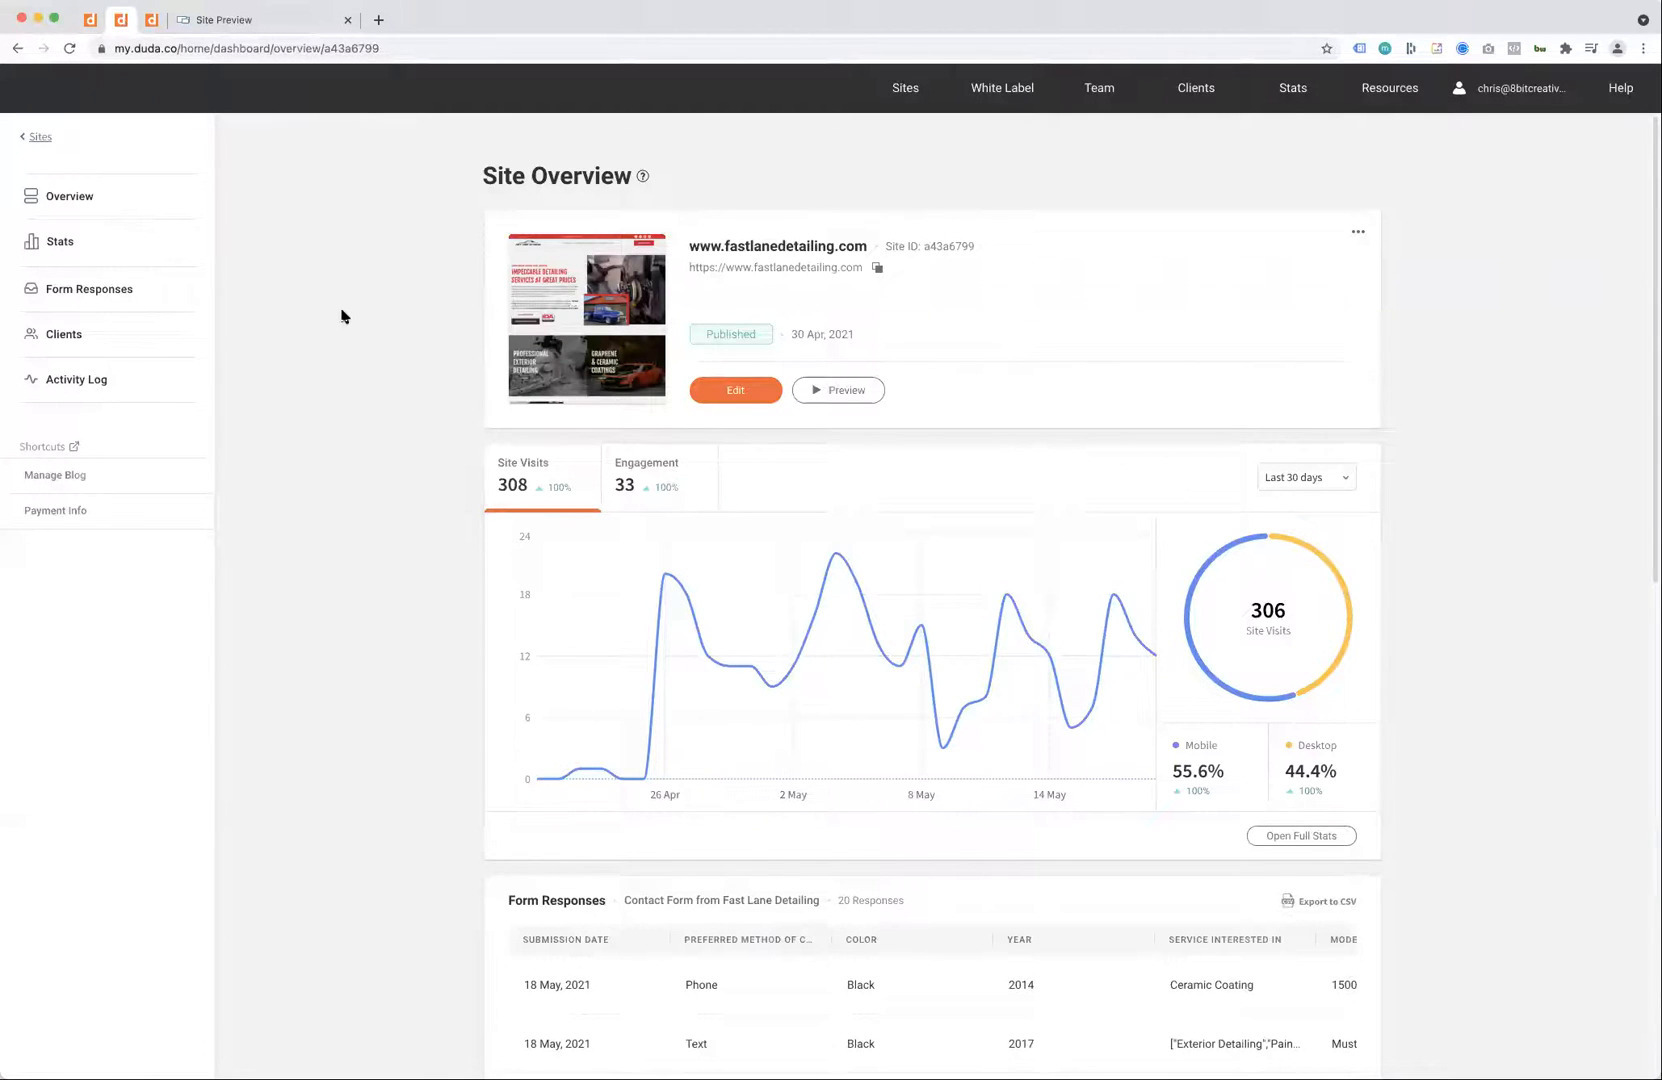
{"action": "mouse_move", "coordinate": [458, 442]}
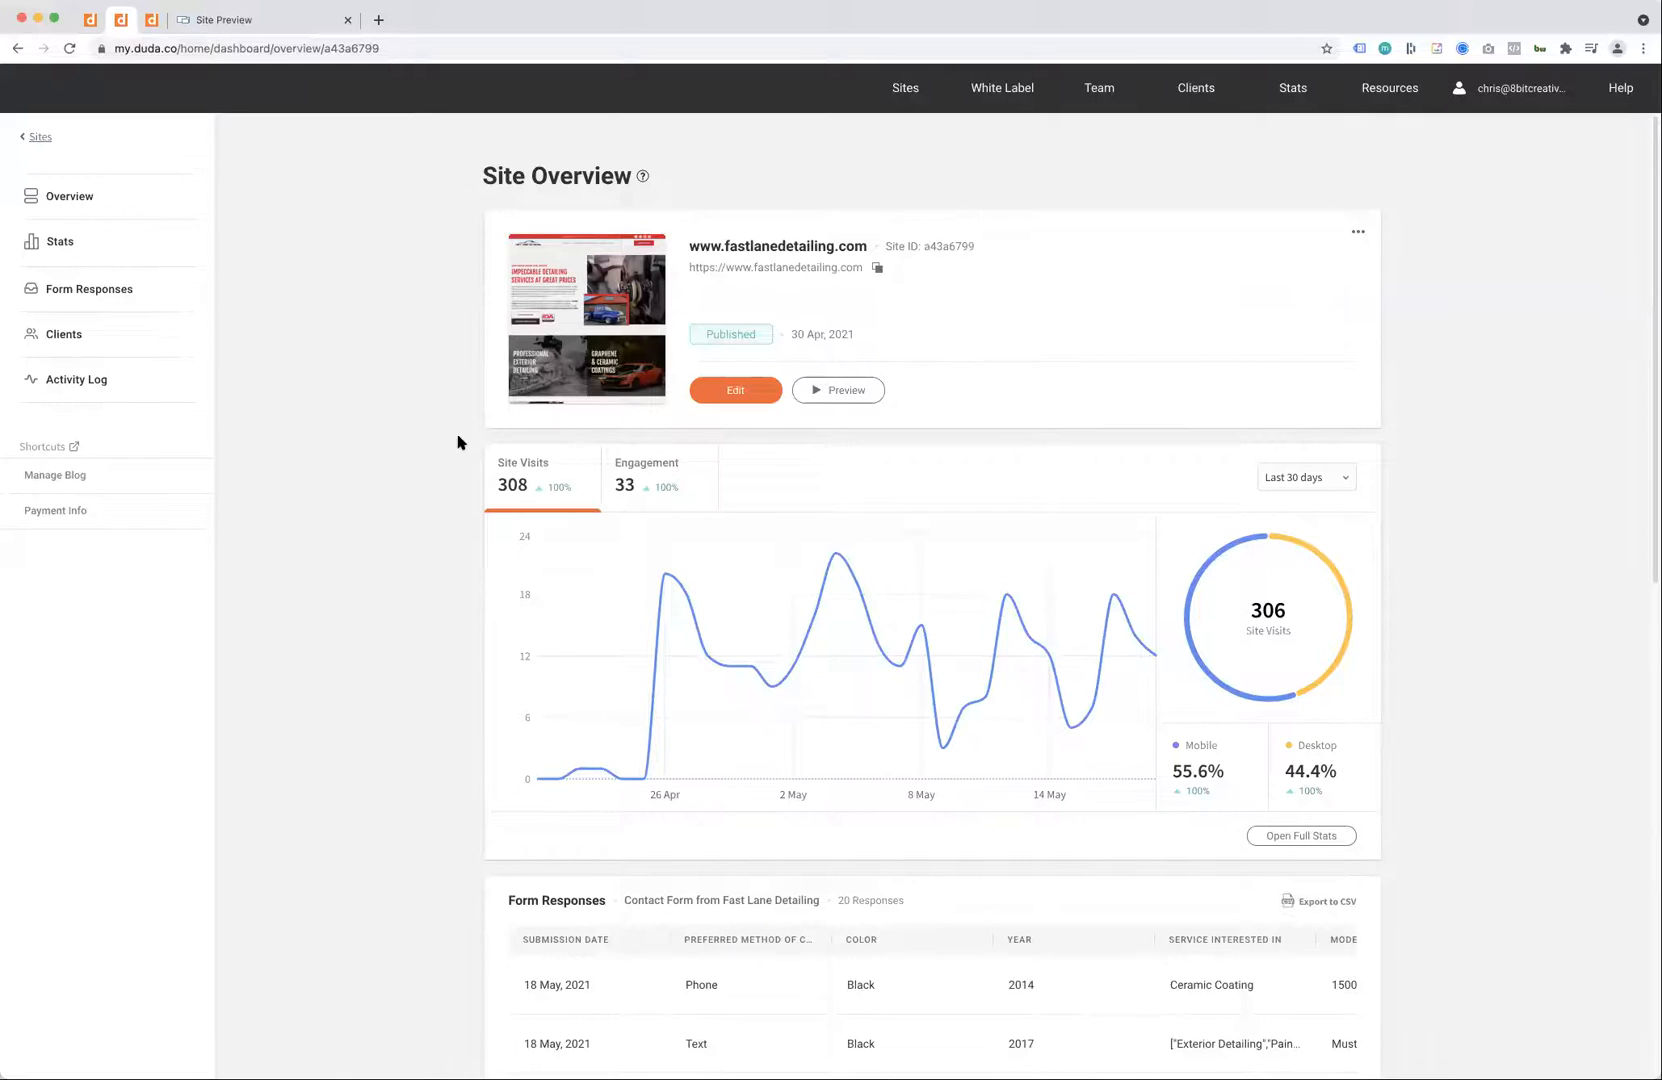
{"action": "mouse_move", "coordinate": [594, 550]}
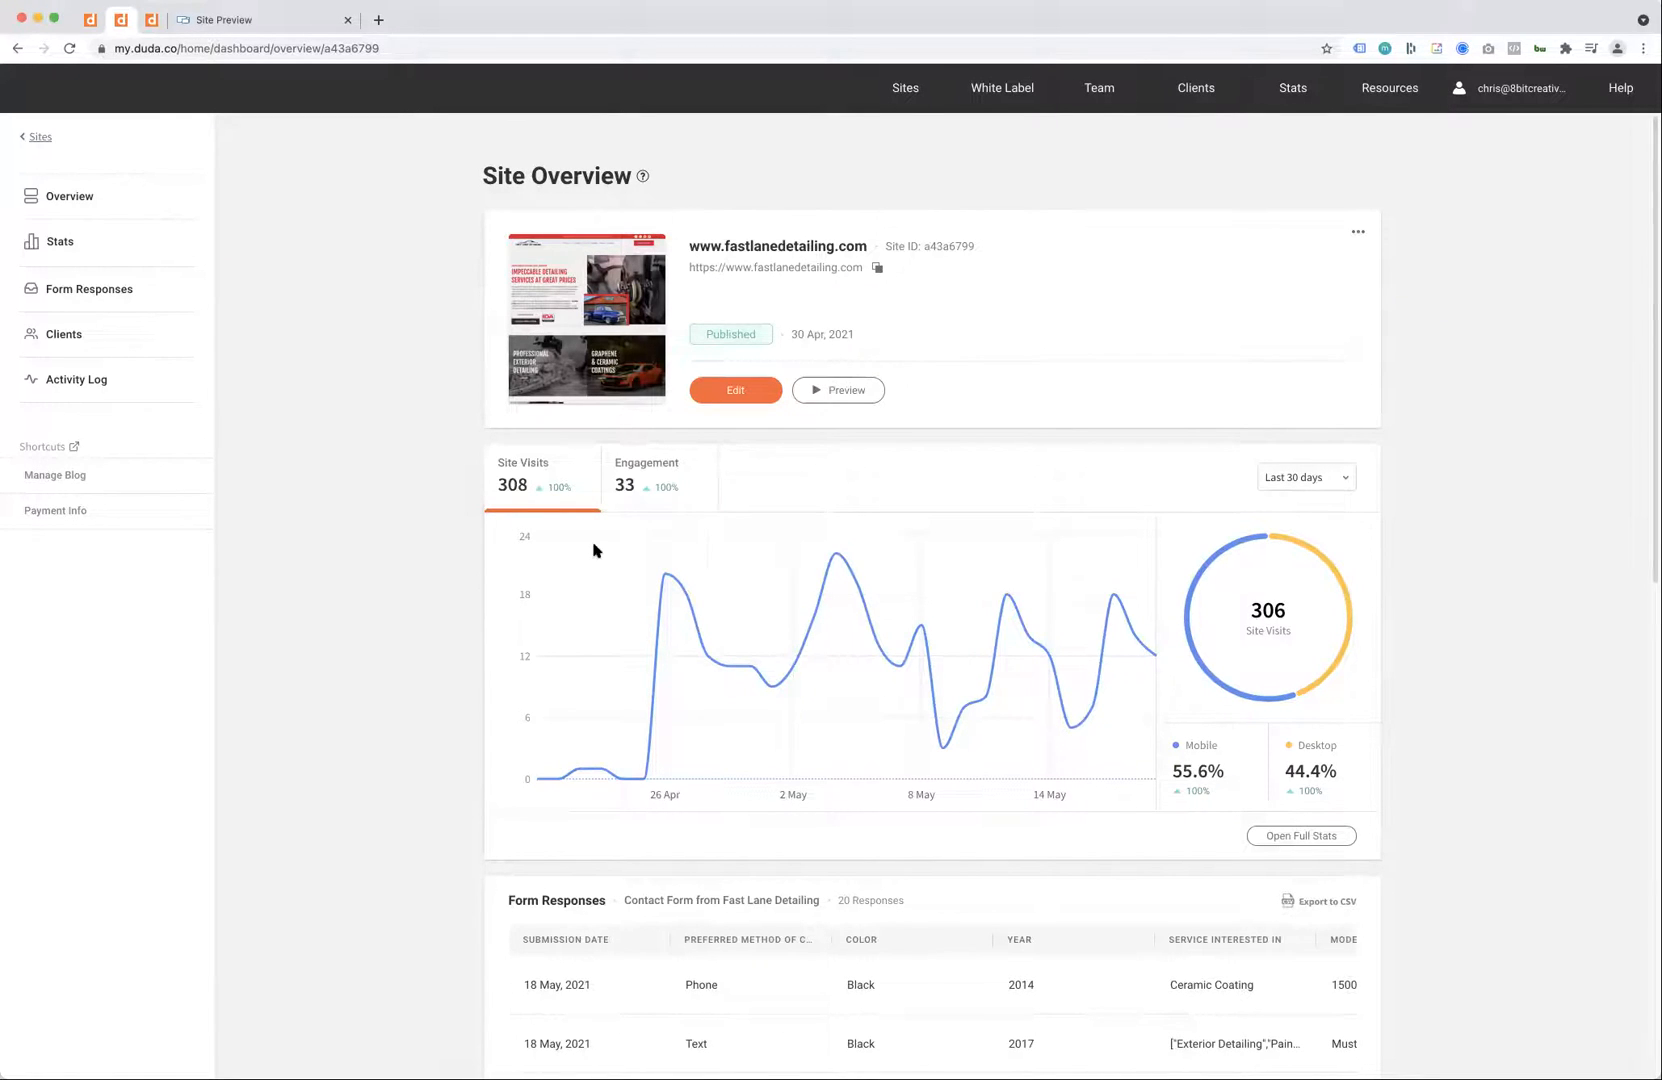
{"action": "mouse_move", "coordinate": [662, 576]}
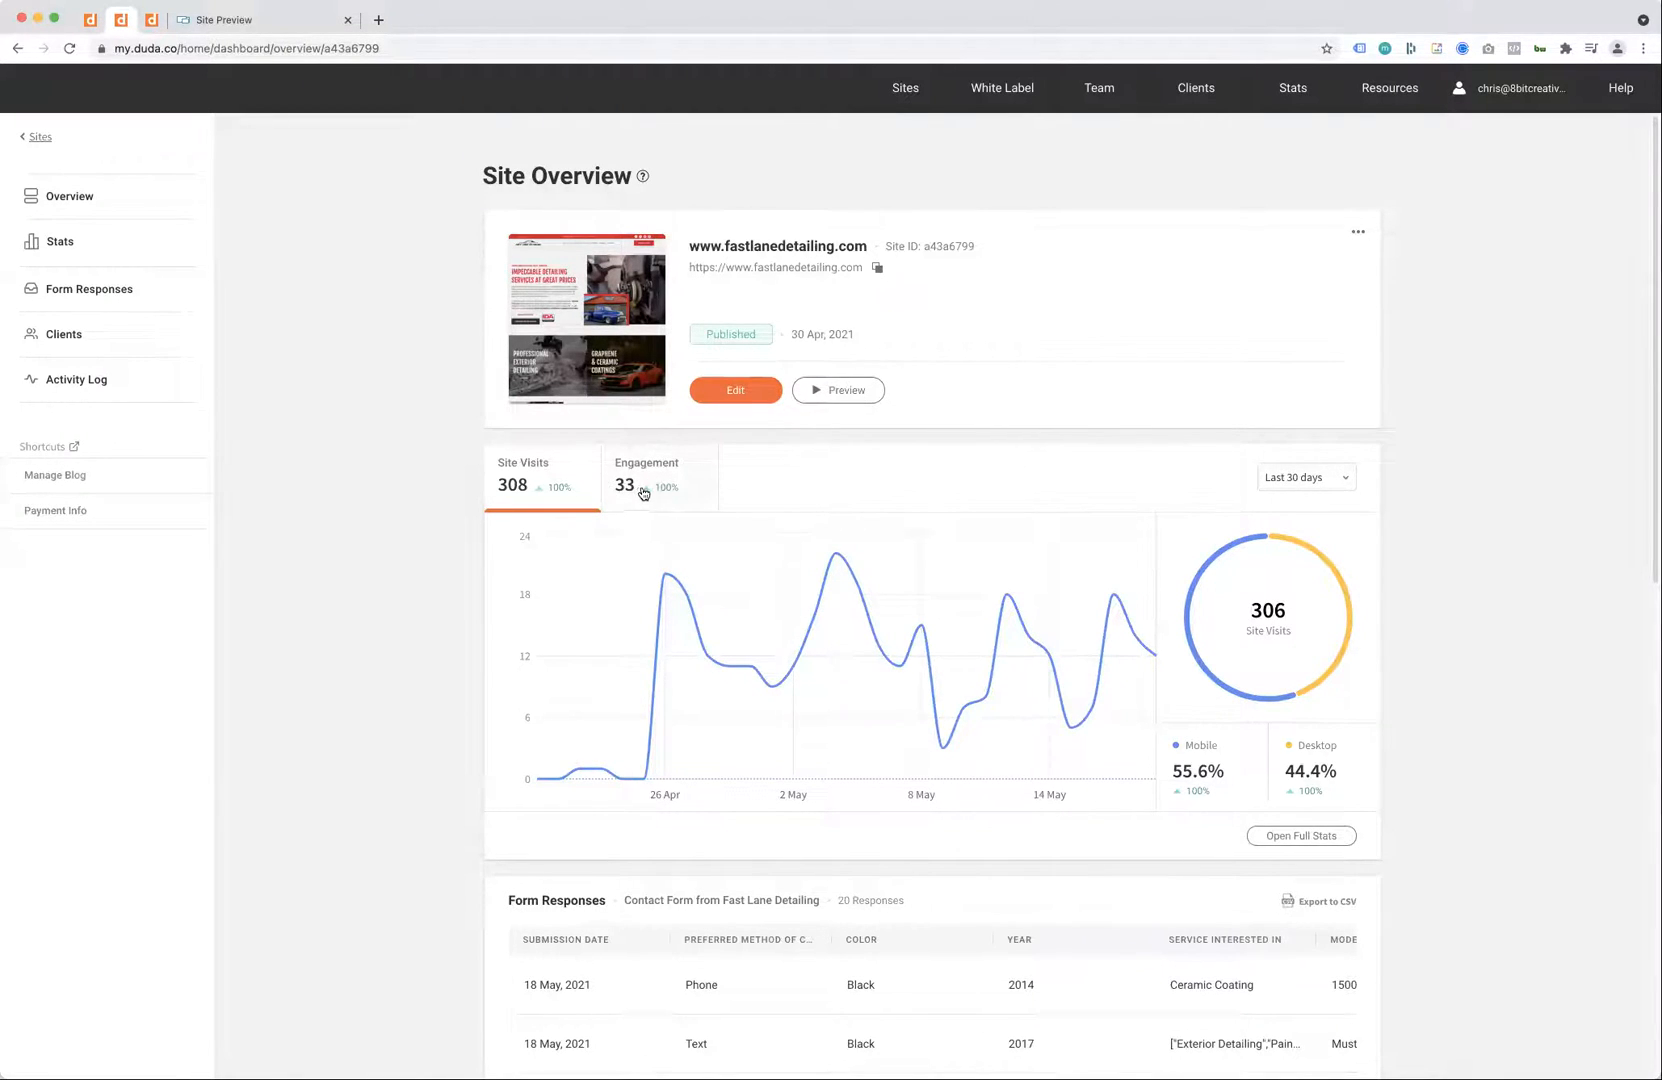
{"action": "left_click", "coordinate": [646, 476]}
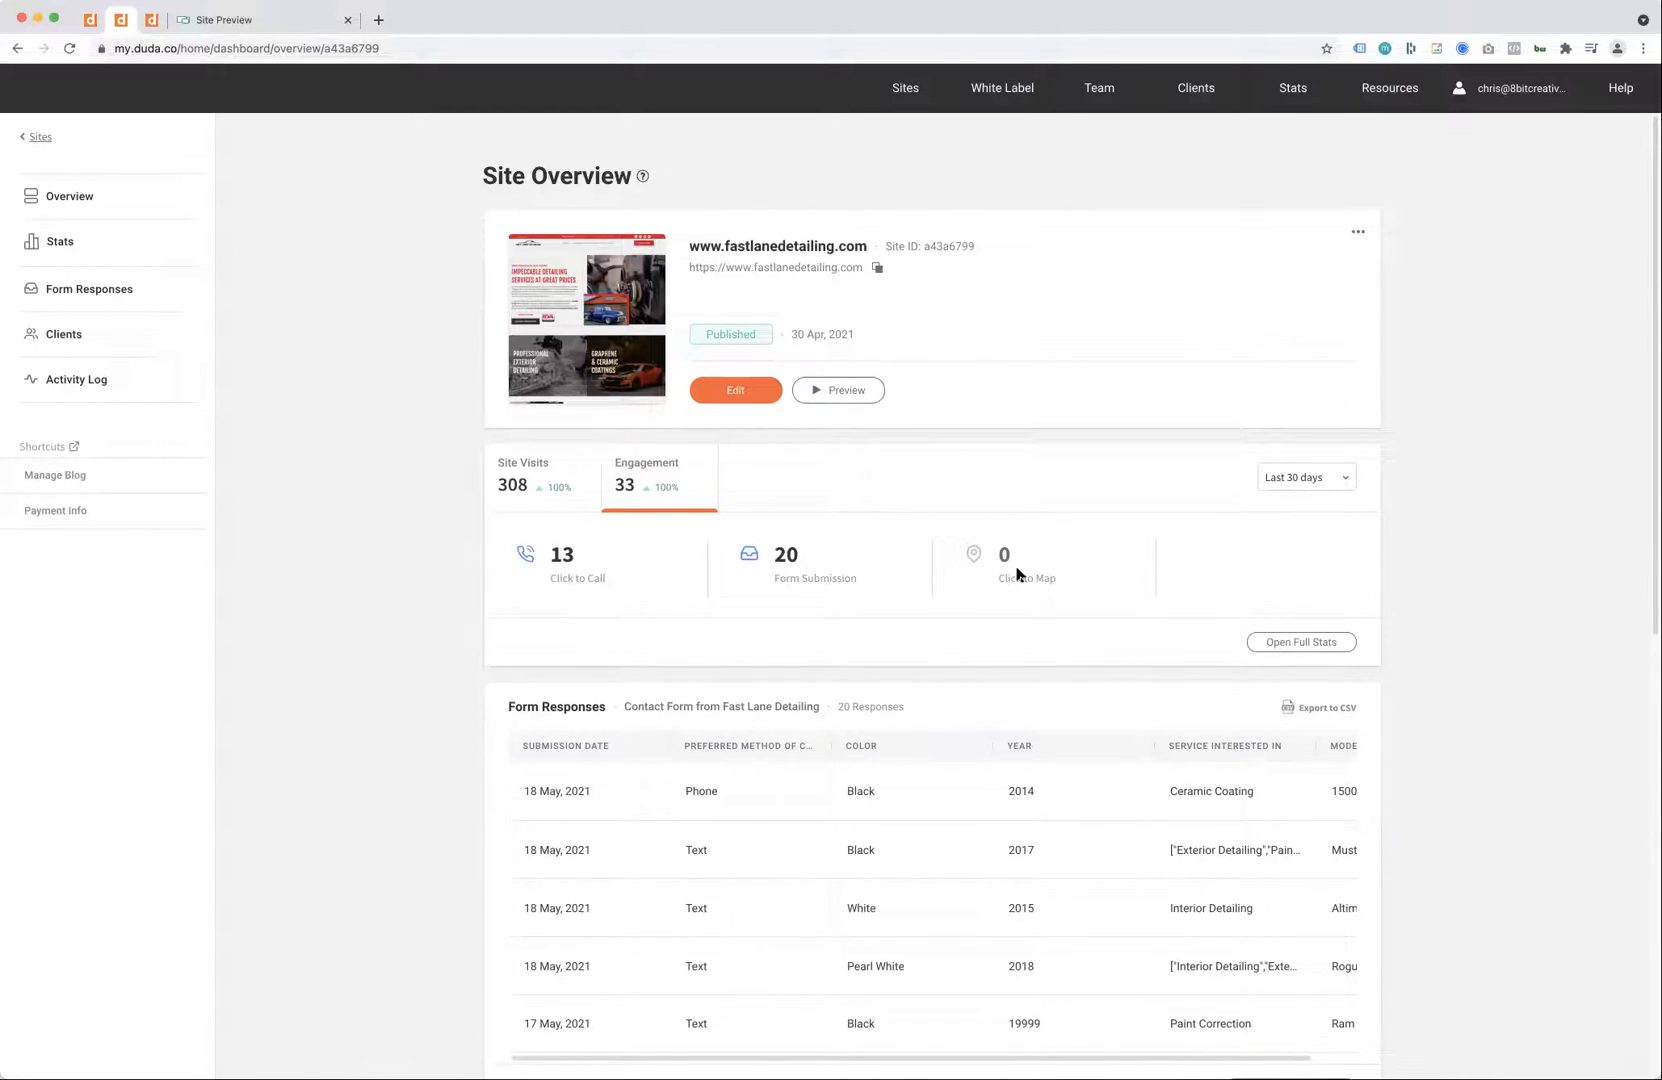
{"action": "mouse_move", "coordinate": [564, 532]}
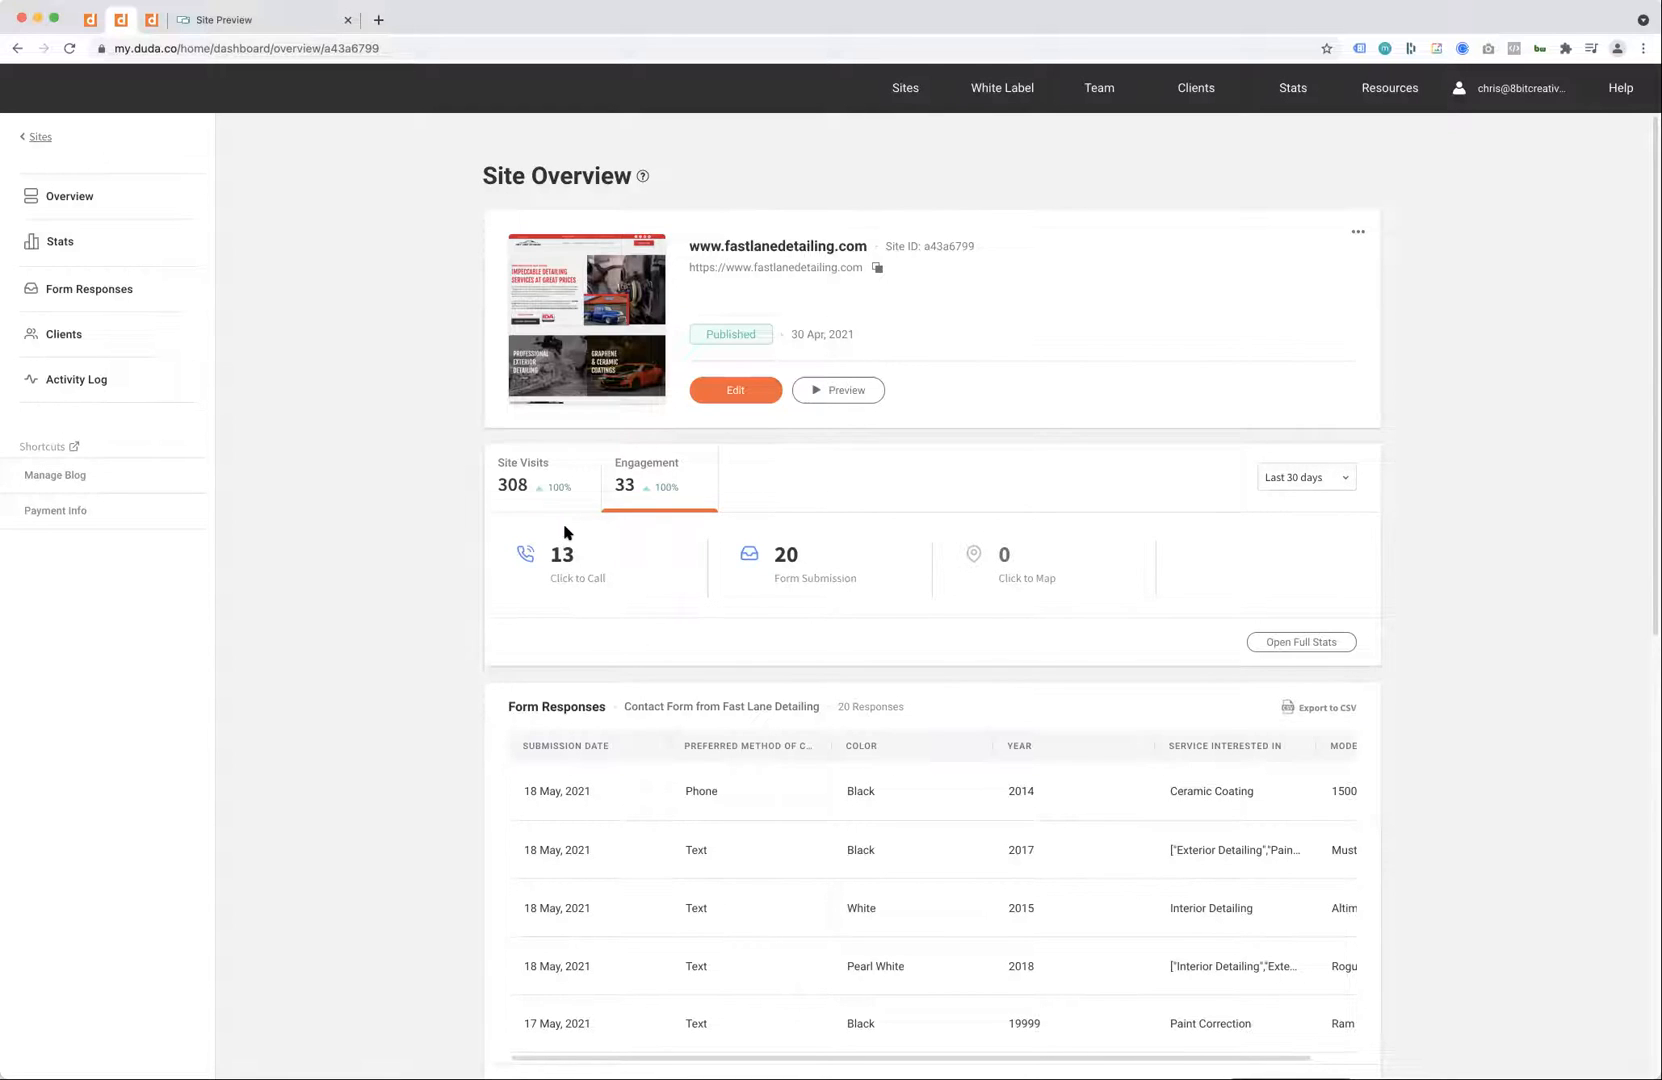
{"action": "mouse_move", "coordinate": [564, 498]}
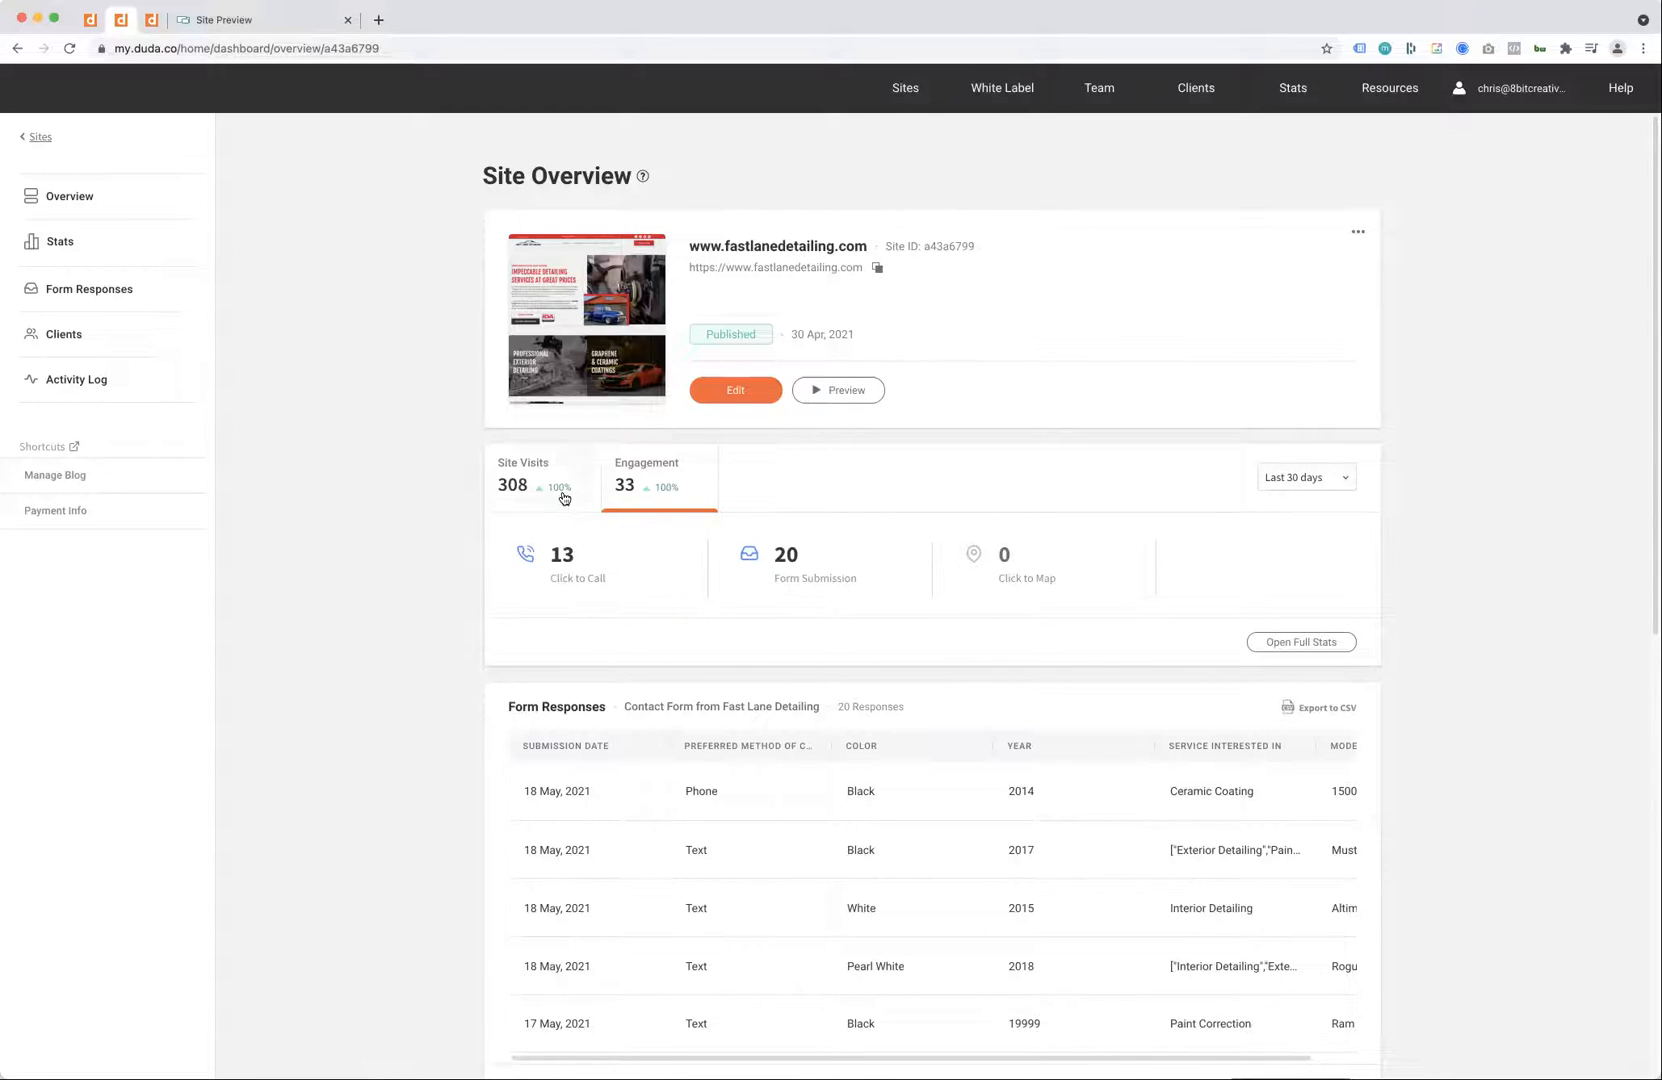
{"action": "left_click", "coordinate": [538, 476]}
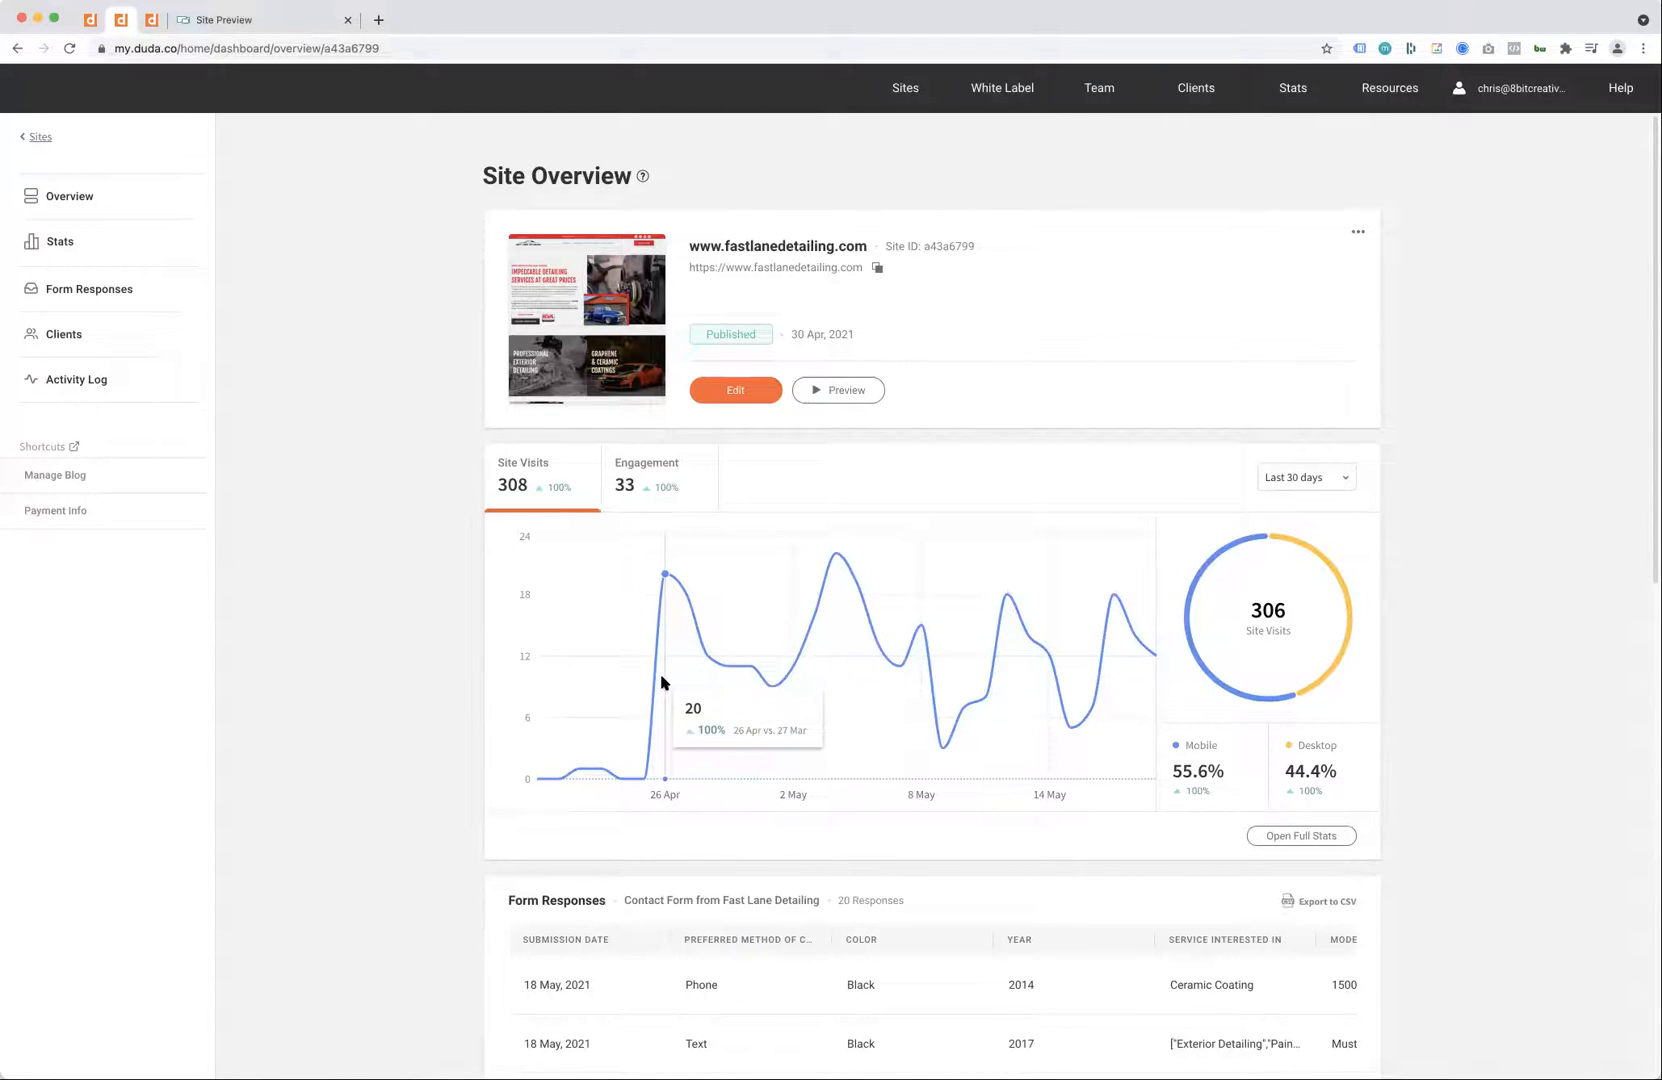
{"action": "mouse_move", "coordinate": [638, 500]}
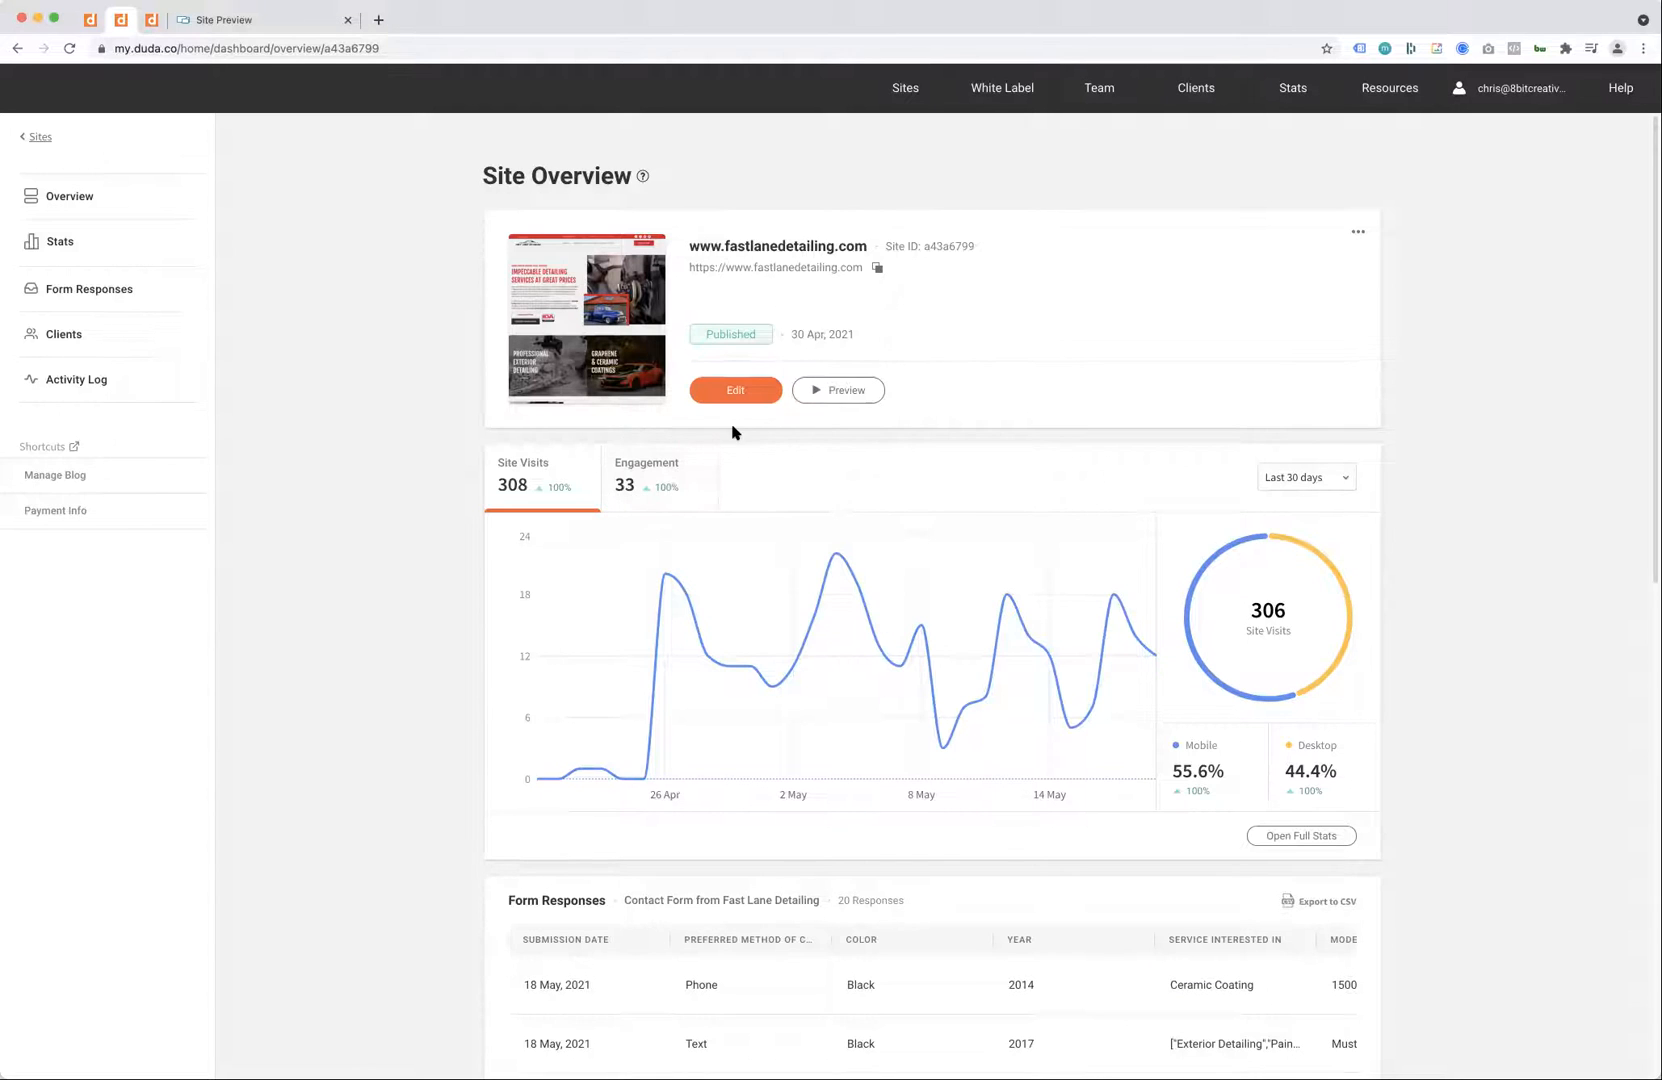
{"action": "mouse_move", "coordinate": [1116, 600]}
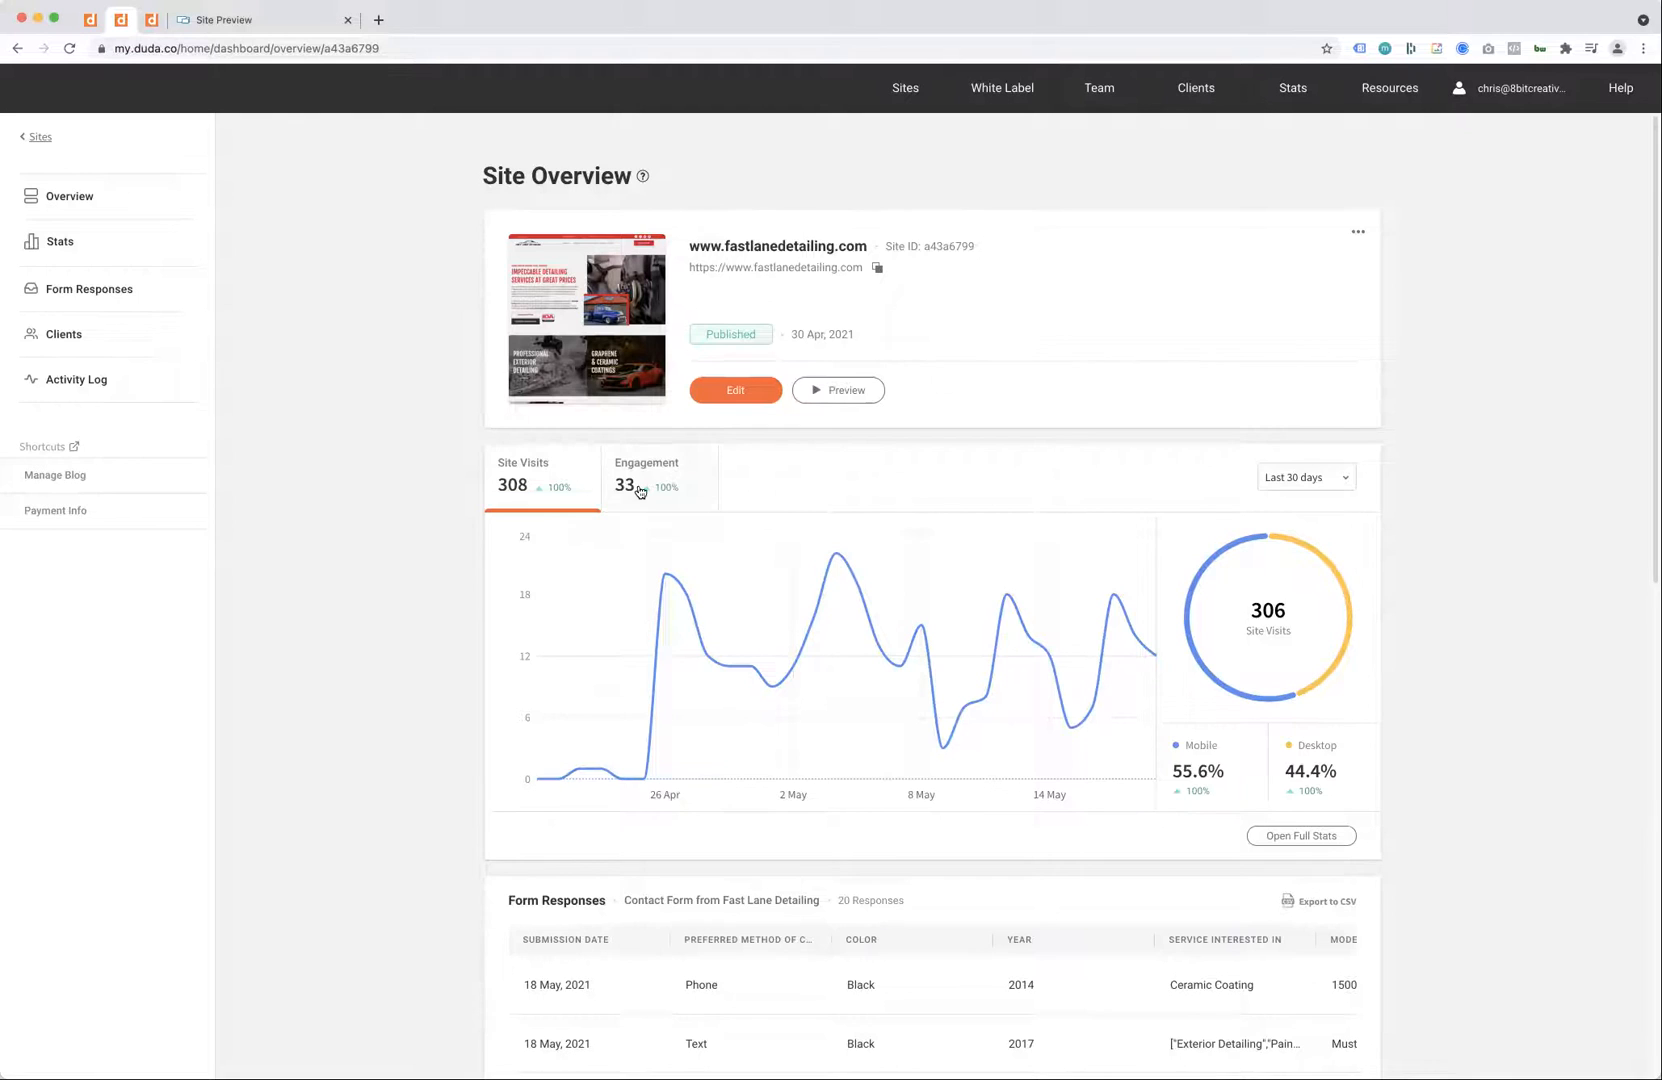
{"action": "mouse_move", "coordinate": [624, 500]}
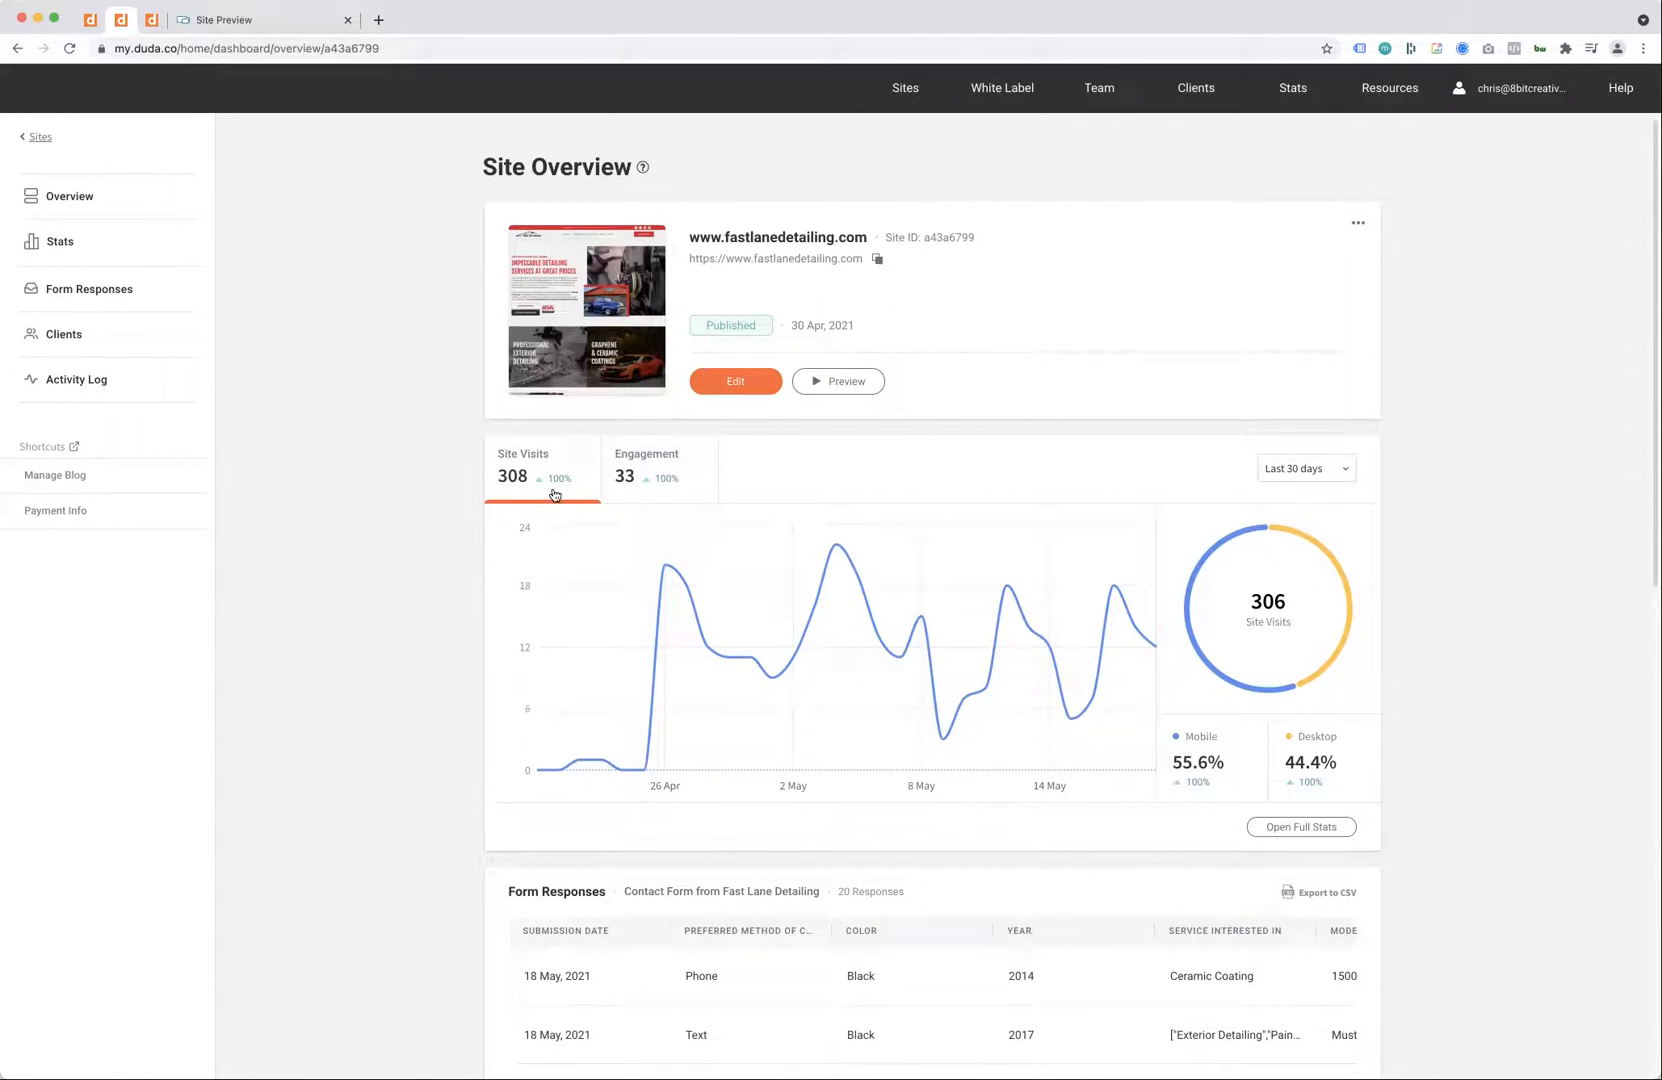
{"action": "scroll", "scroll_direction": "down", "scroll_amount": 3}
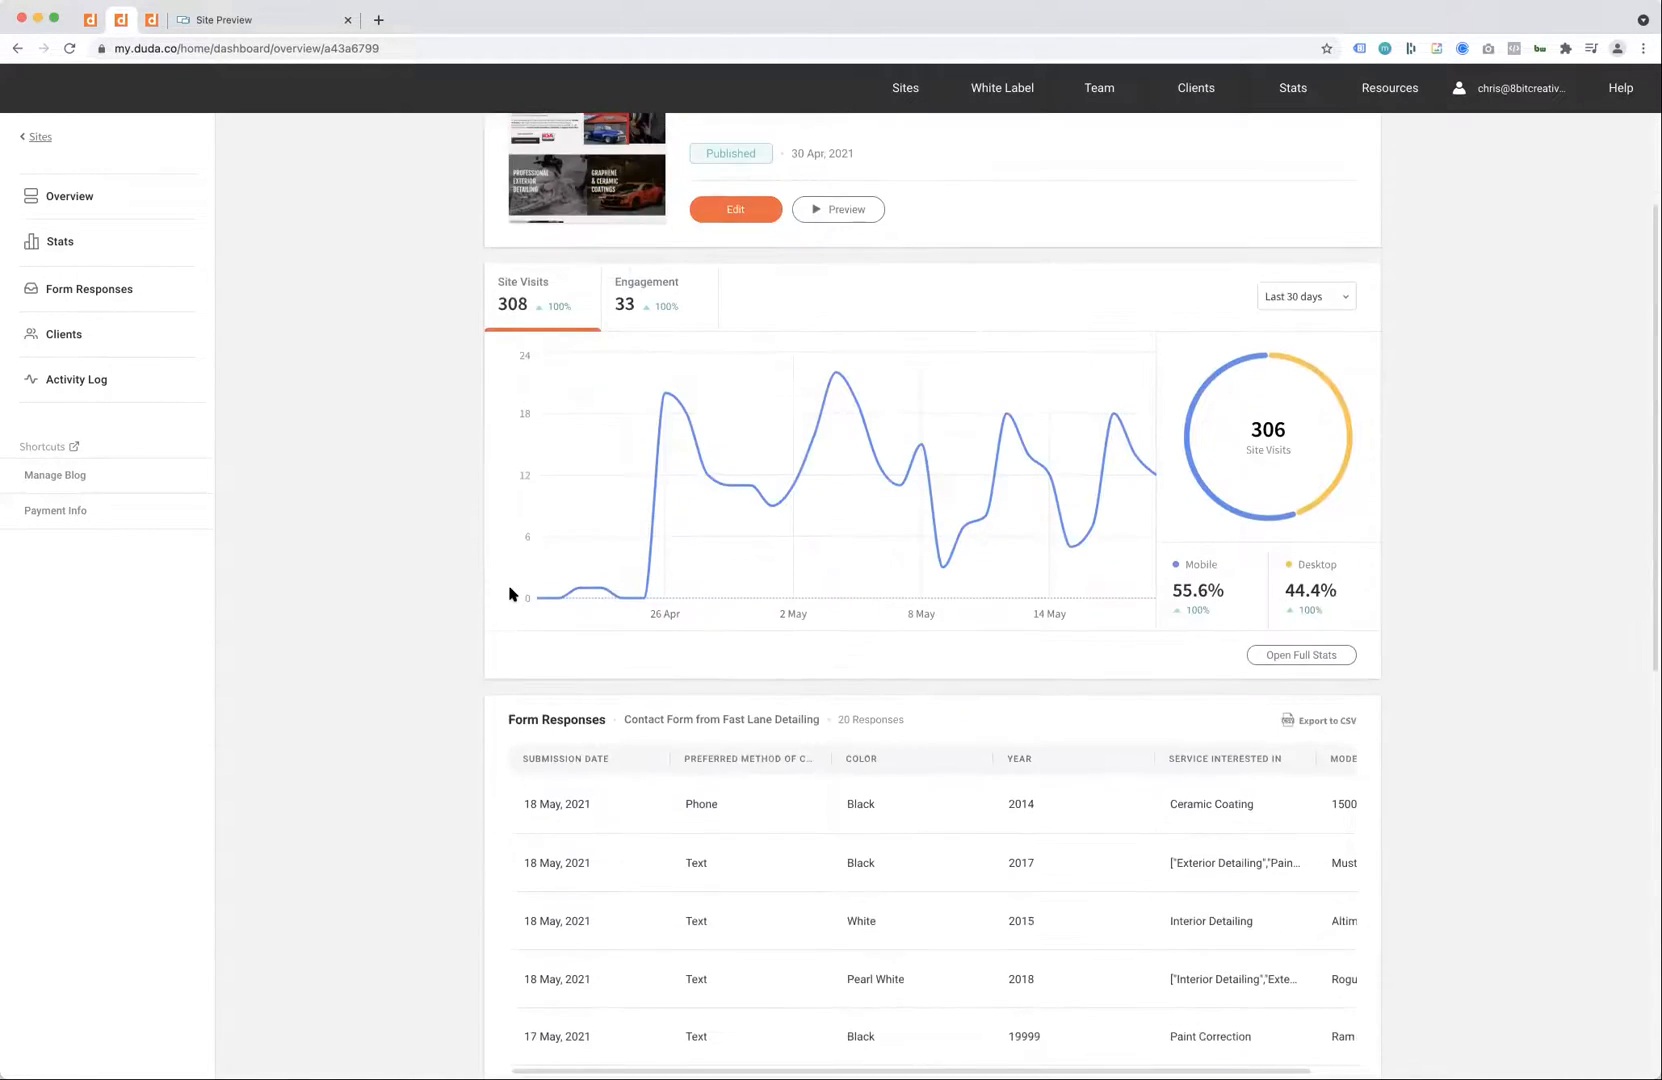
{"action": "scroll", "scroll_direction": "down", "scroll_amount": 3}
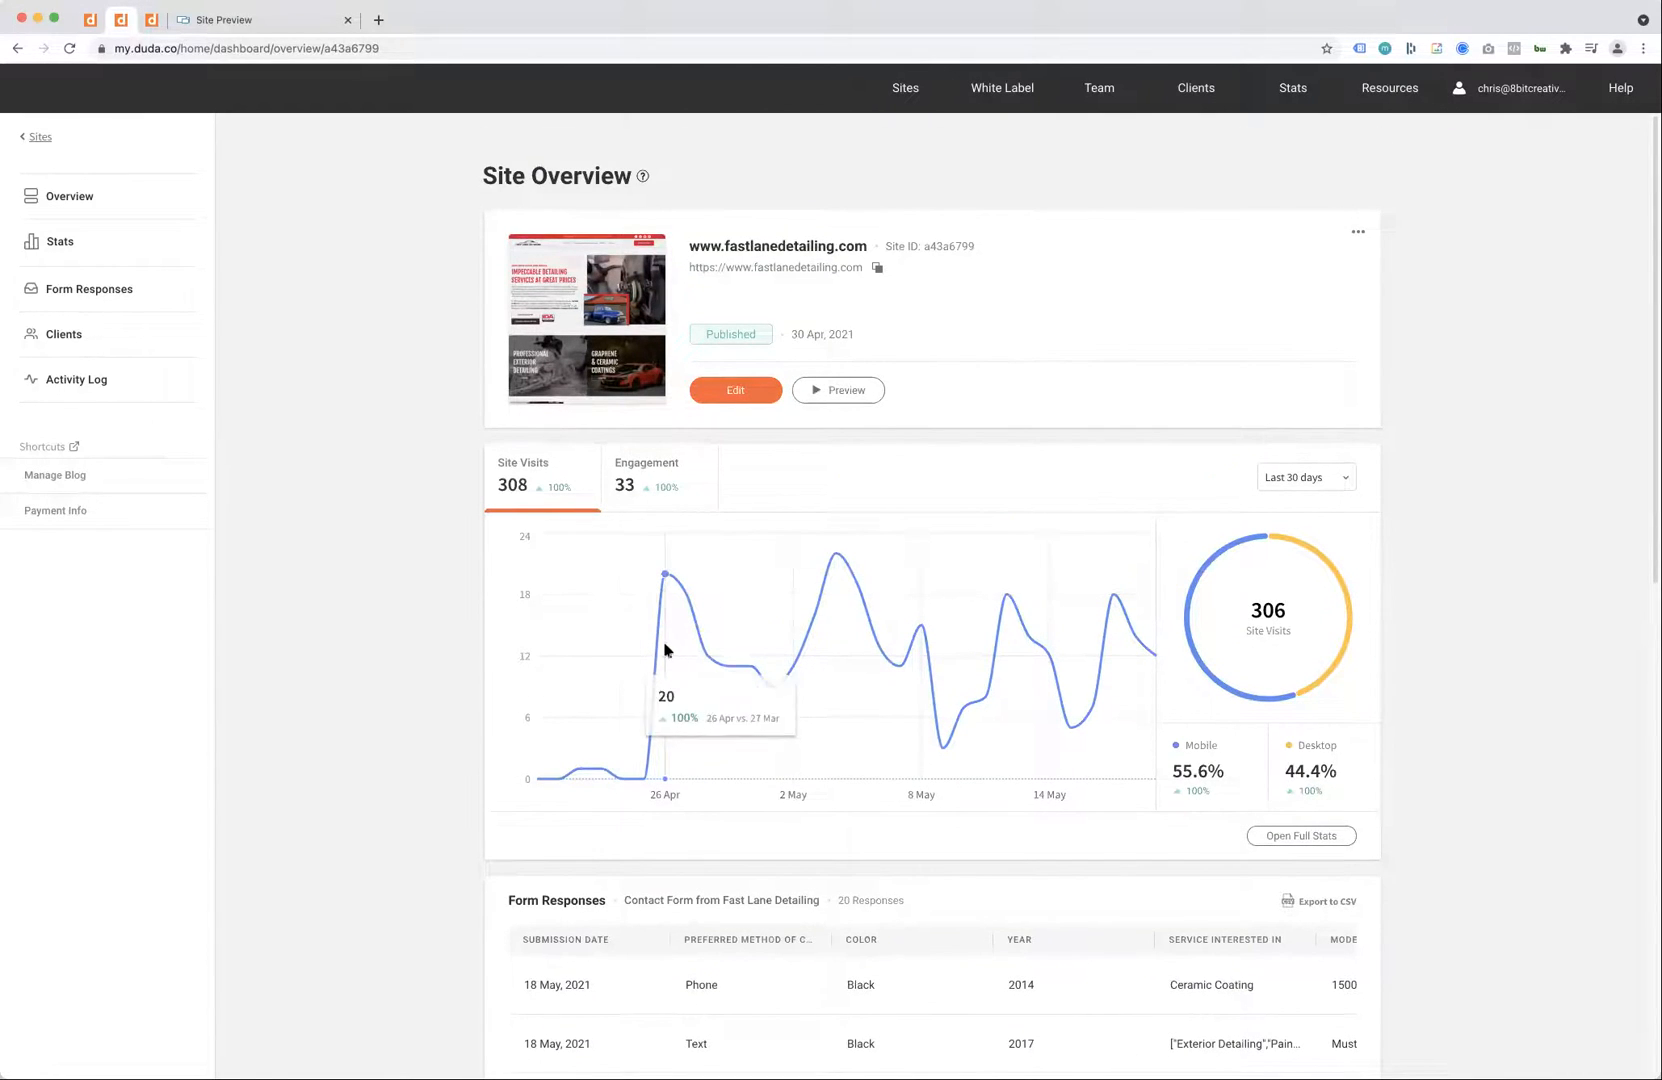
{"action": "mouse_move", "coordinate": [644, 634]}
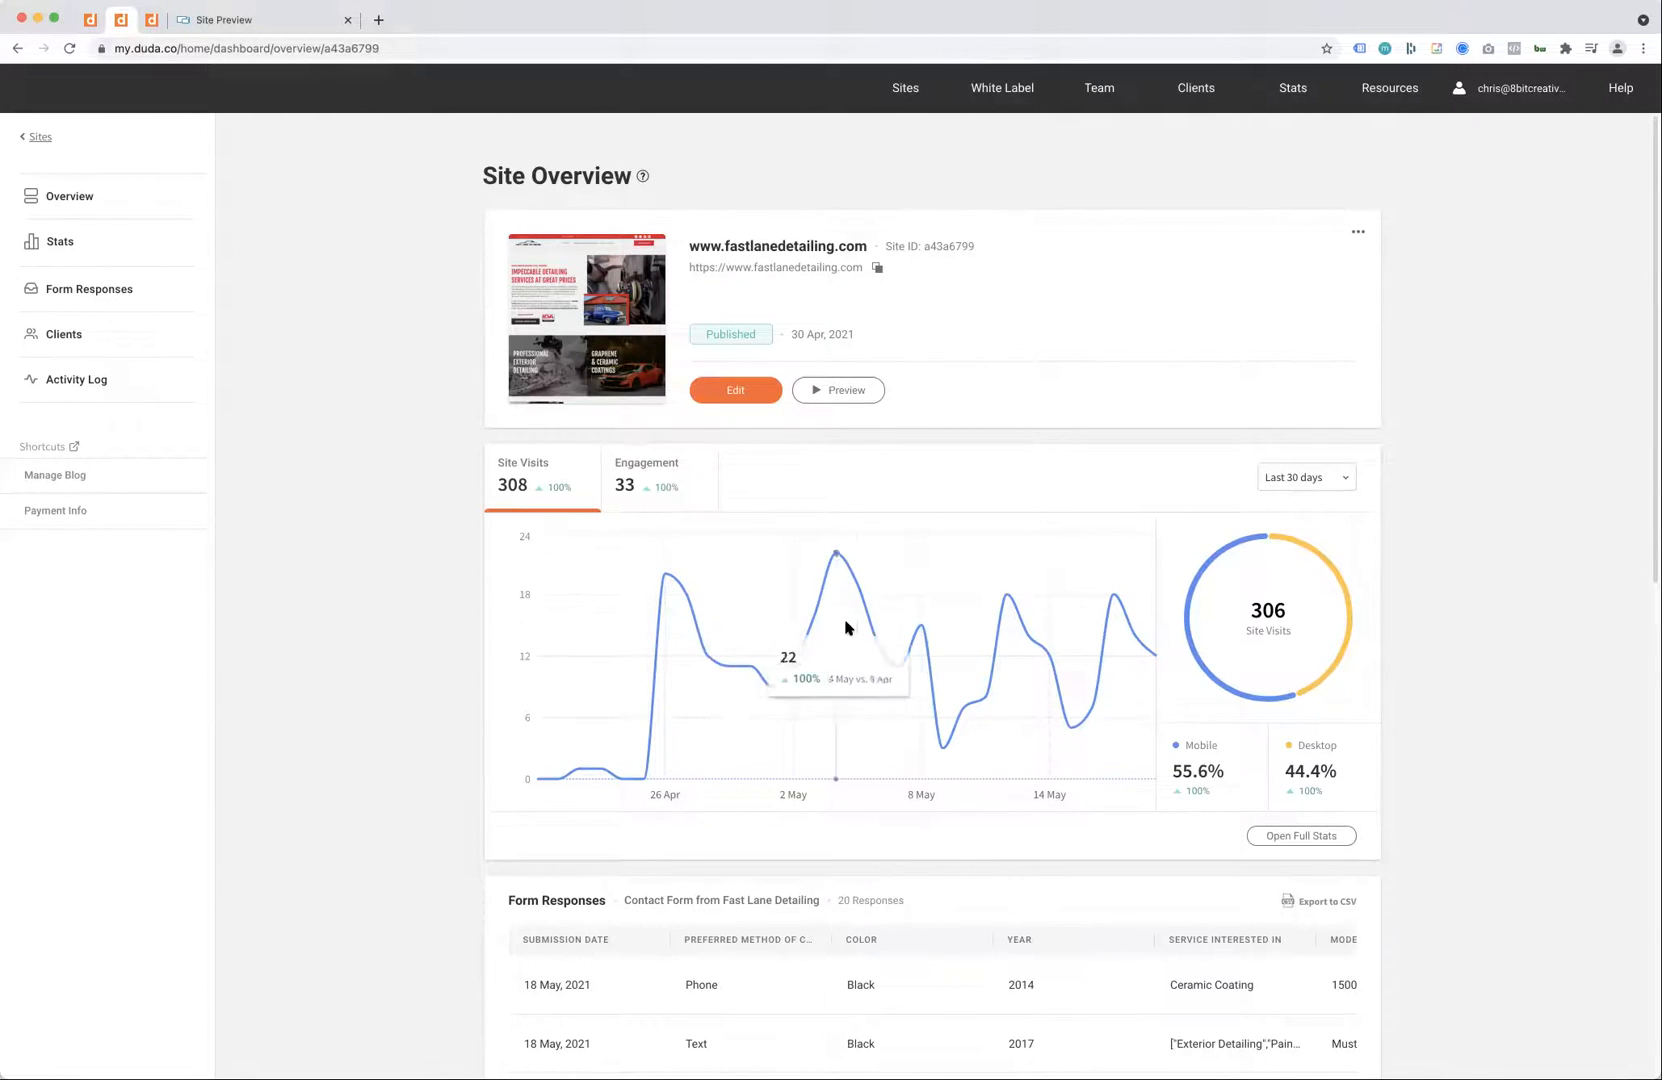
{"action": "mouse_move", "coordinate": [1120, 634]}
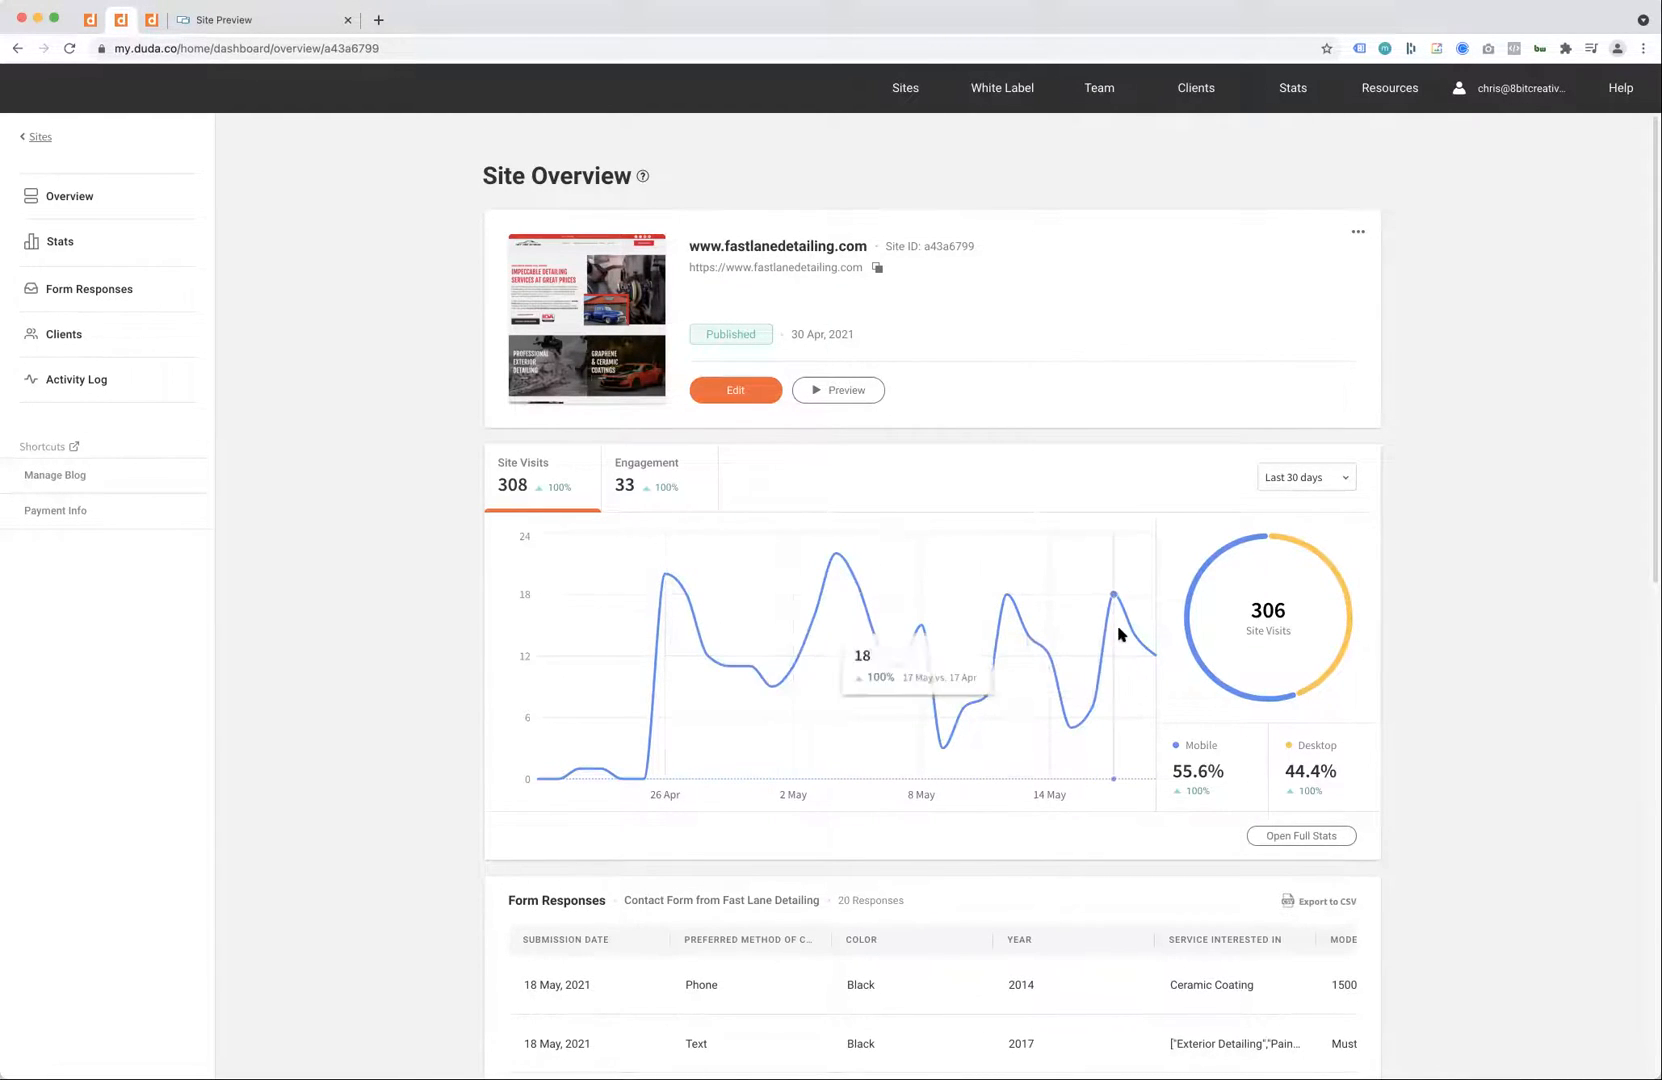
{"action": "mouse_move", "coordinate": [1076, 650]}
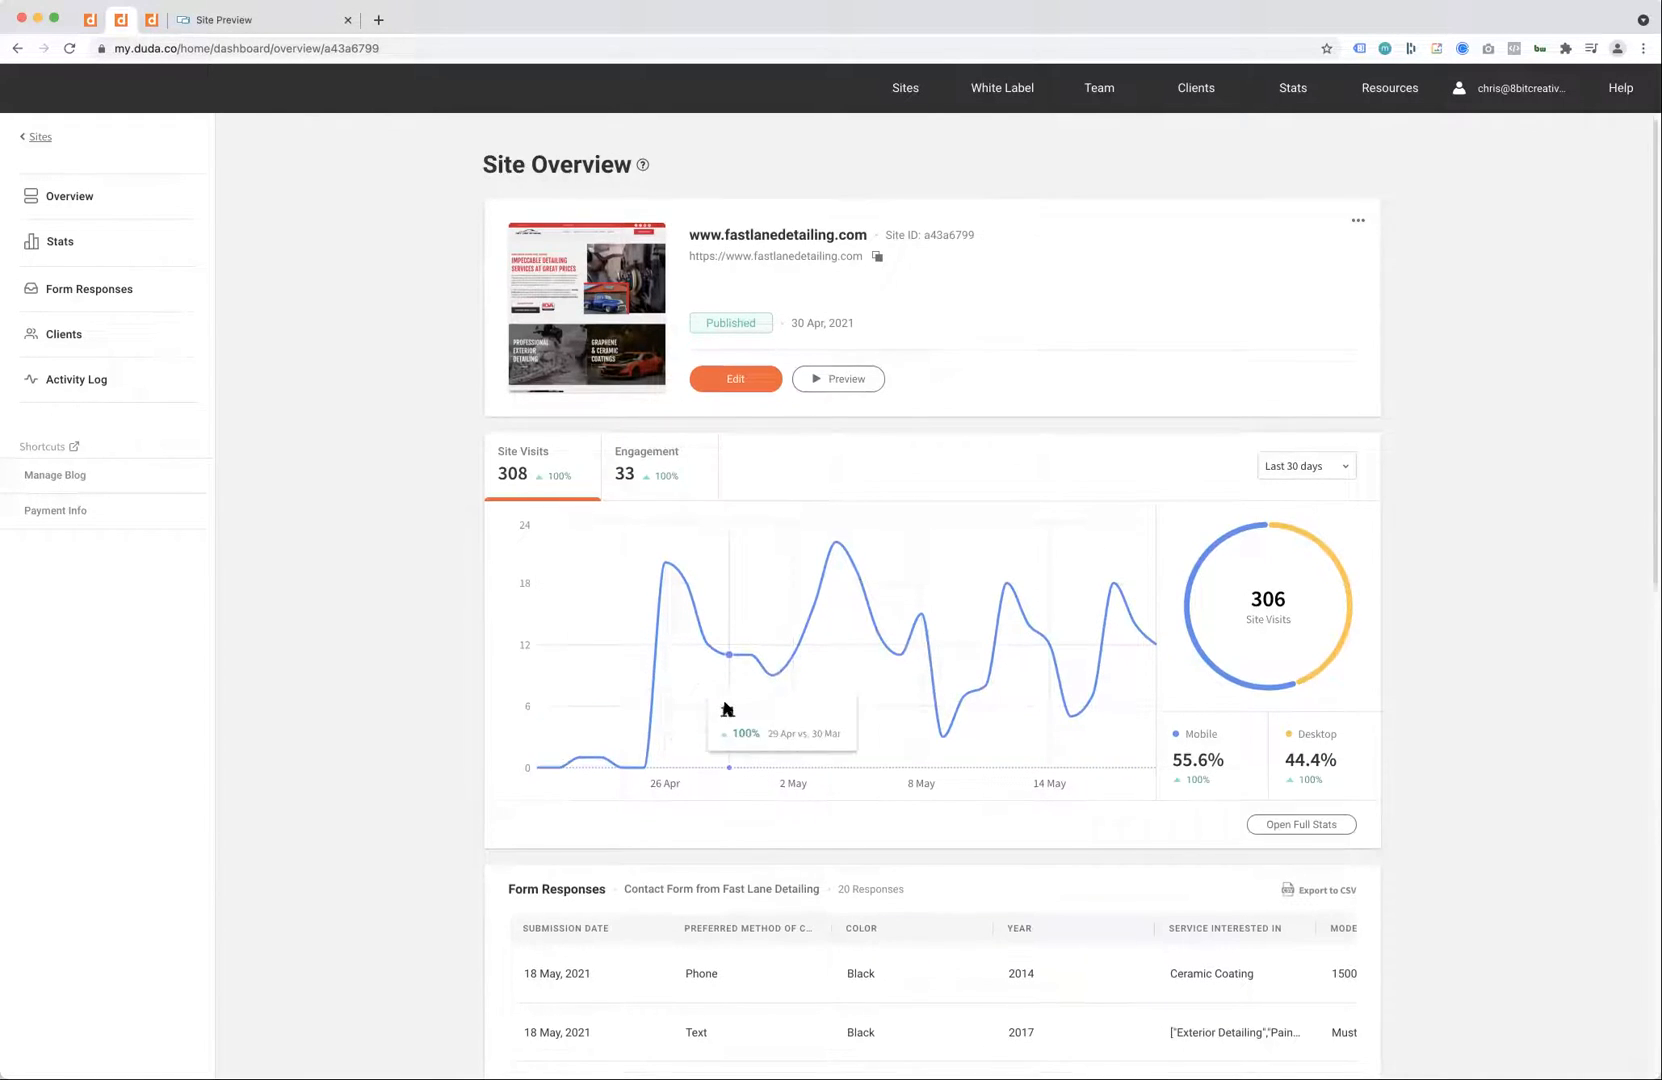
{"action": "scroll", "scroll_direction": "up", "scroll_amount": 3}
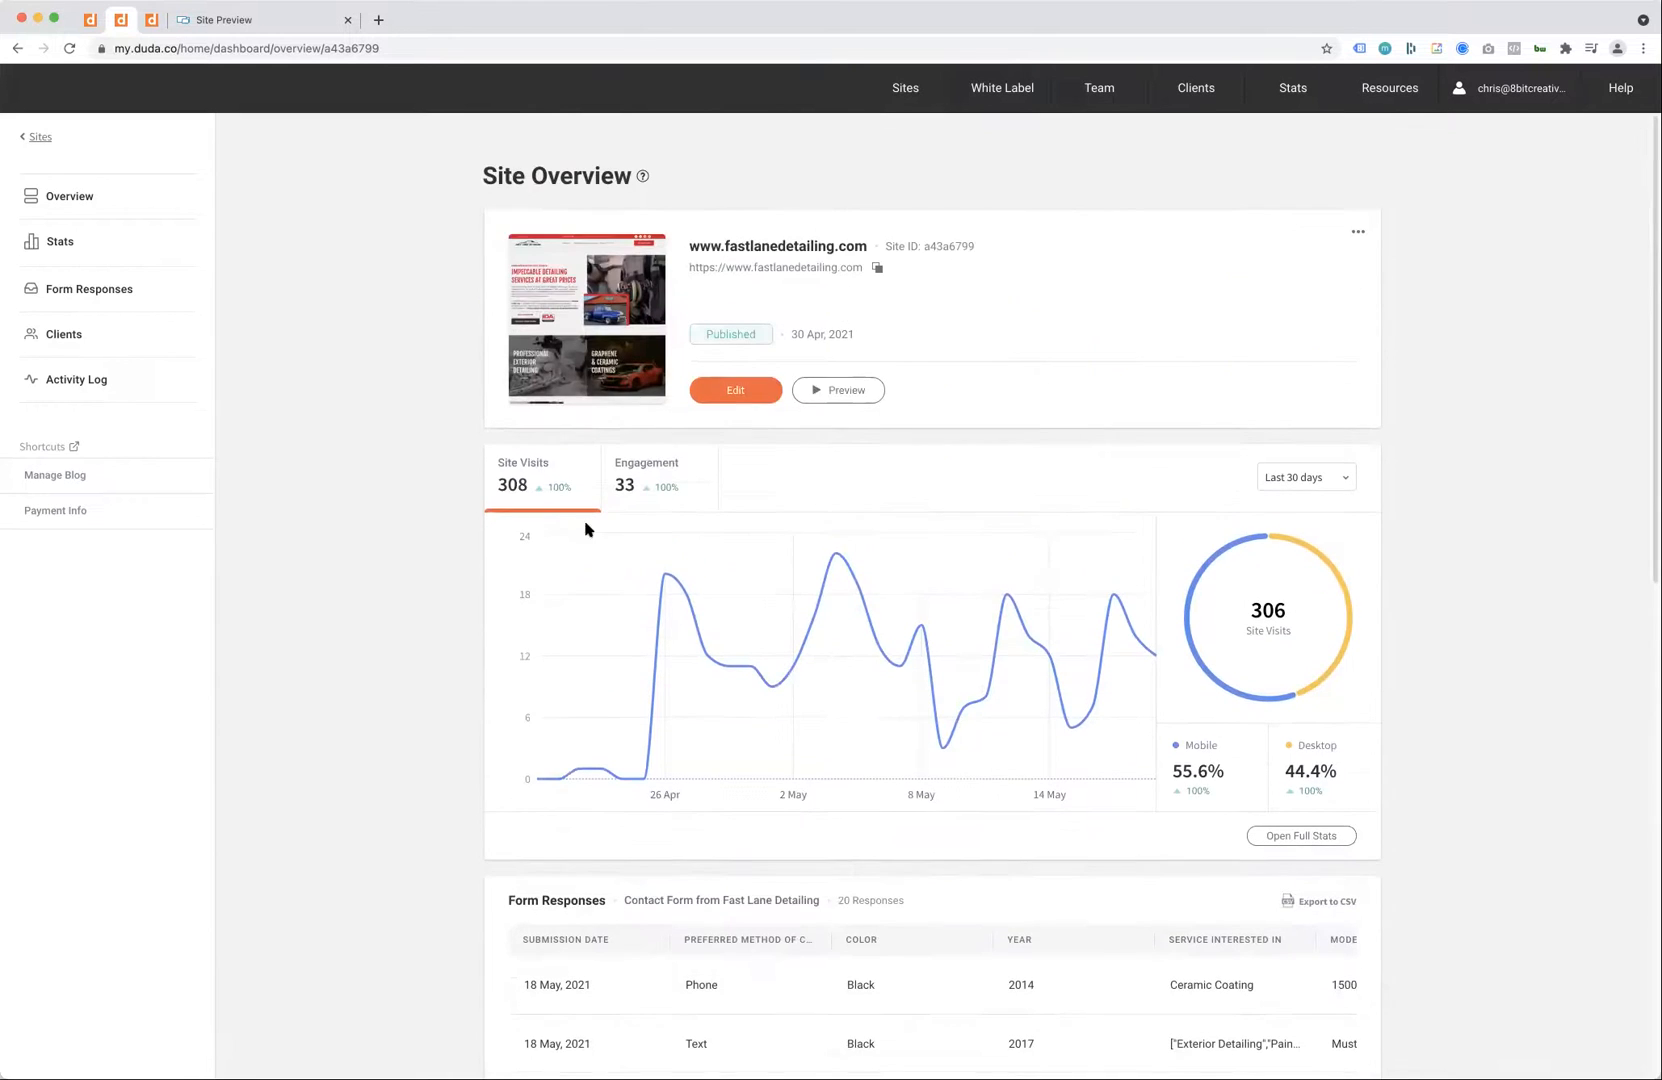
{"action": "scroll", "scroll_direction": "down", "scroll_amount": 3}
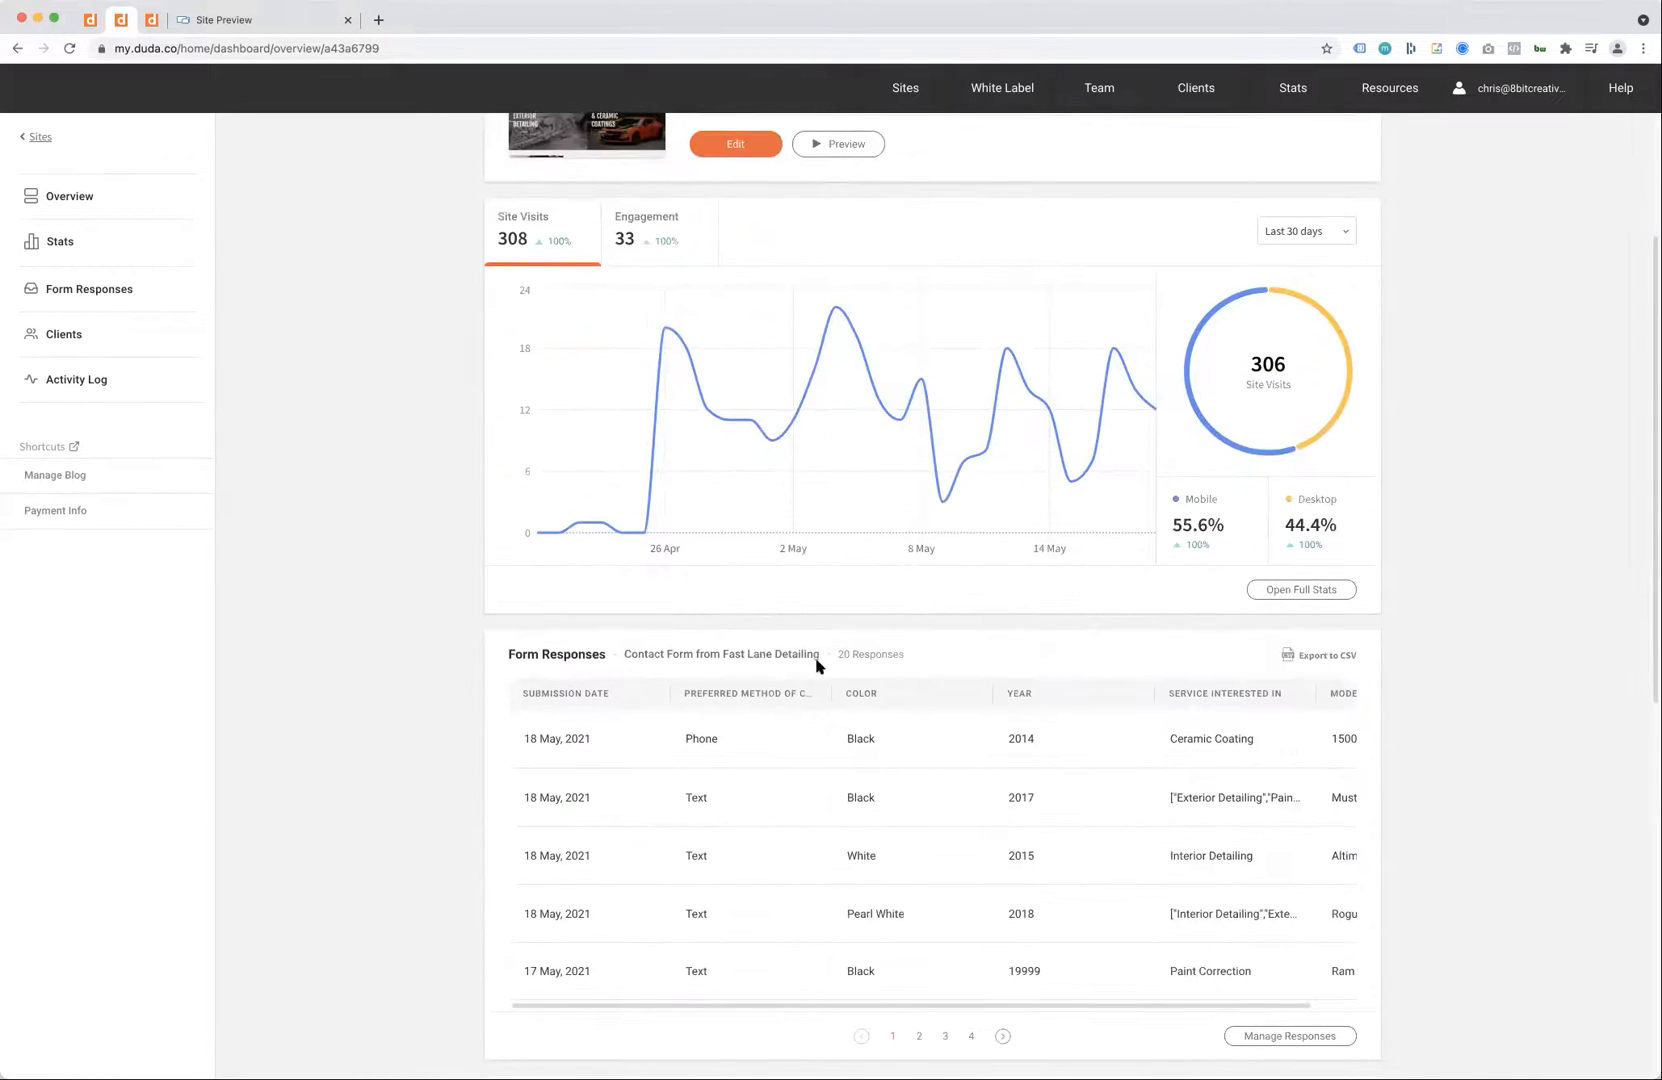
{"action": "scroll", "scroll_direction": "down", "scroll_amount": 3}
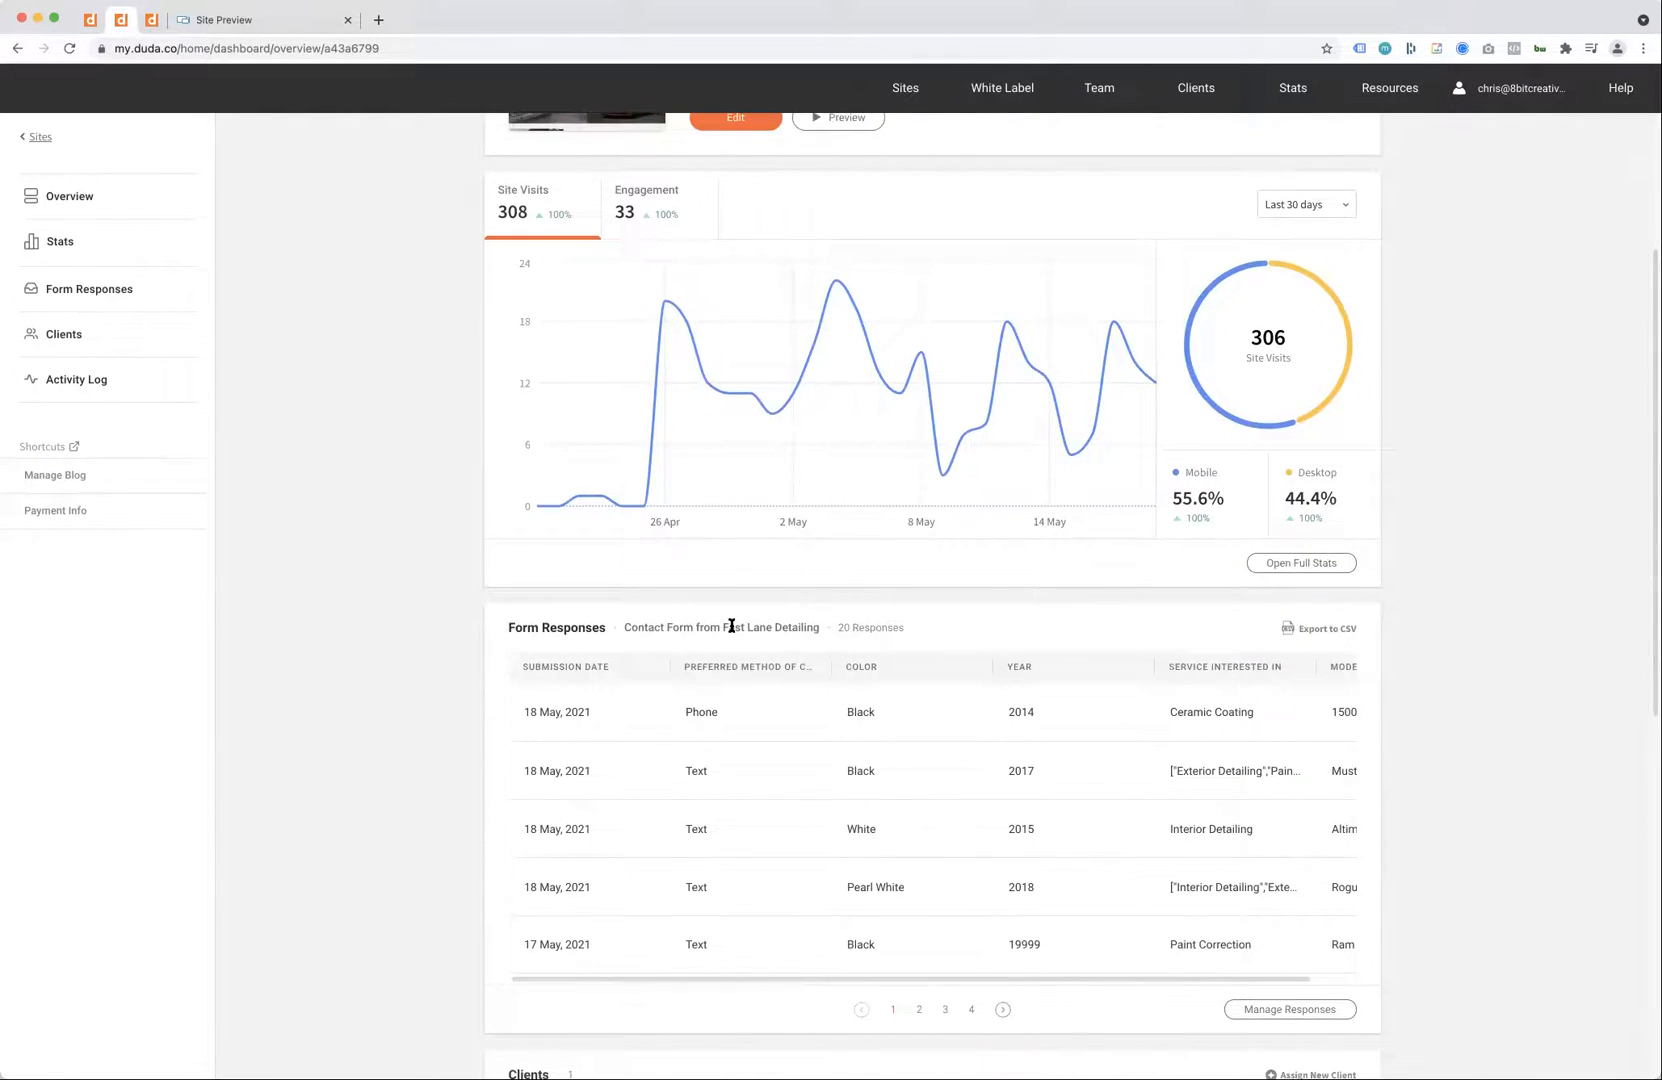
{"action": "mouse_move", "coordinate": [1010, 718]}
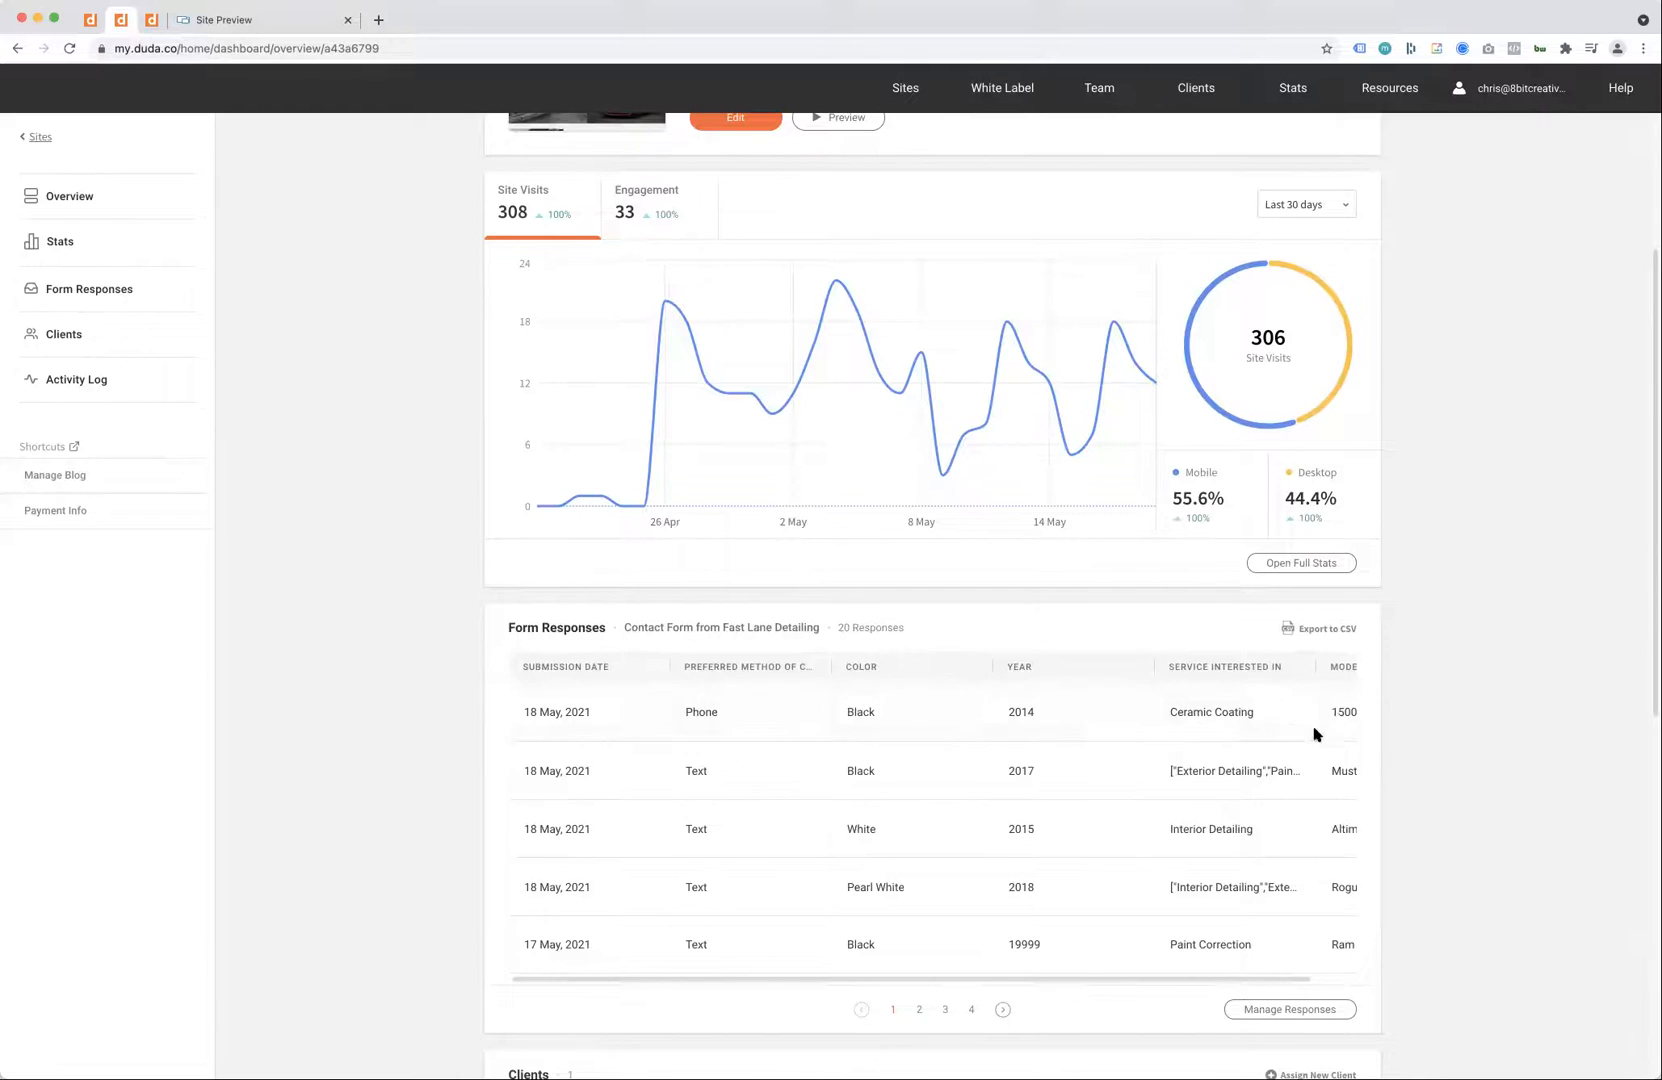
{"action": "mouse_move", "coordinate": [1282, 730]}
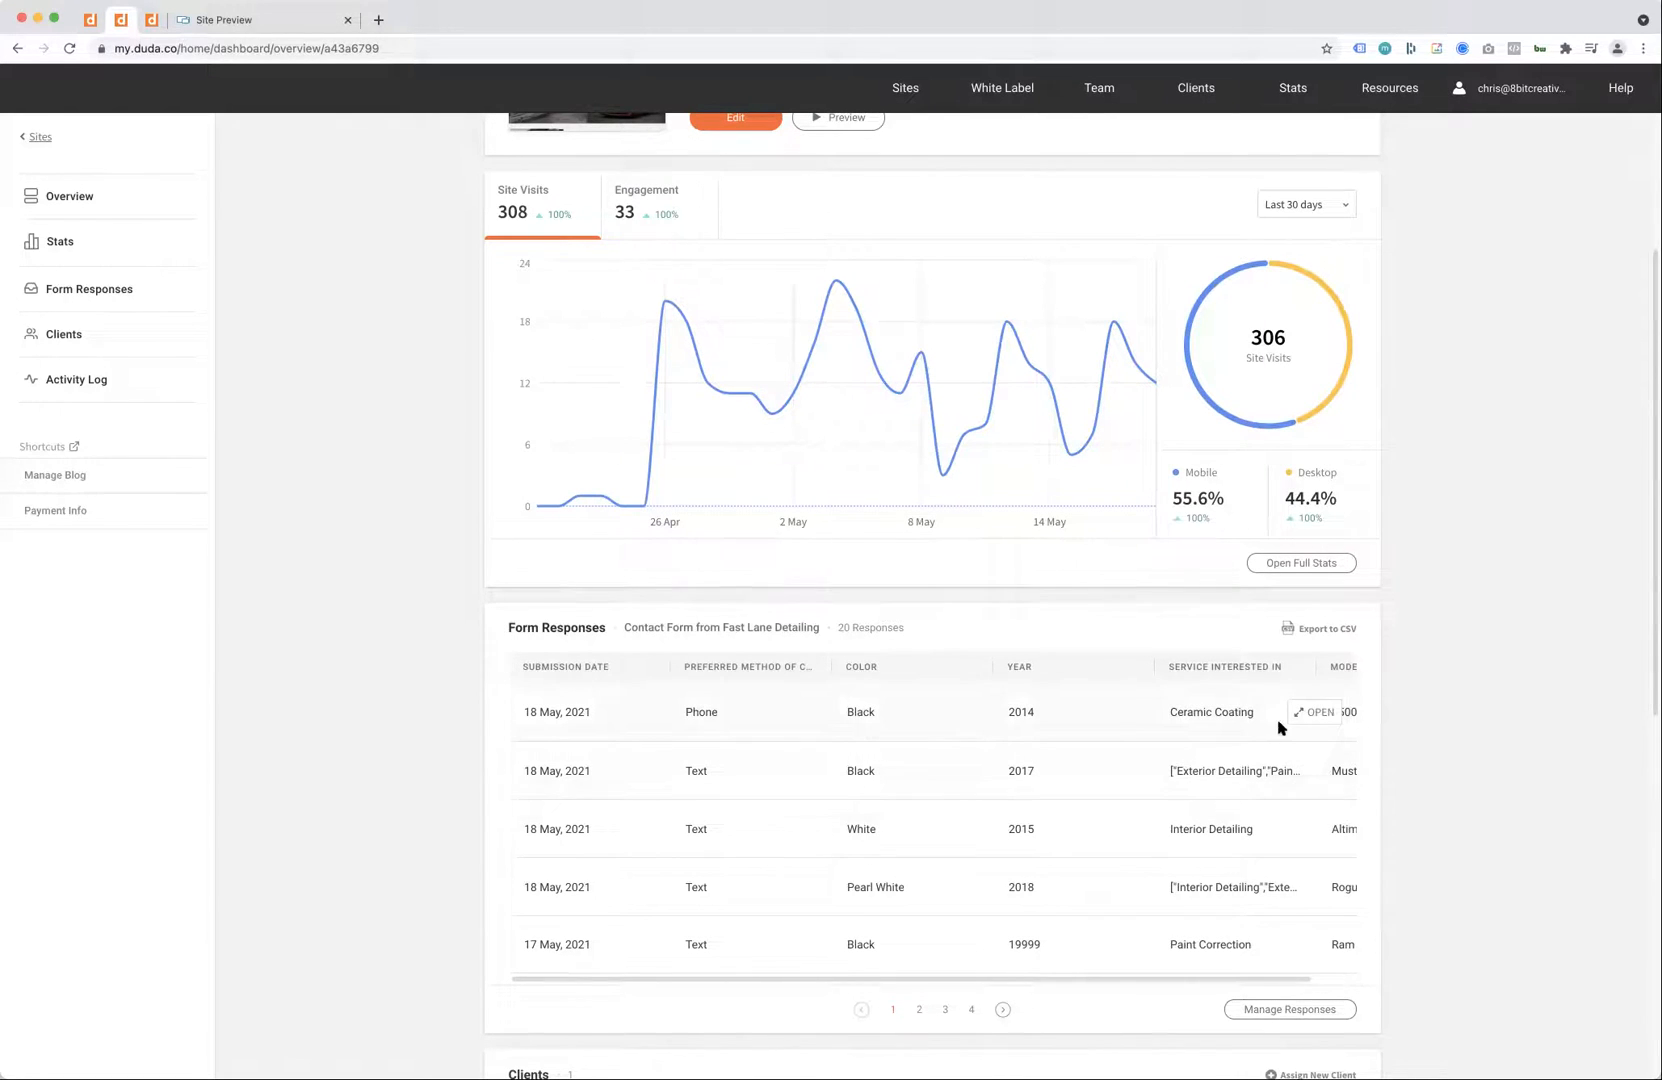
{"action": "mouse_move", "coordinate": [1272, 734]}
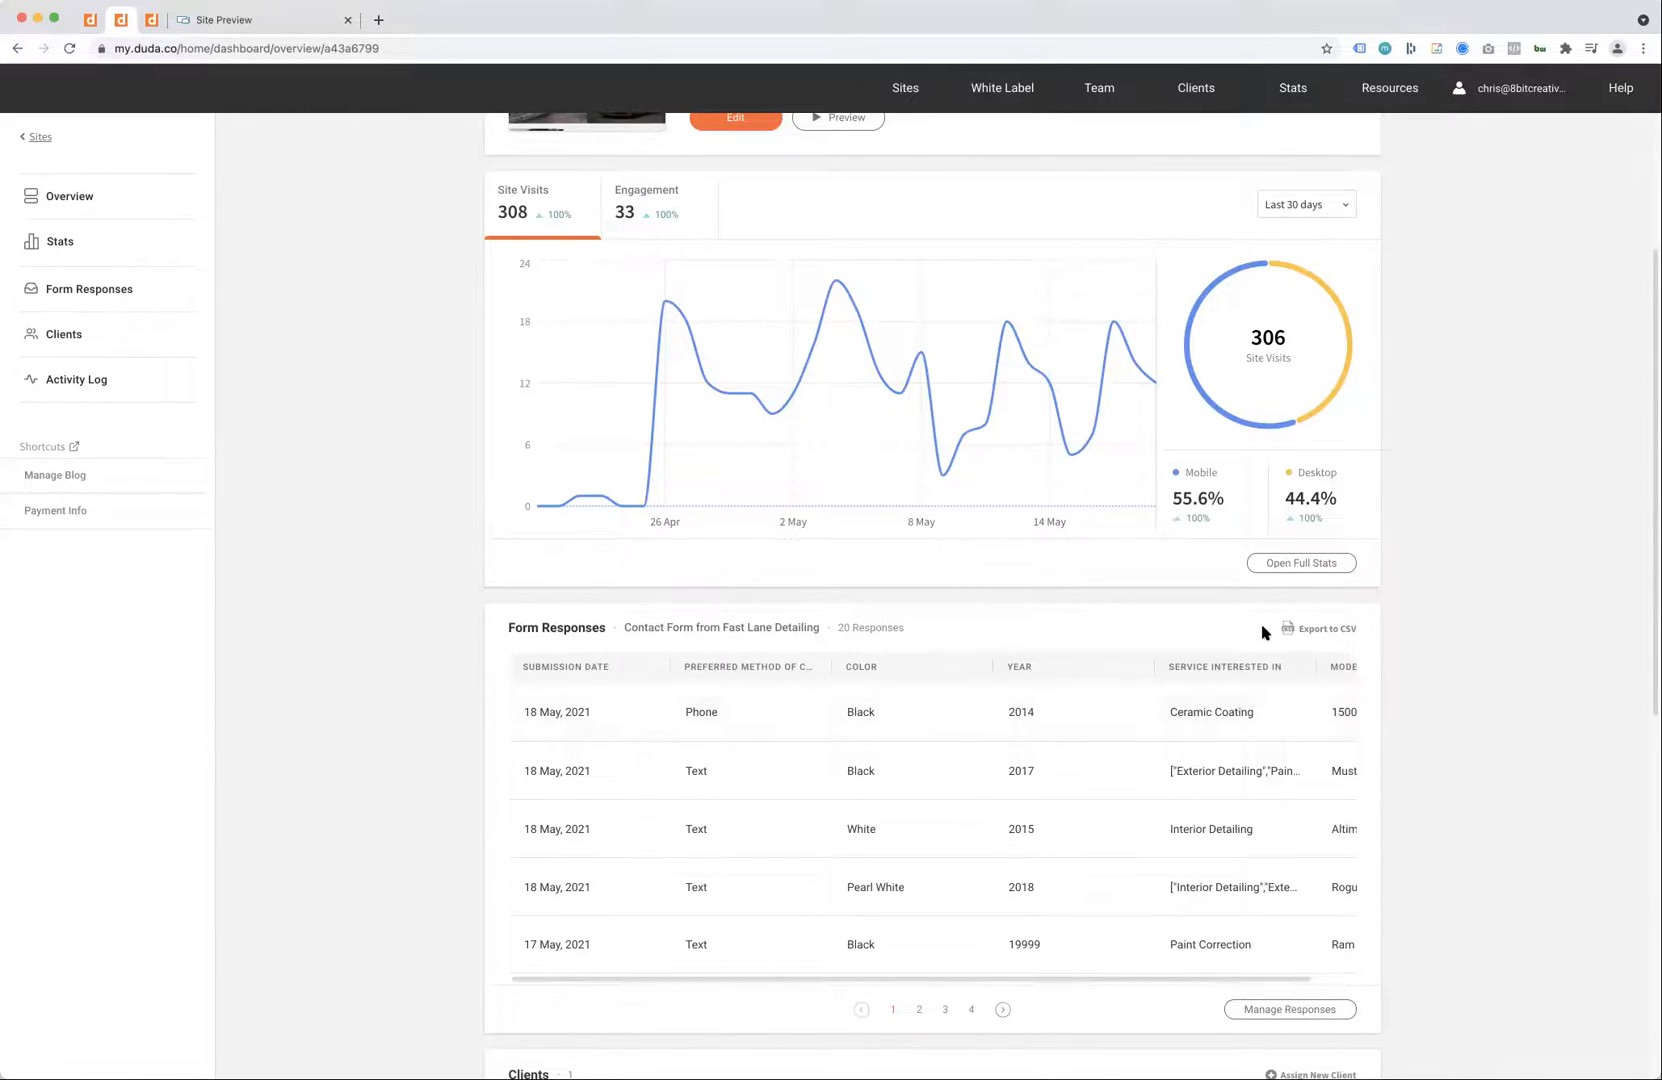
{"action": "mouse_move", "coordinate": [648, 746]}
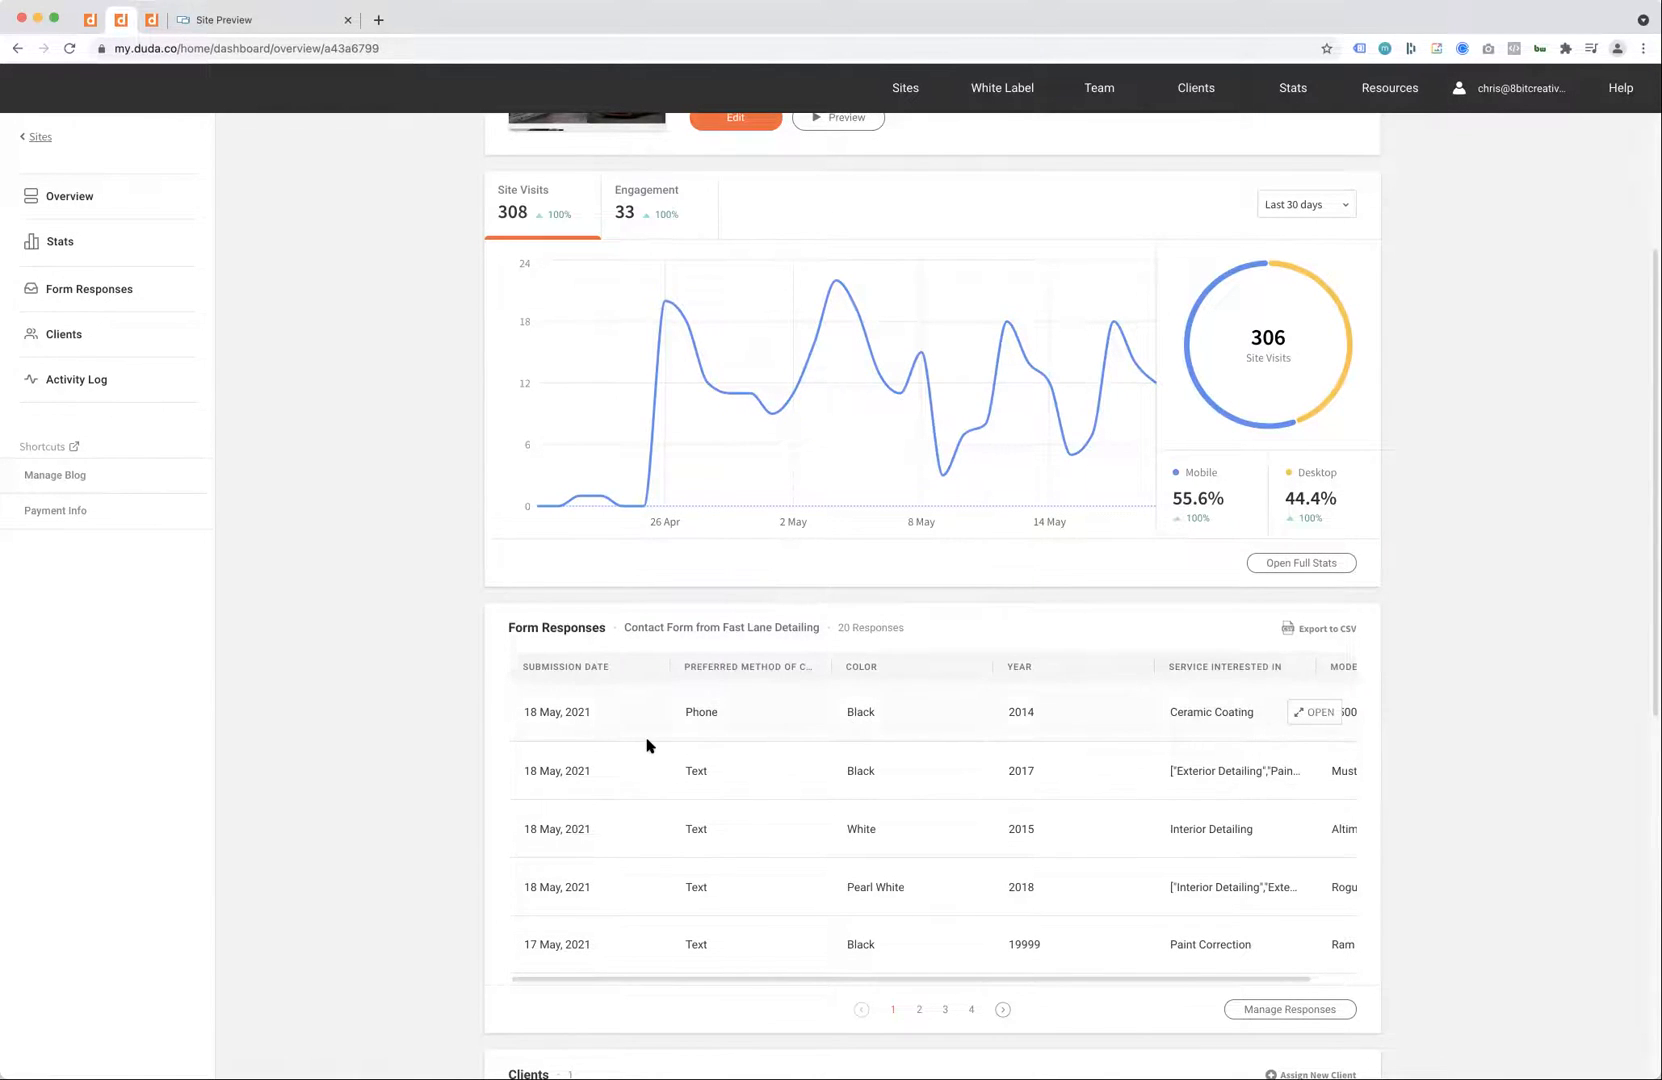
{"action": "mouse_move", "coordinate": [1154, 718]}
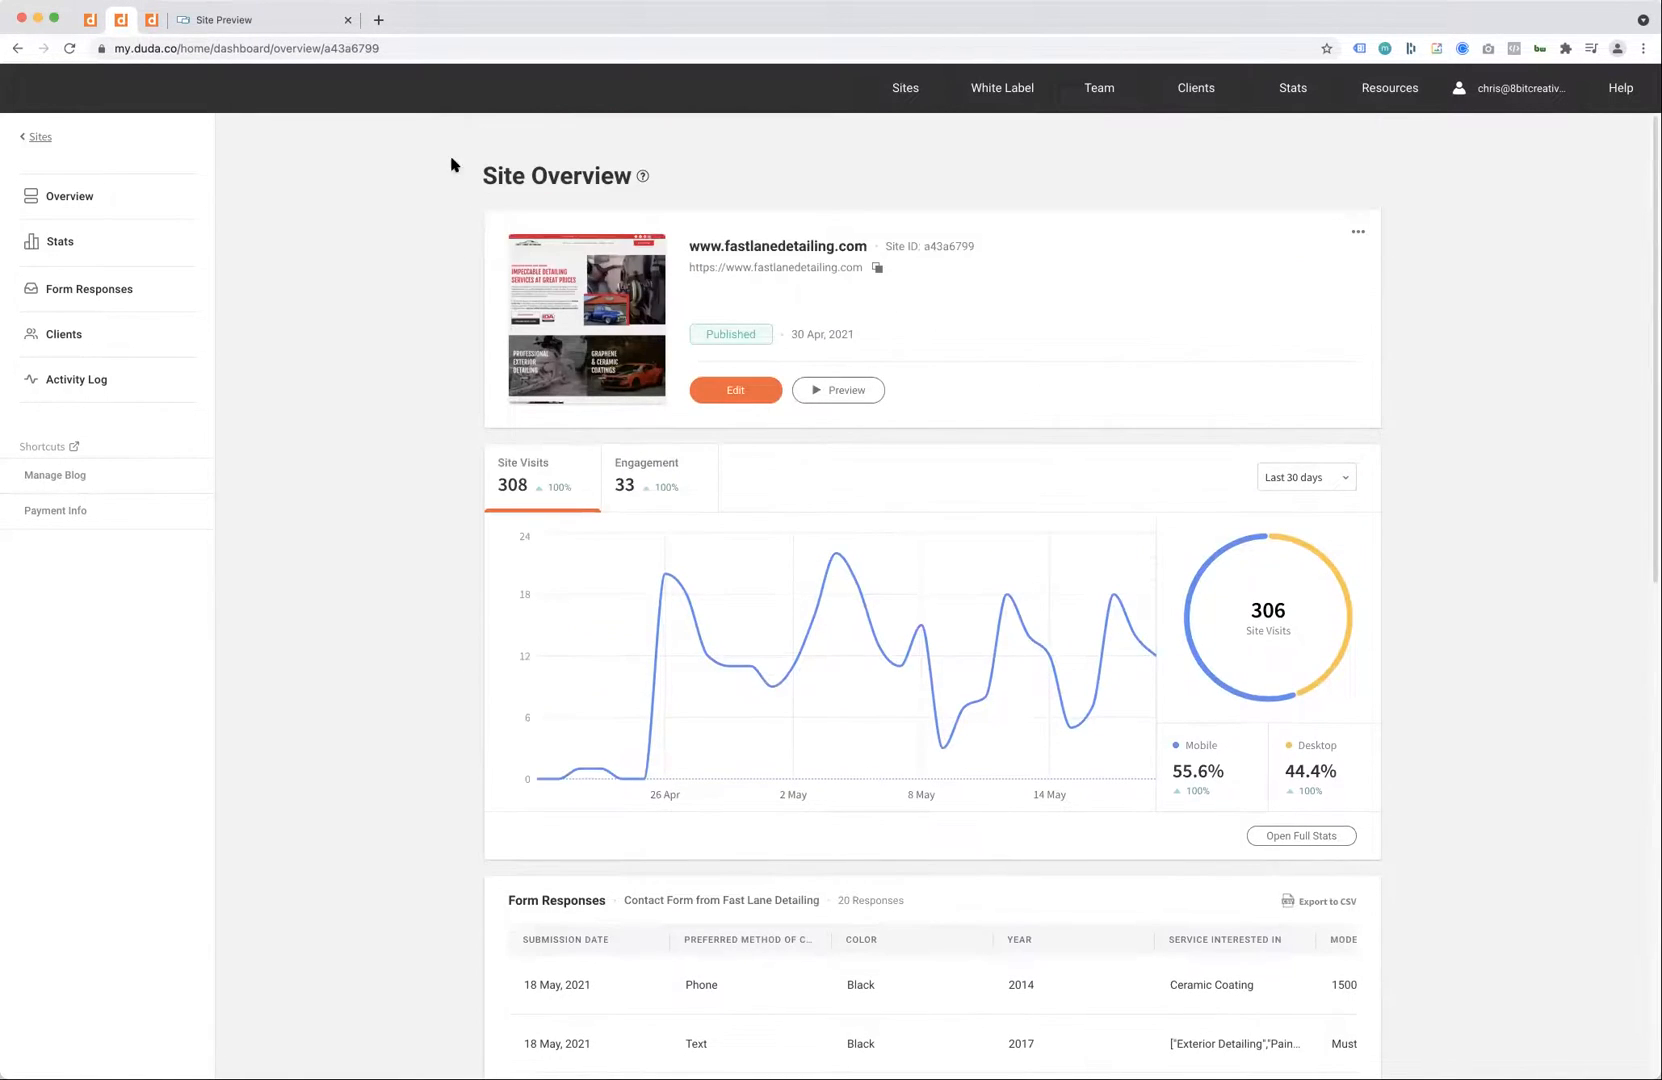
{"action": "scroll", "scroll_direction": "down", "scroll_amount": 3}
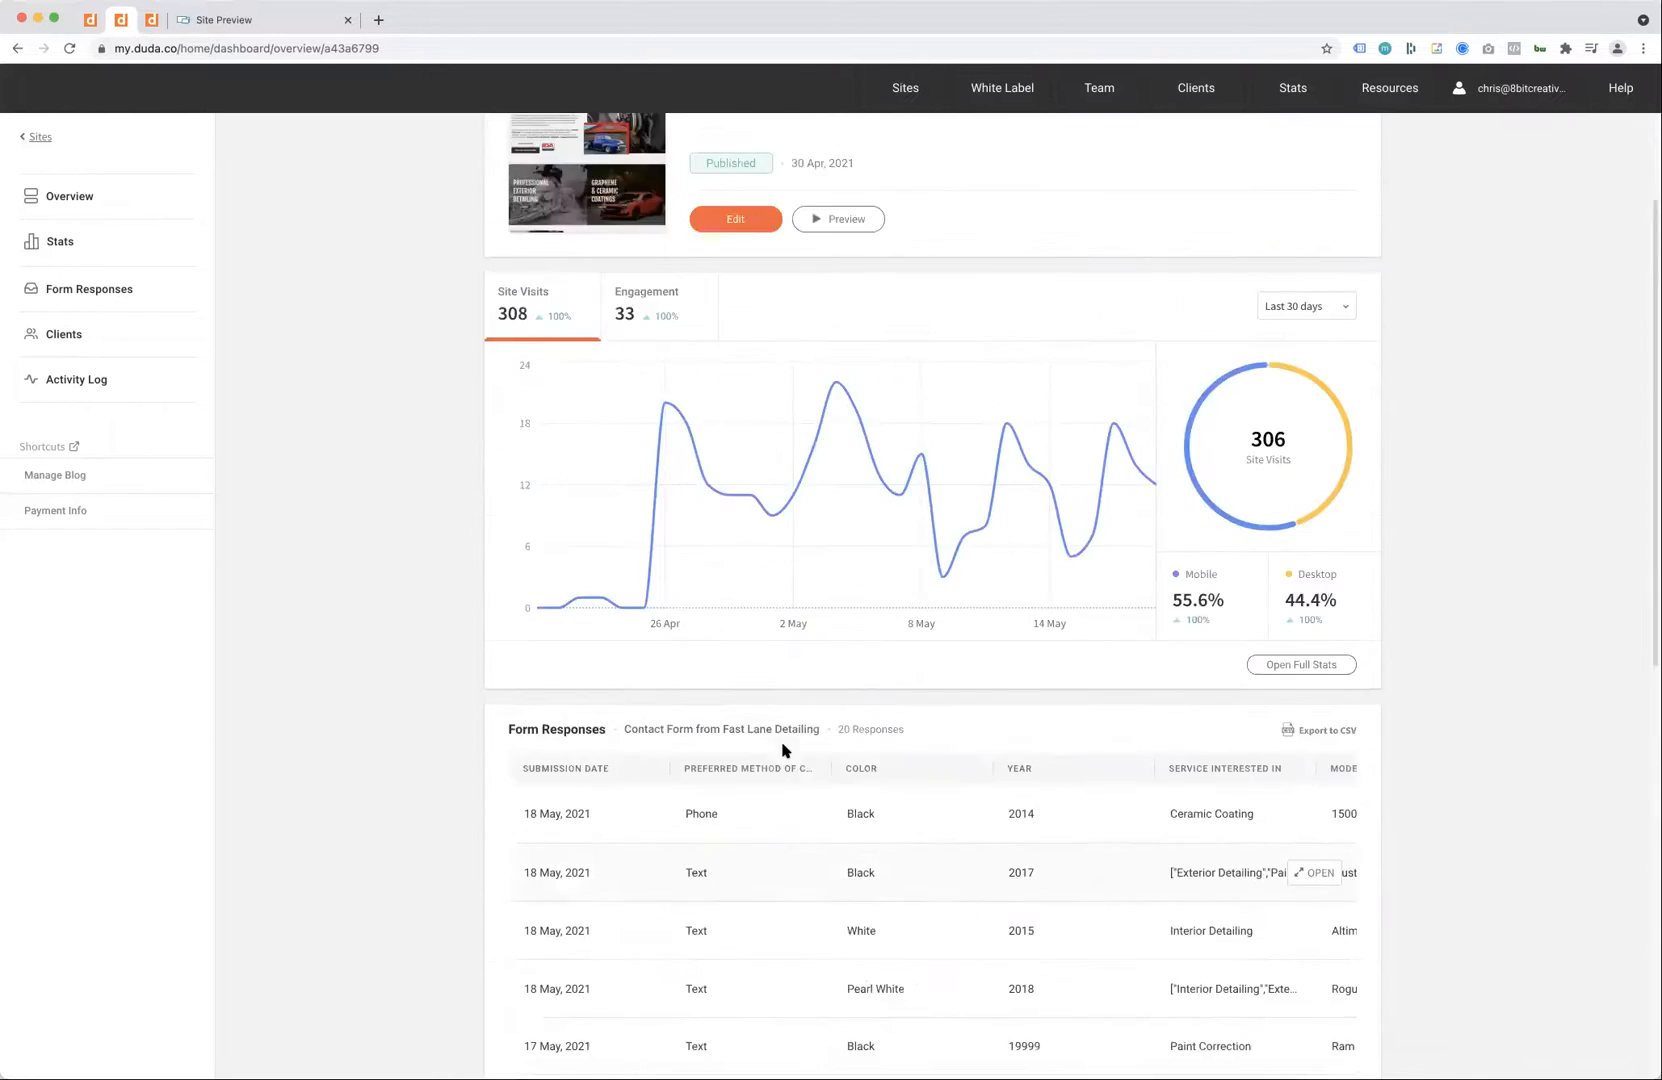
{"action": "scroll", "scroll_direction": "down", "scroll_amount": 3}
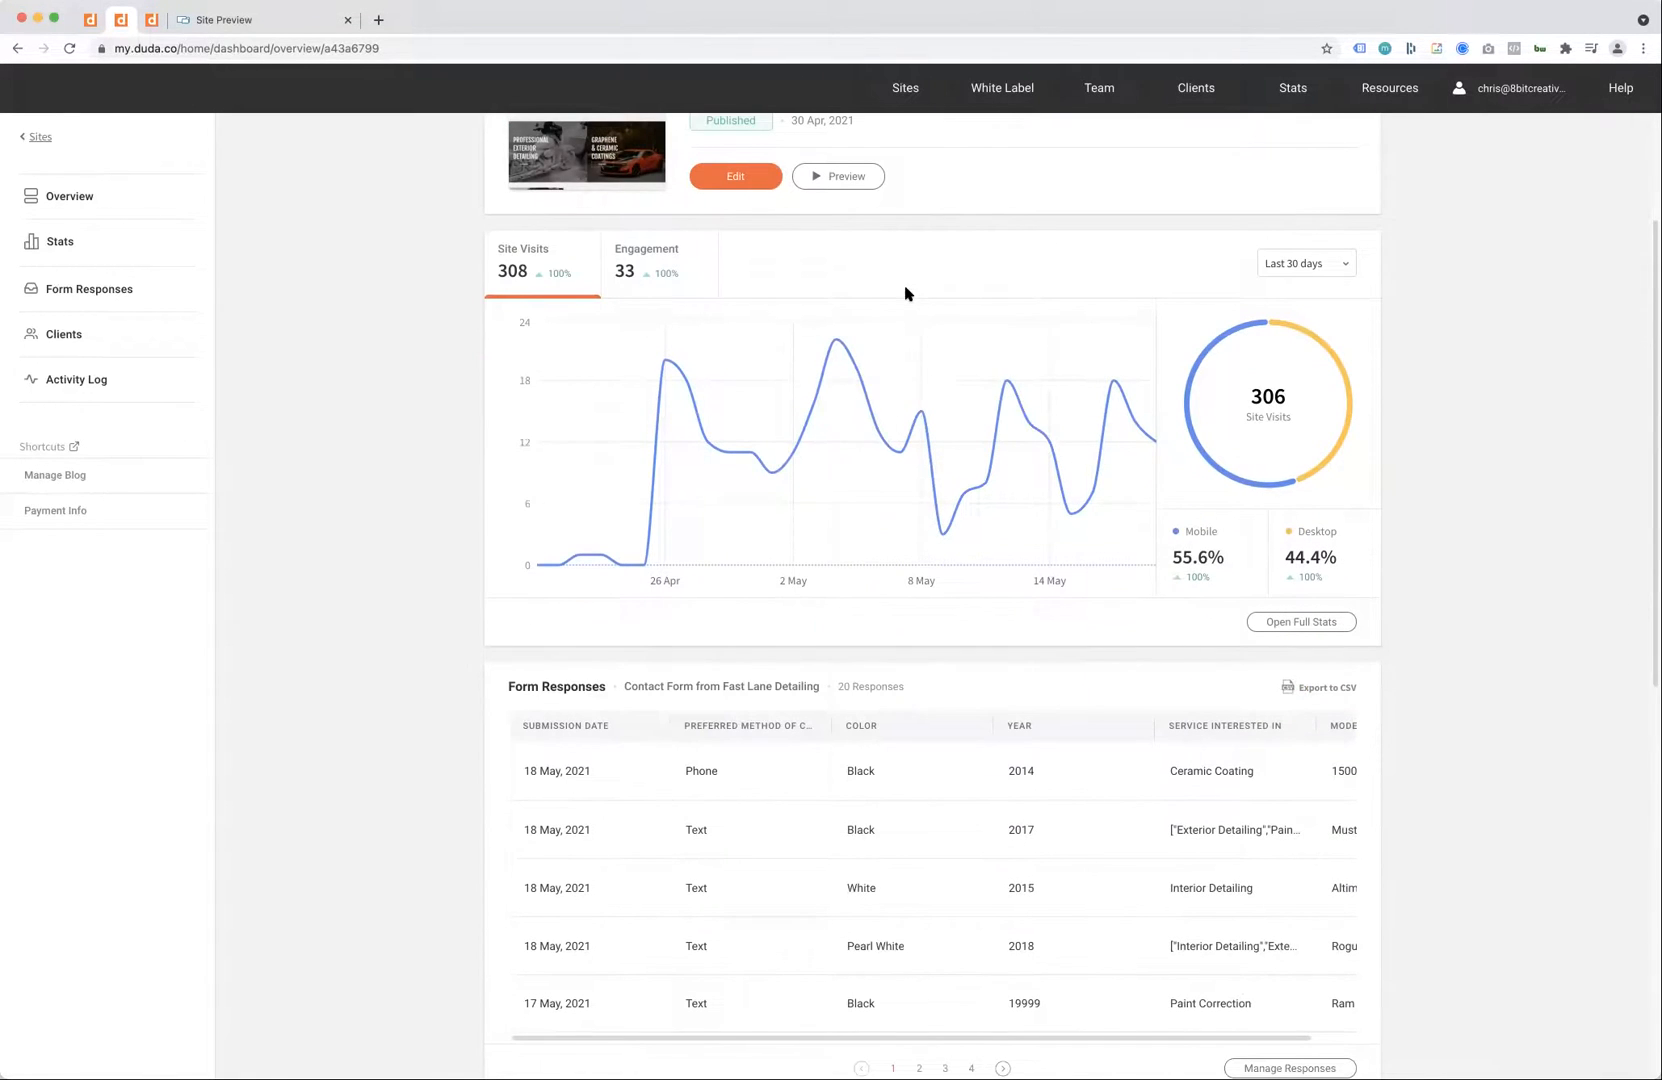
{"action": "mouse_move", "coordinate": [668, 382]}
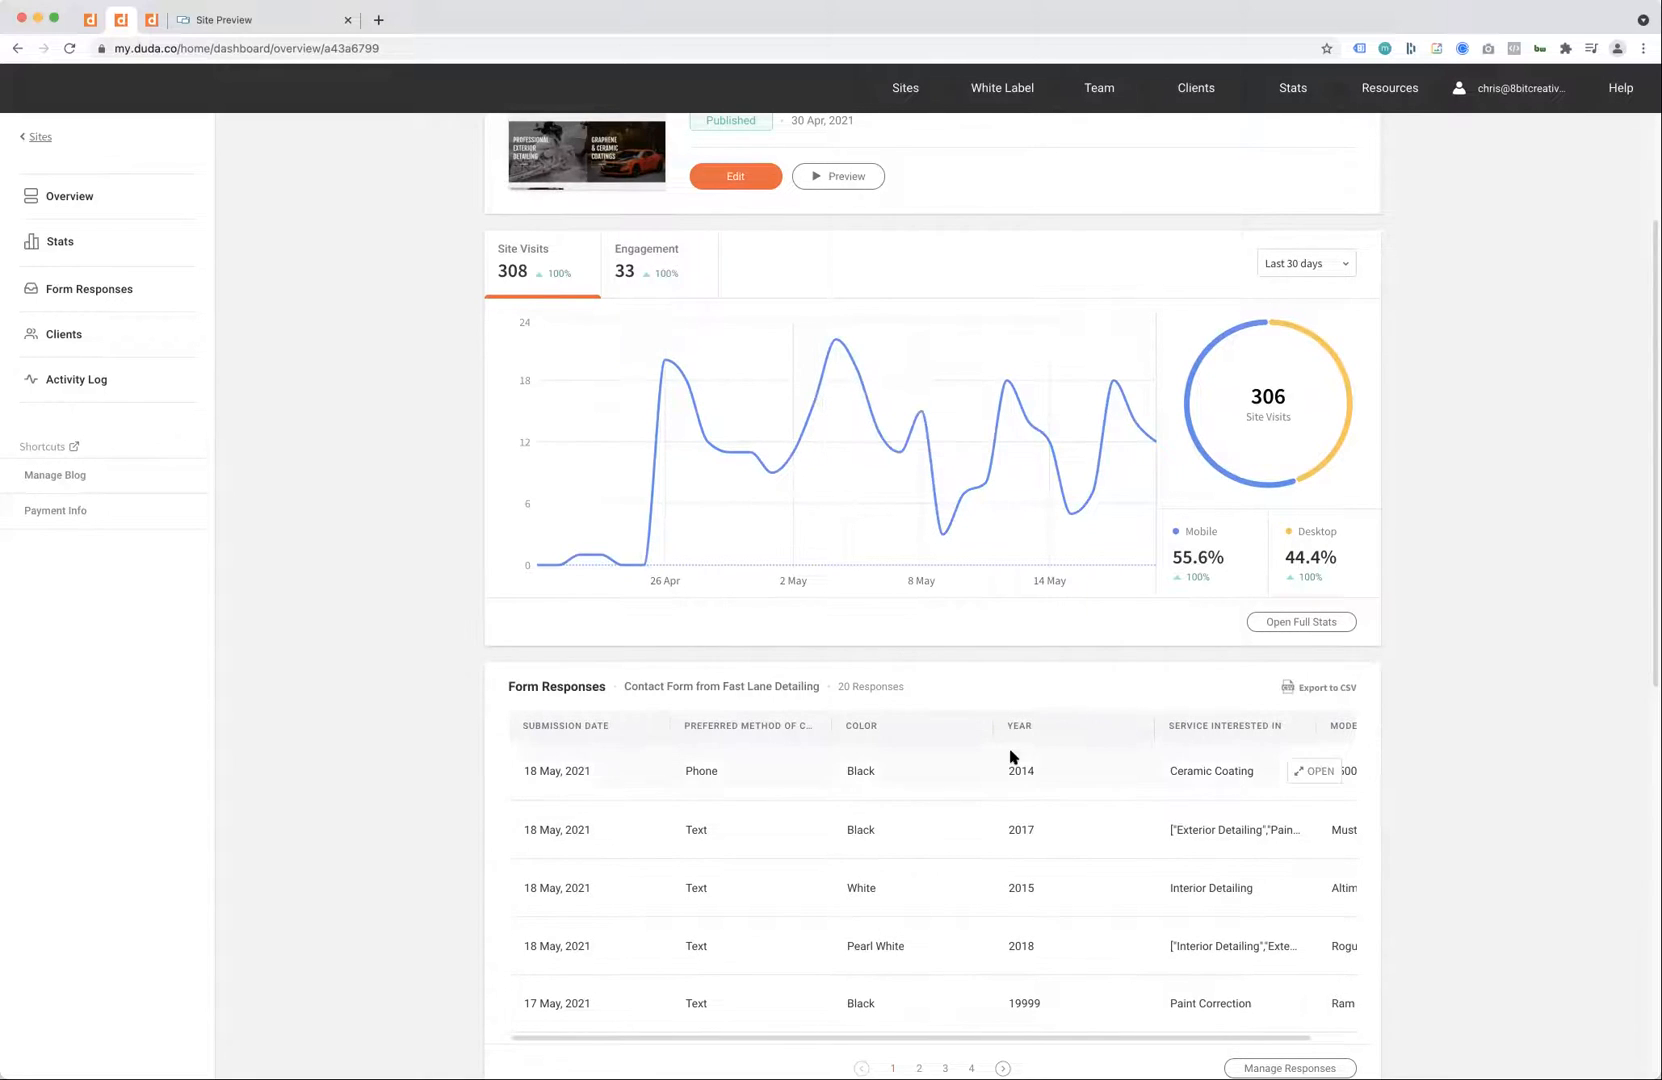
{"action": "scroll", "scroll_direction": "down", "scroll_amount": 3}
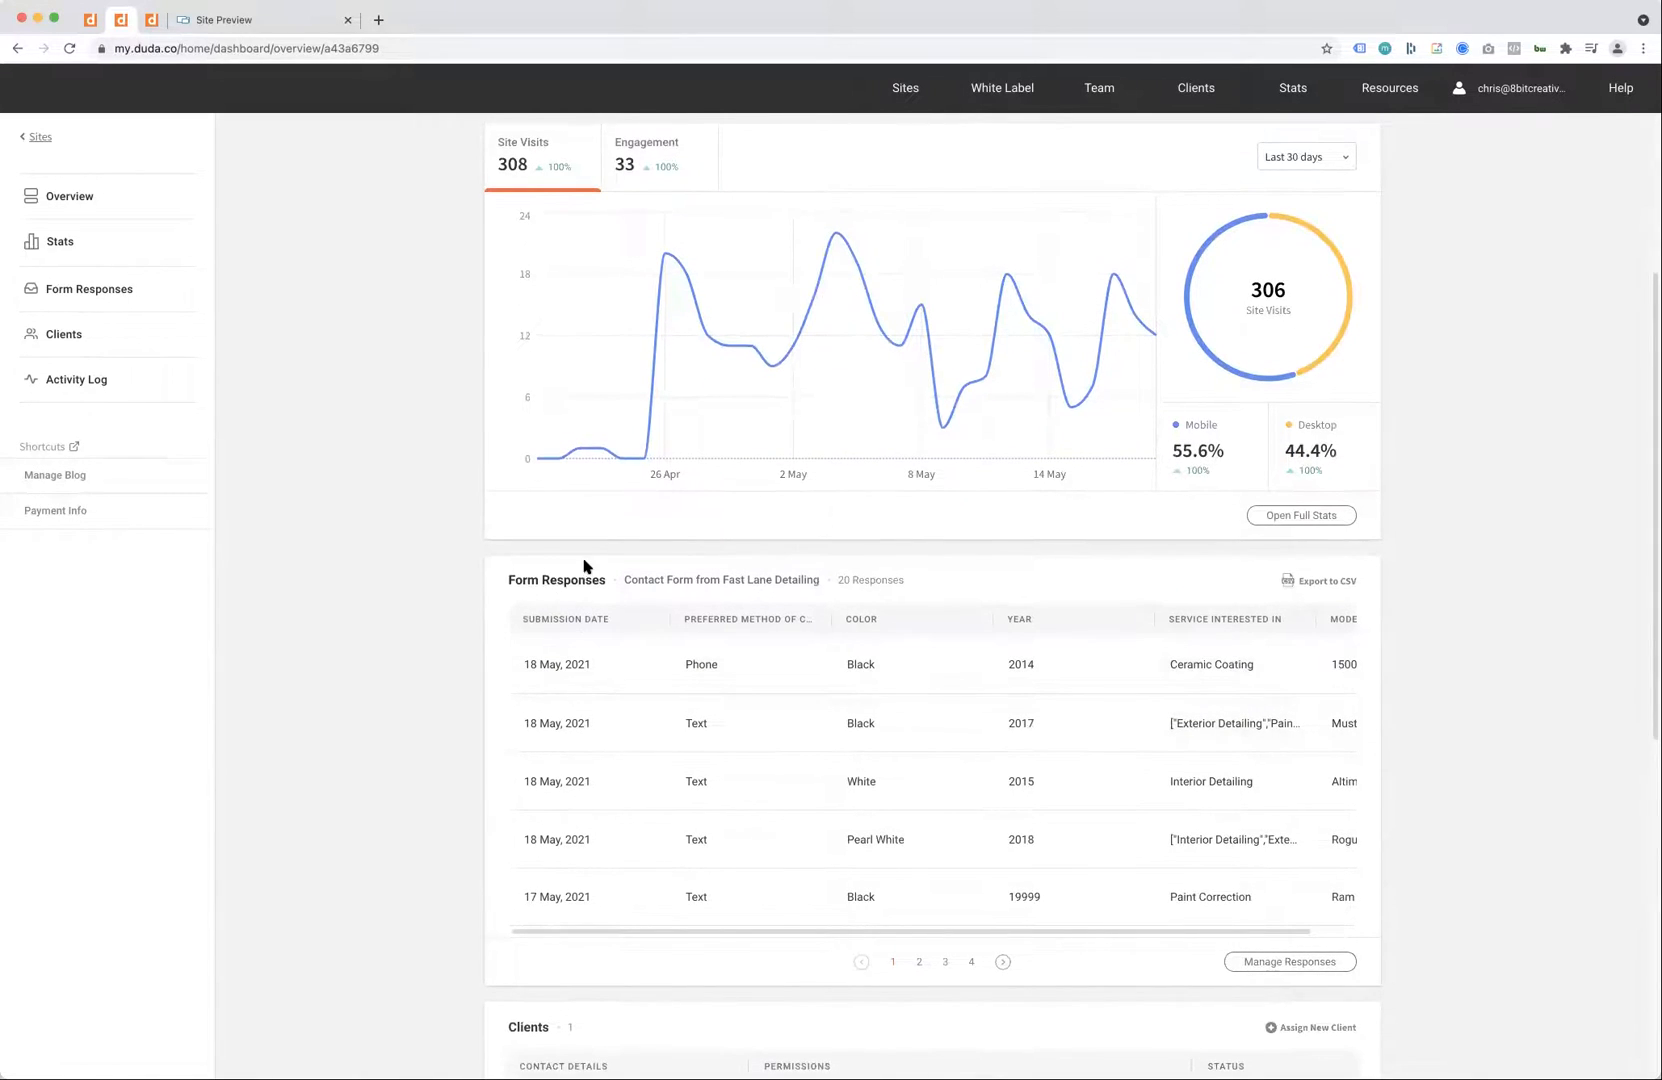
{"action": "mouse_move", "coordinate": [800, 684]}
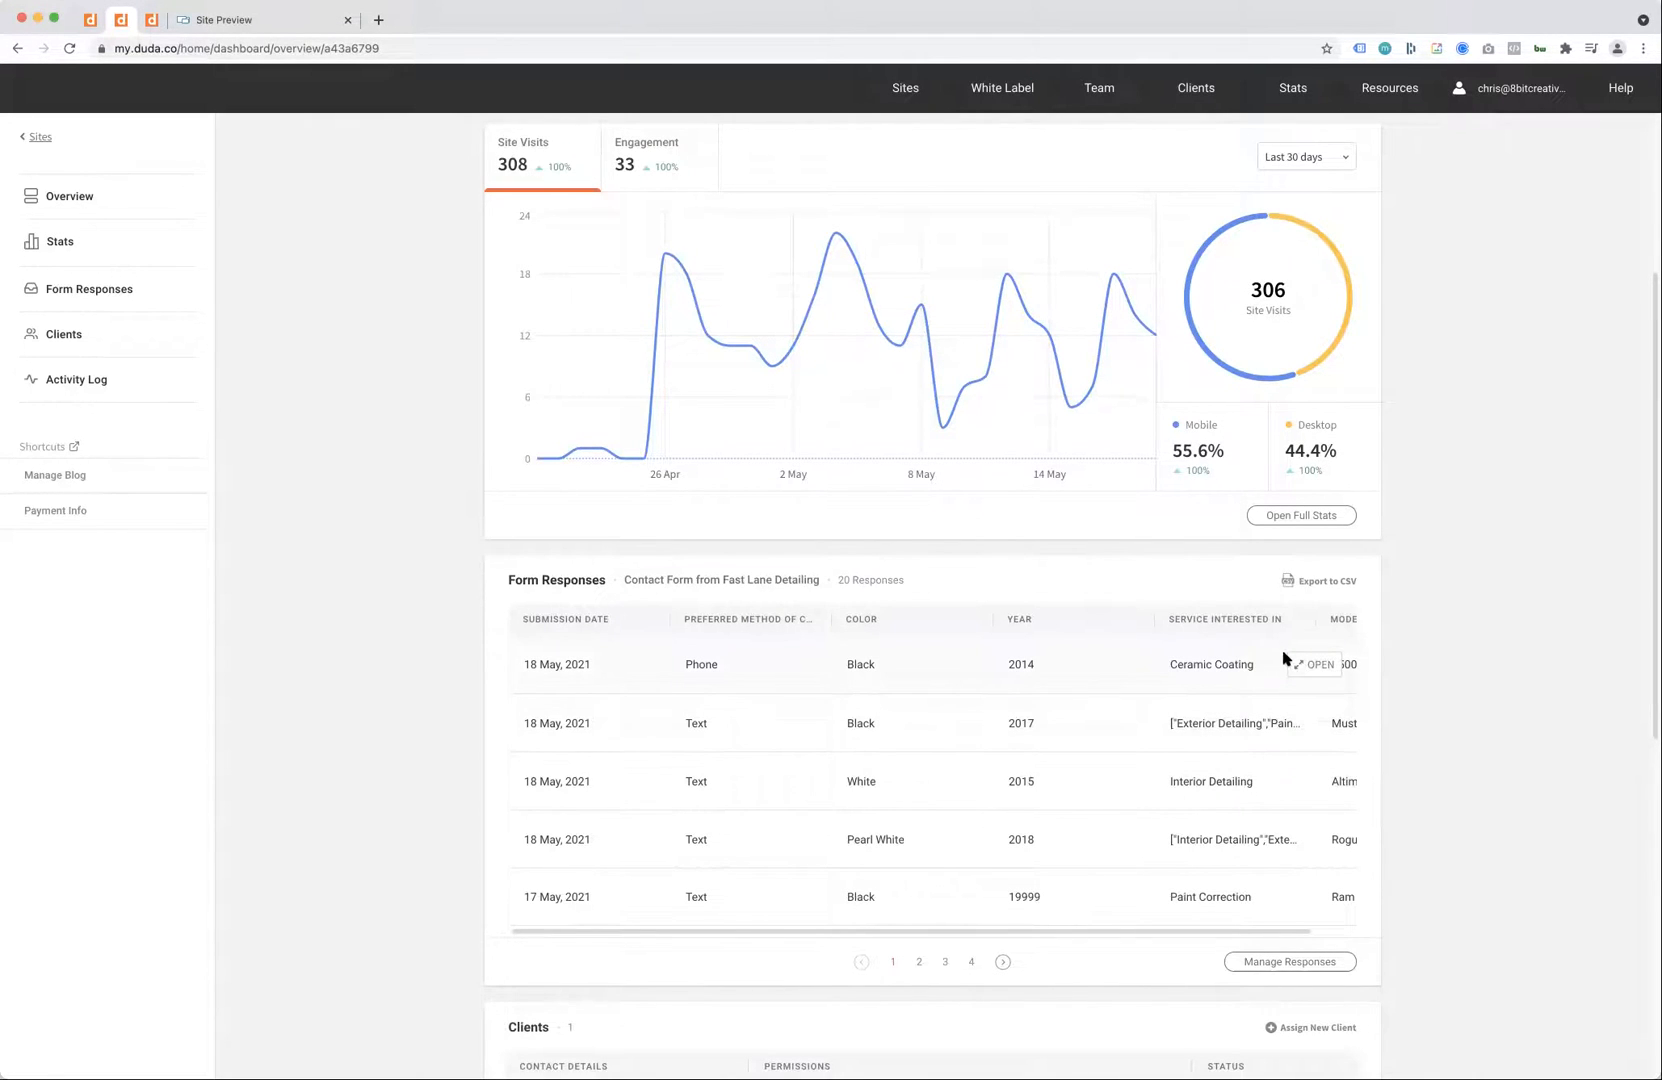
{"action": "left_click", "coordinate": [1316, 664]}
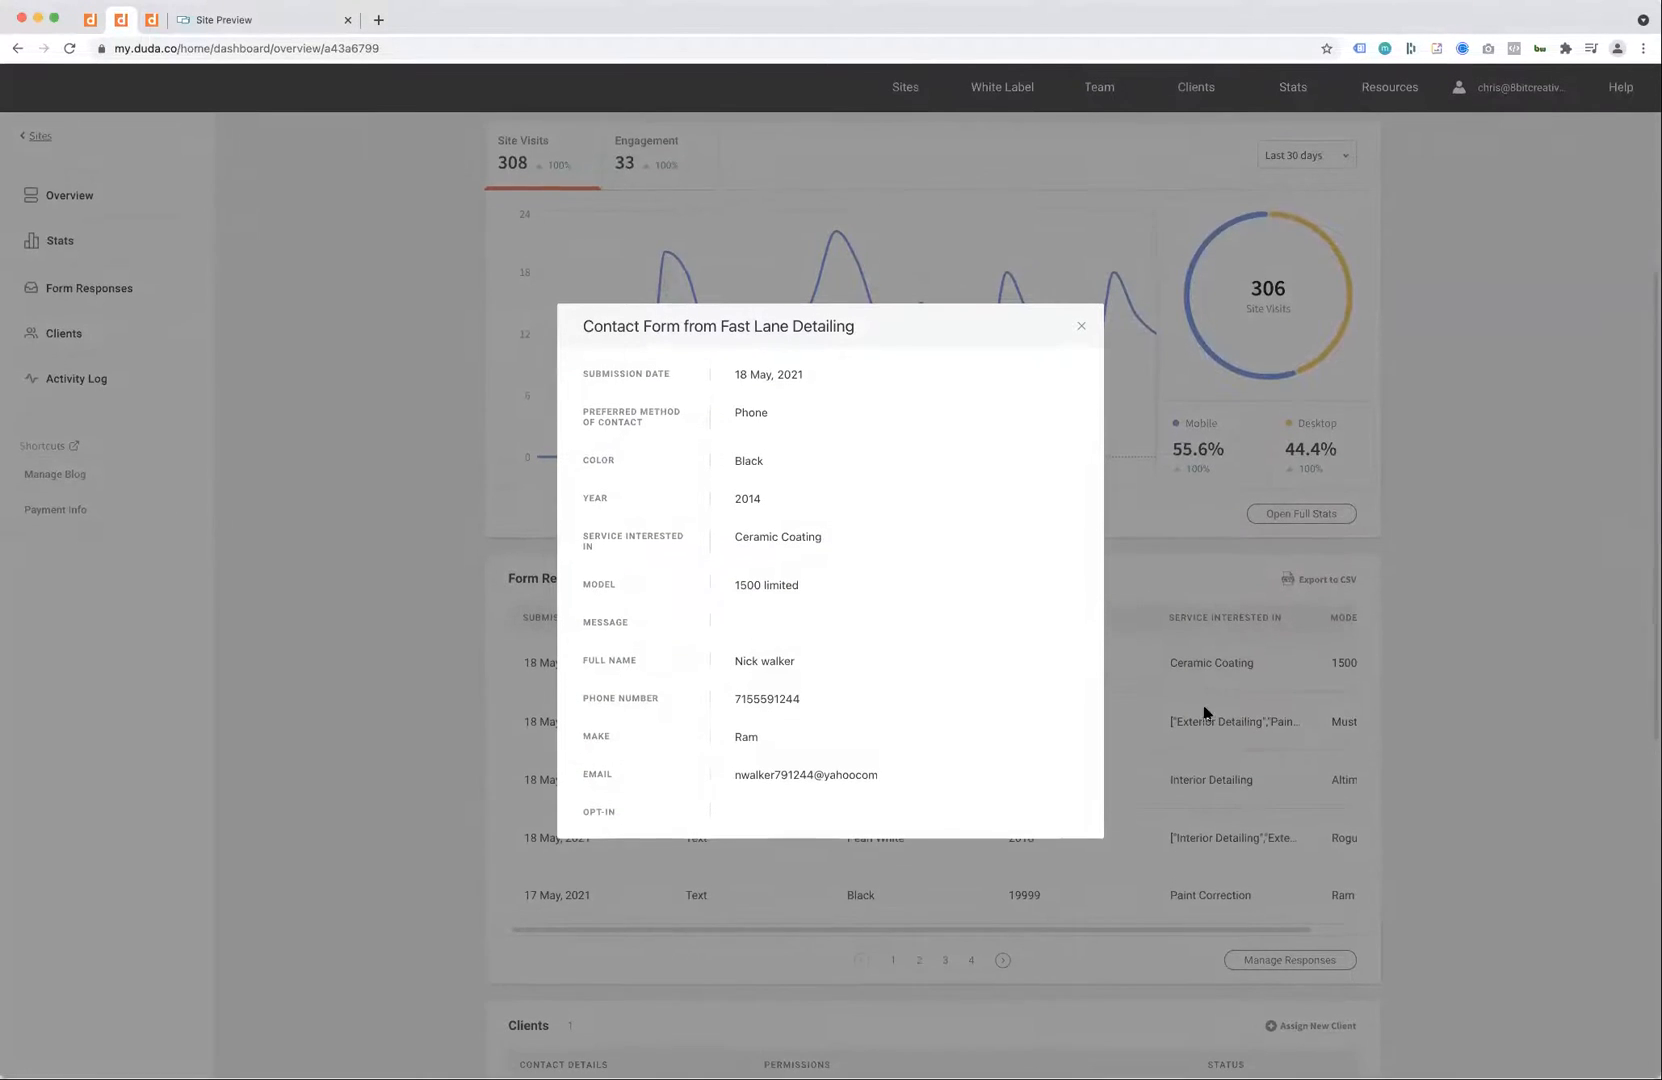
{"action": "left_click", "coordinate": [1082, 326]}
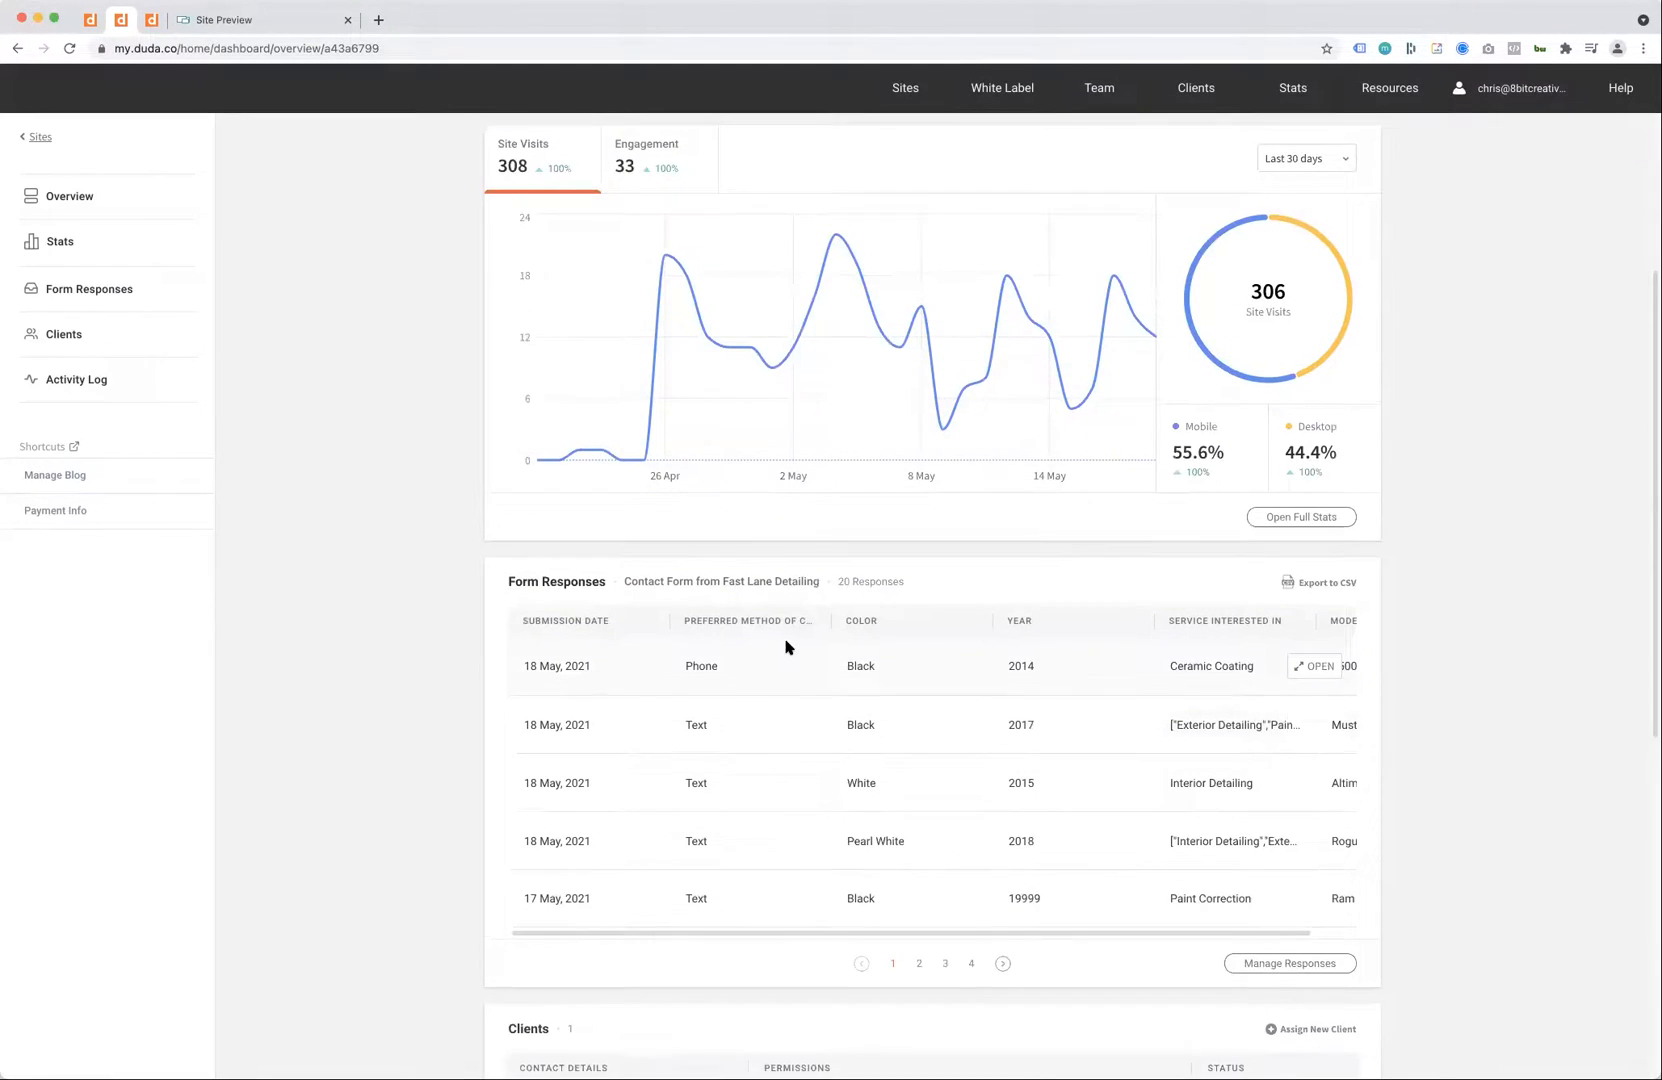
Step: Scroll through Clients and Activity Log, then show the Engagement counts: 13 calls, 20 forms, 0 map clicks
{"action": "scroll", "scroll_direction": "down", "scroll_amount": 3}
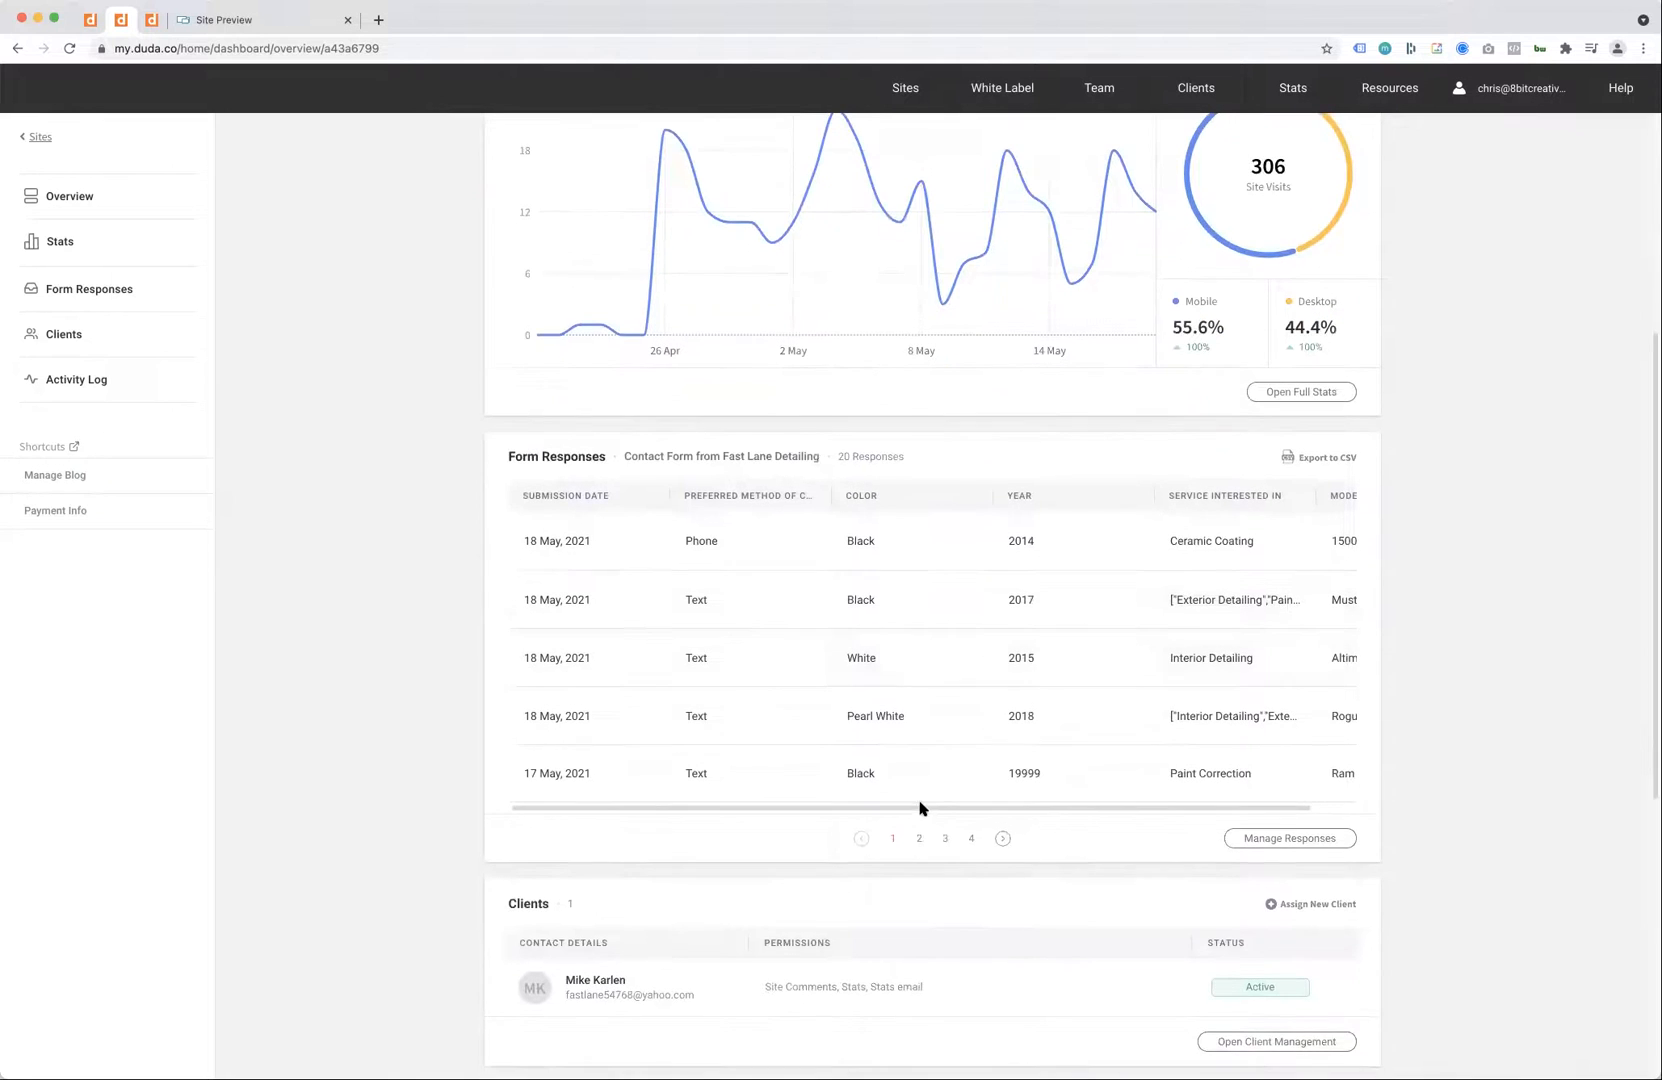
{"action": "scroll", "scroll_direction": "down", "scroll_amount": 3}
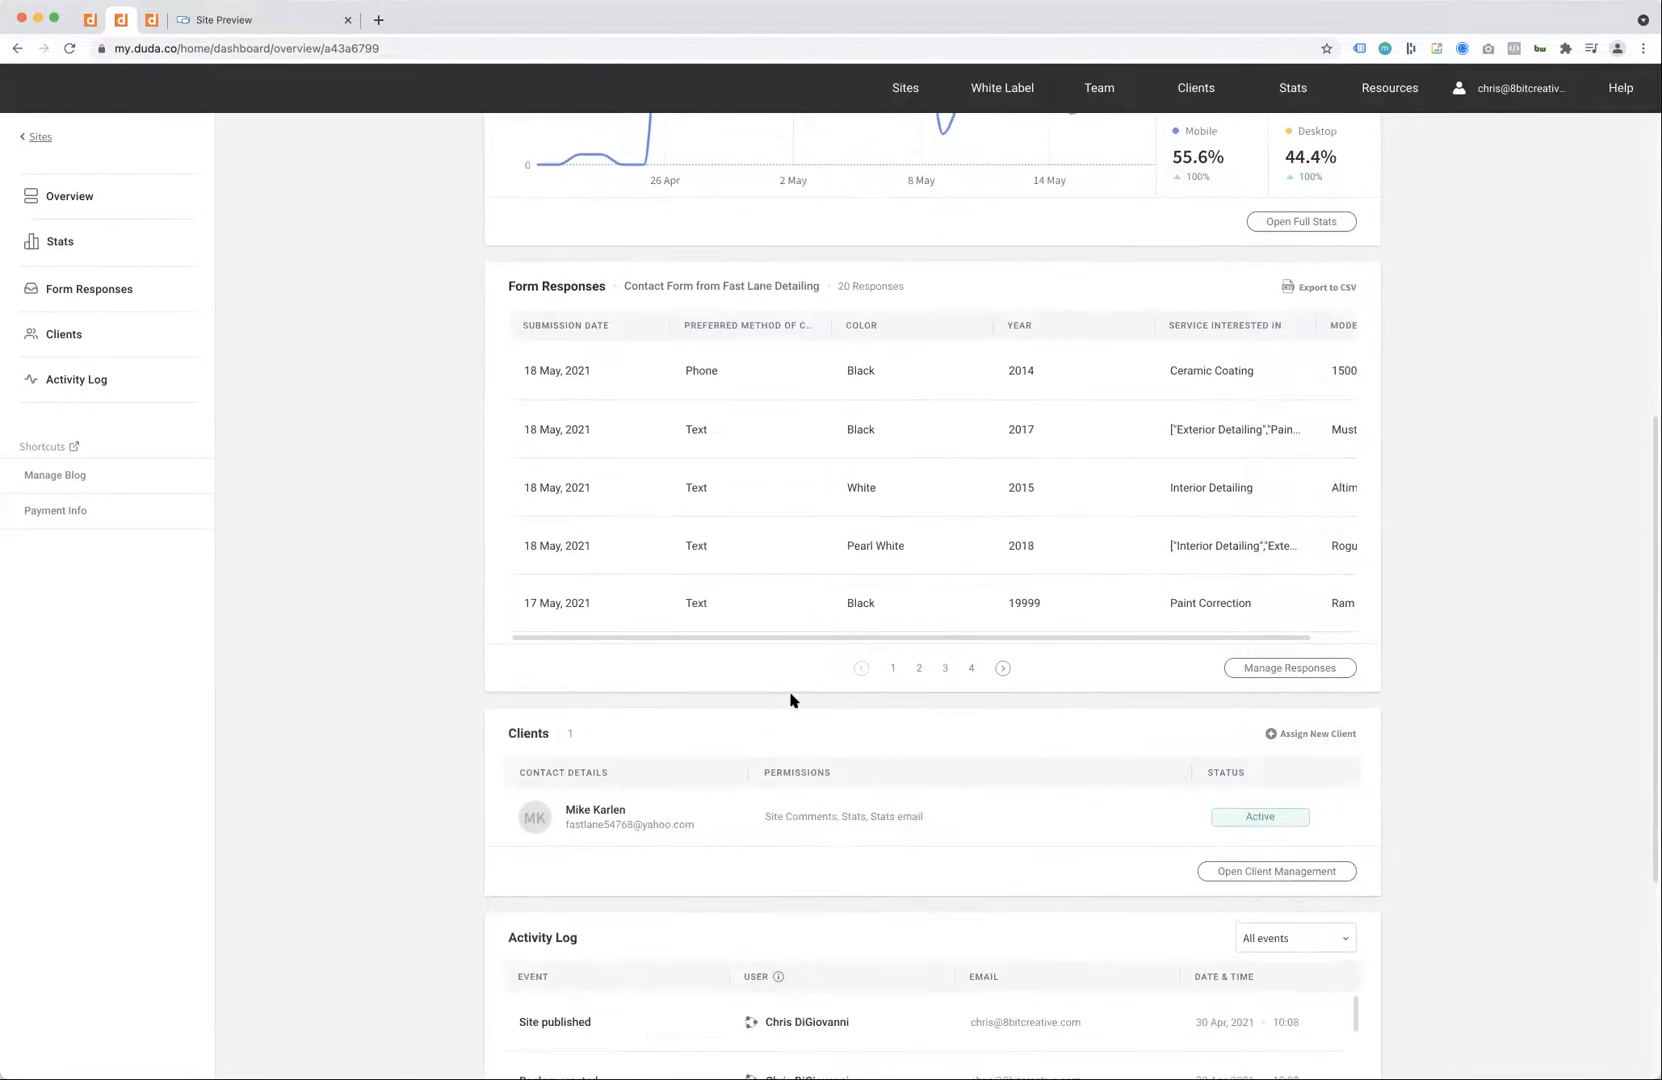
{"action": "scroll", "scroll_direction": "up", "scroll_amount": 3}
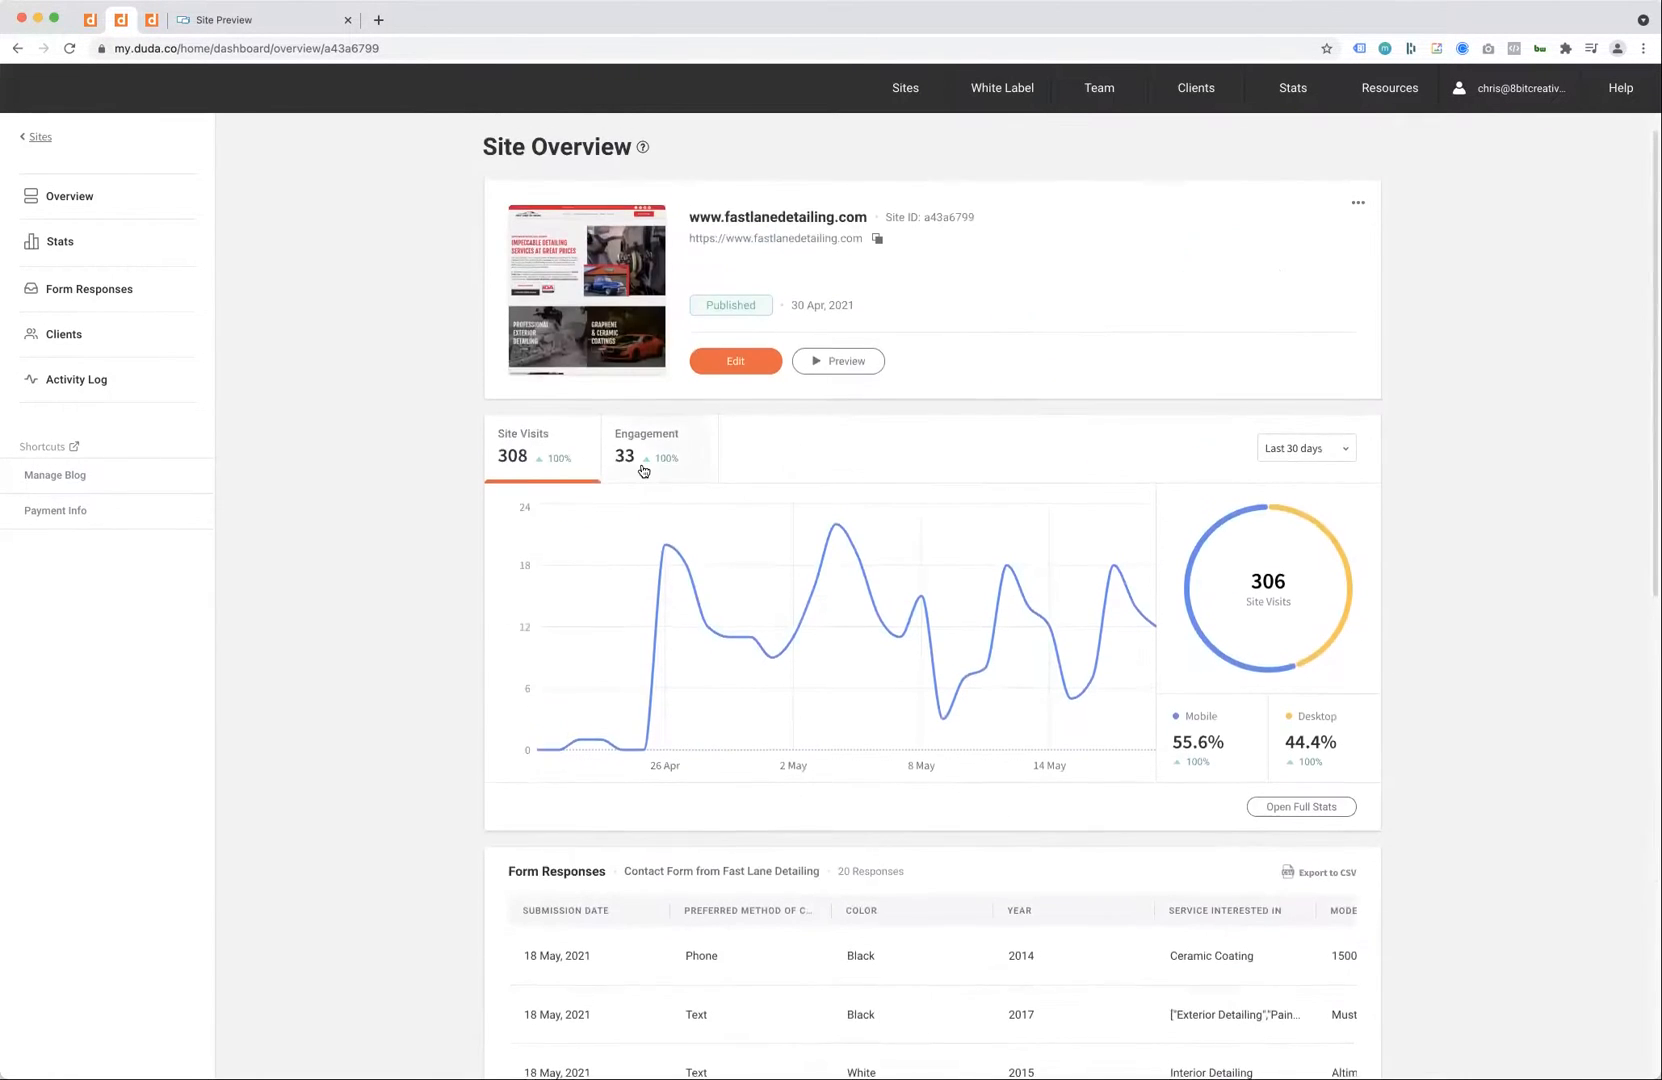
{"action": "scroll", "scroll_direction": "down", "scroll_amount": 3}
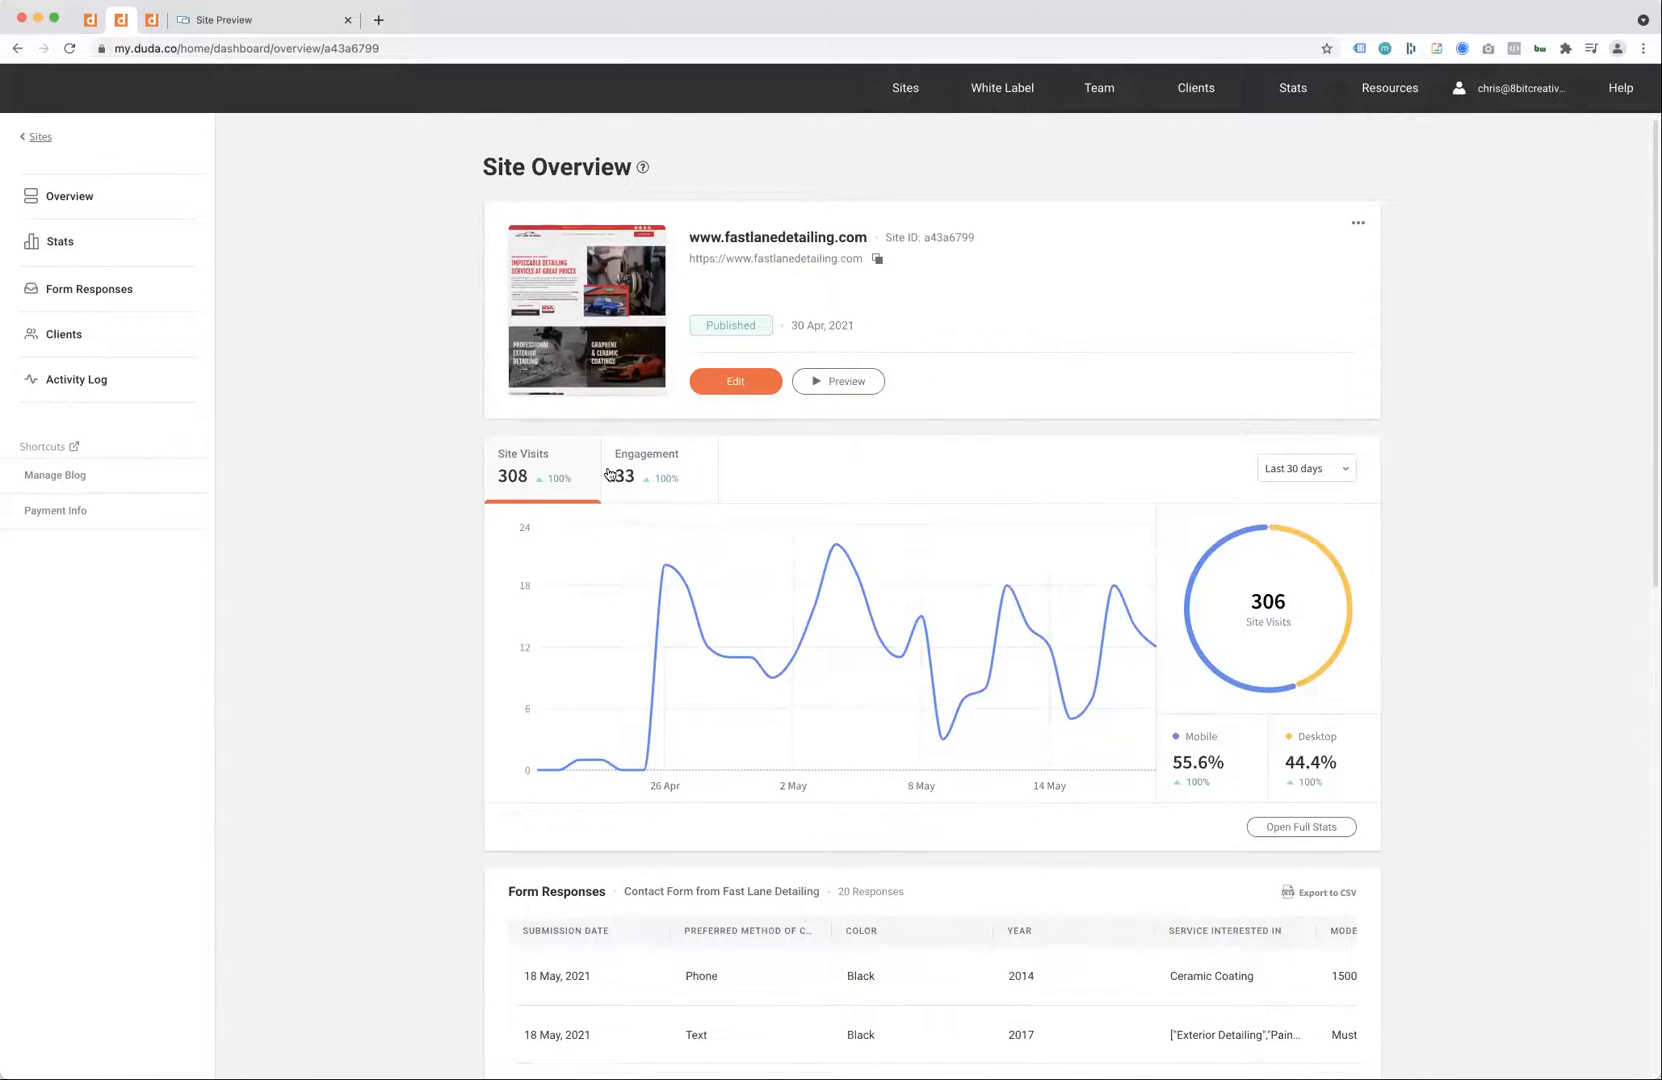
{"action": "left_click", "coordinate": [644, 462]}
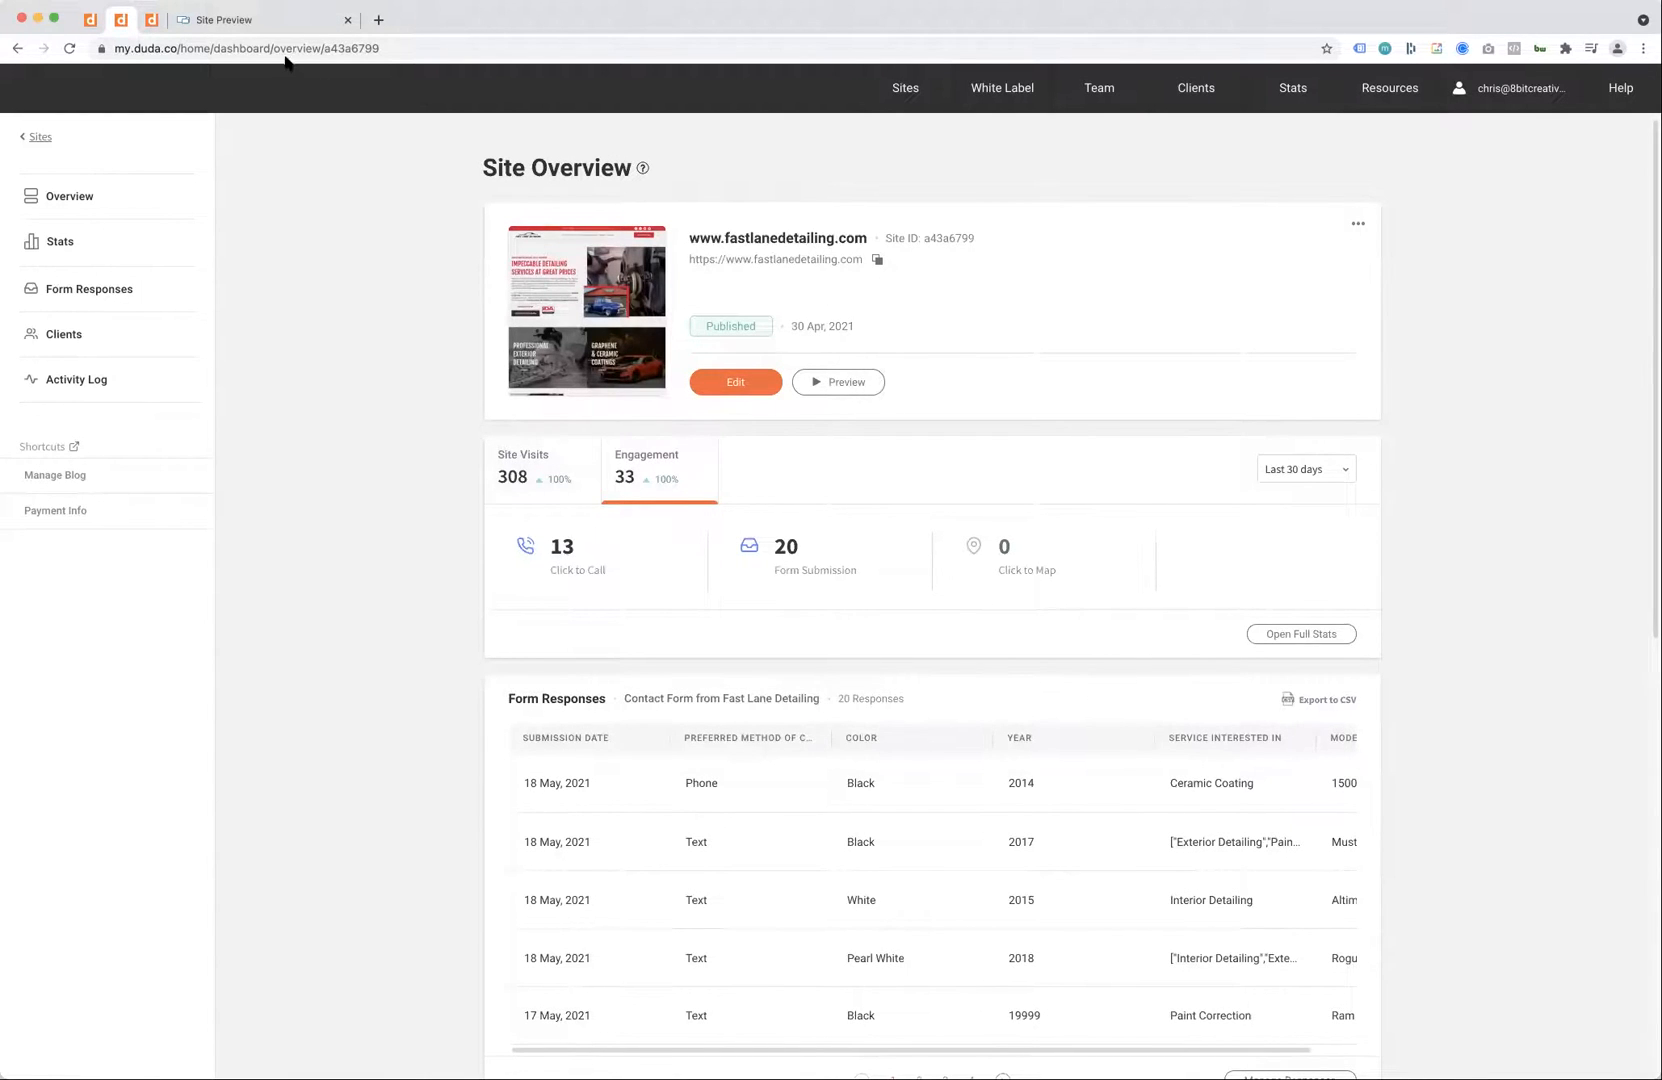
Step: Preview the site on a phone and show its mobile menu with the click-to-call number, then close it
{"action": "left_click", "coordinate": [838, 382]}
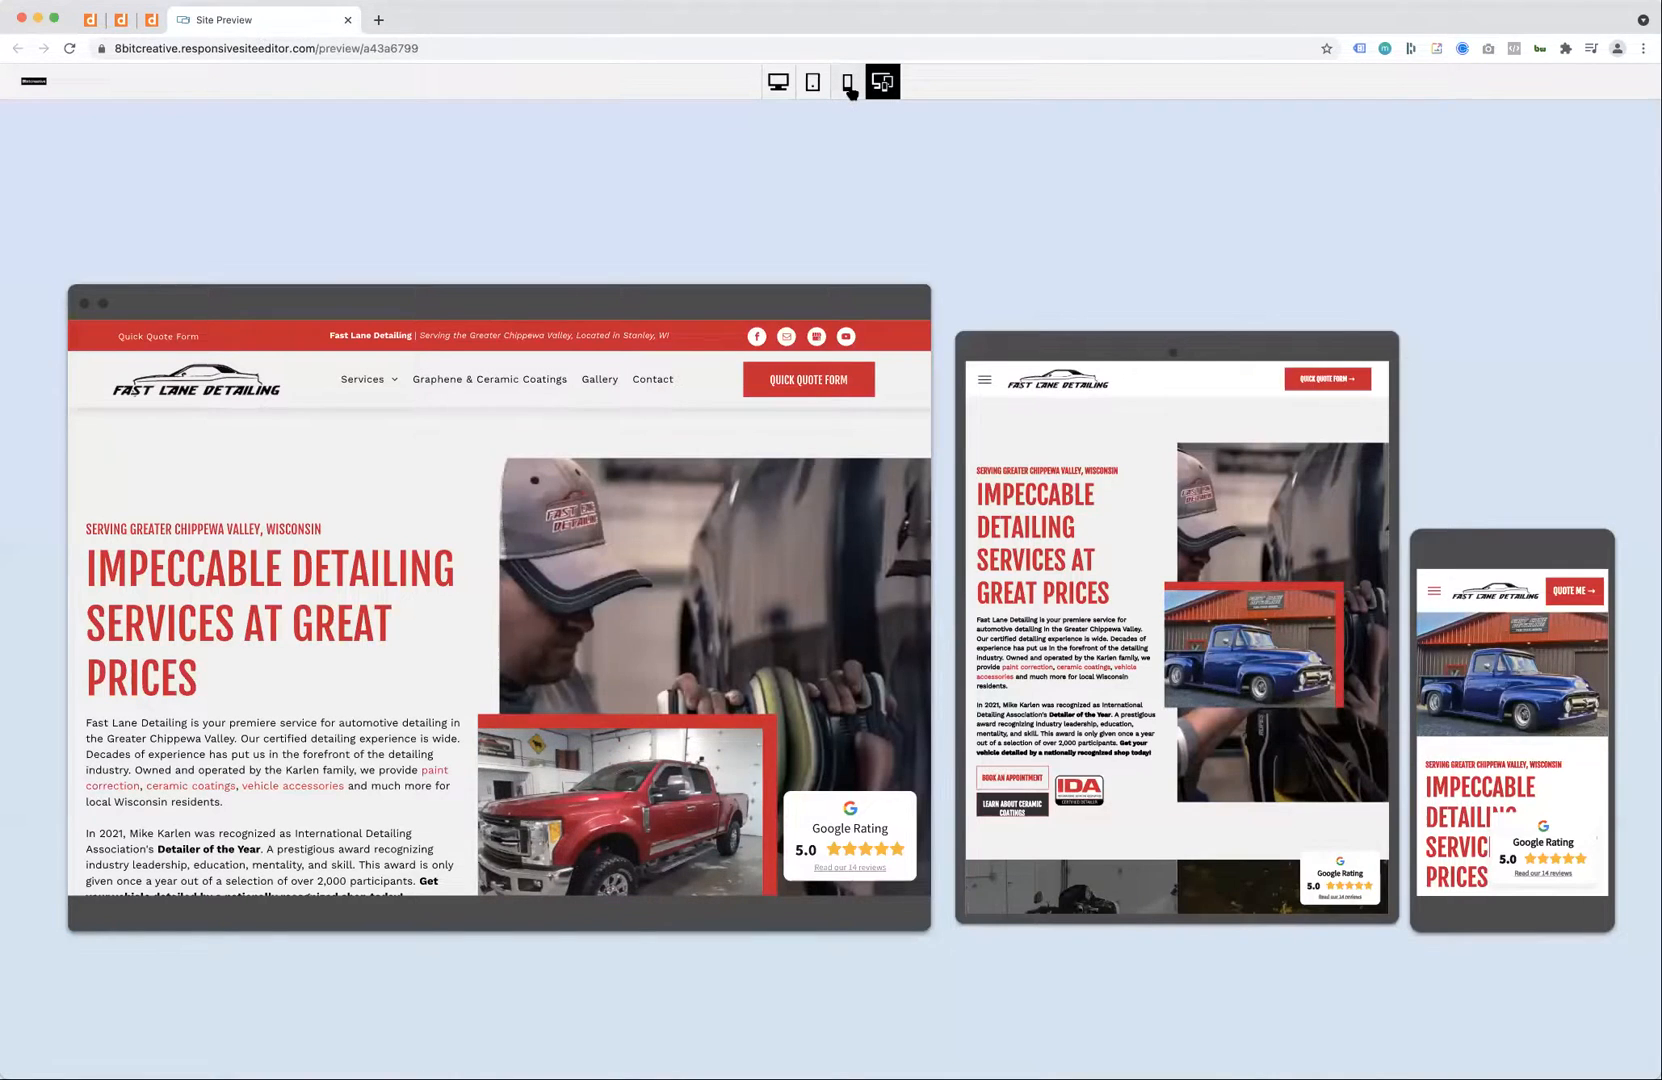
{"action": "left_click", "coordinate": [846, 82]}
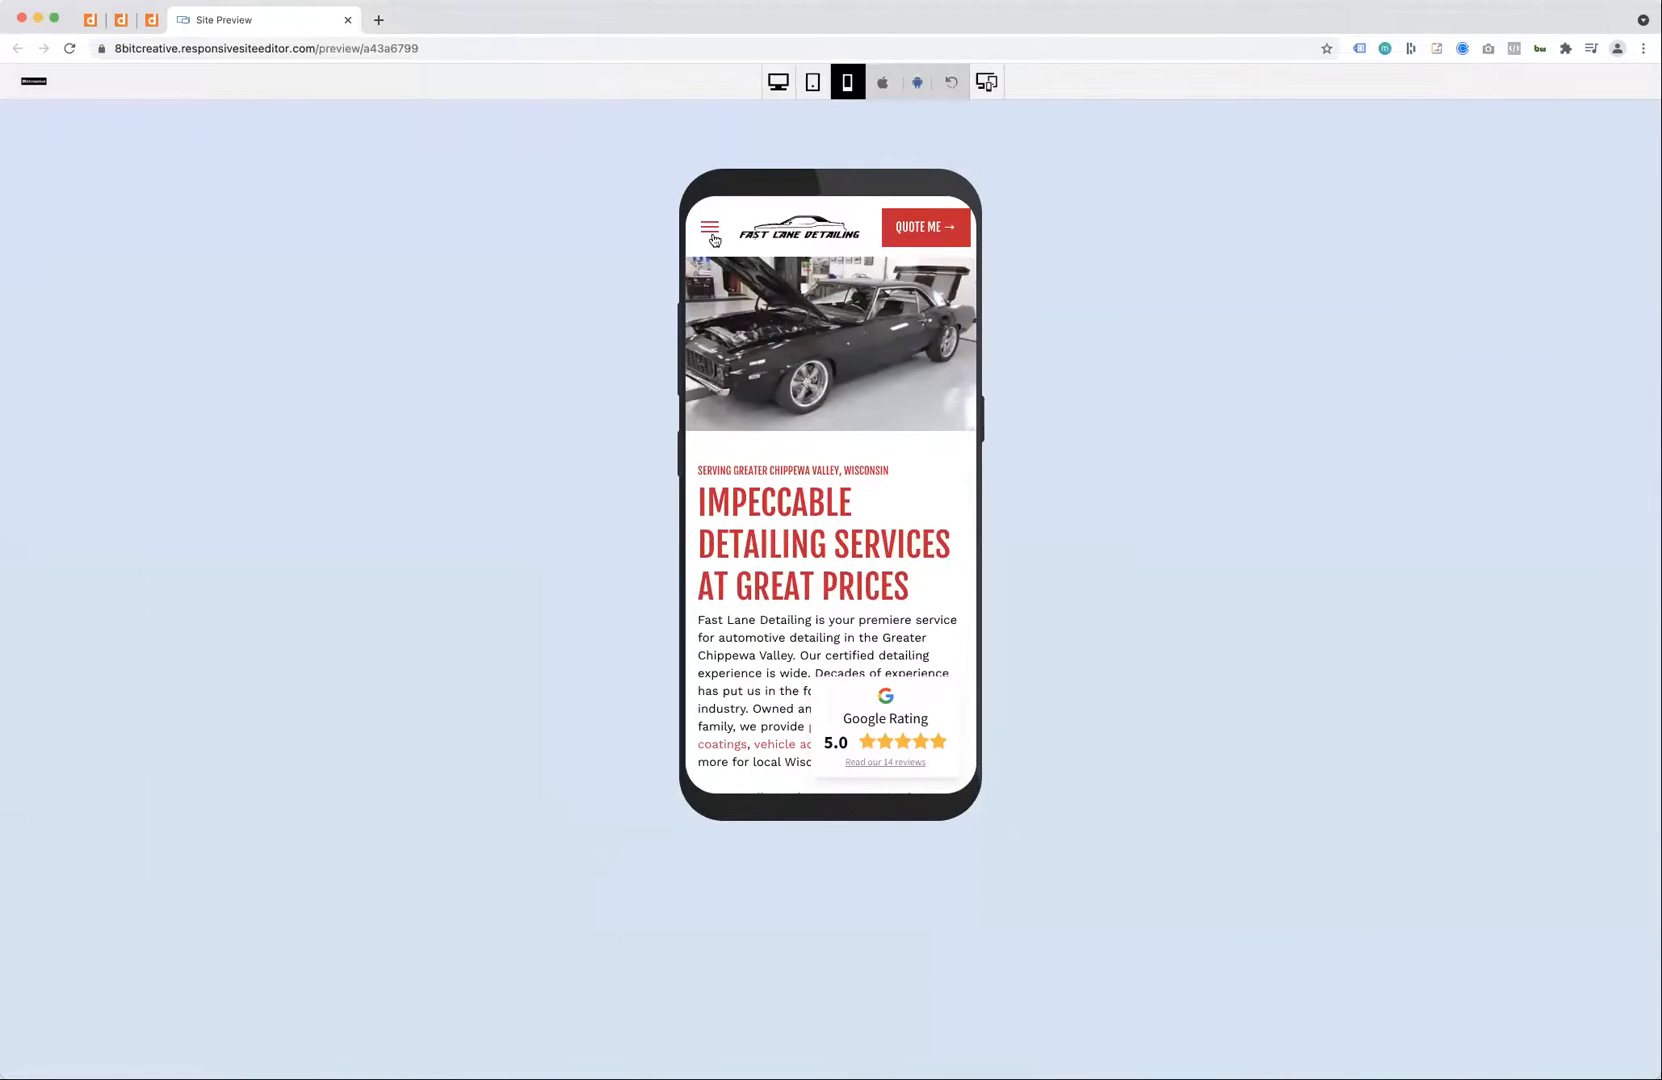
{"action": "left_click", "coordinate": [710, 226]}
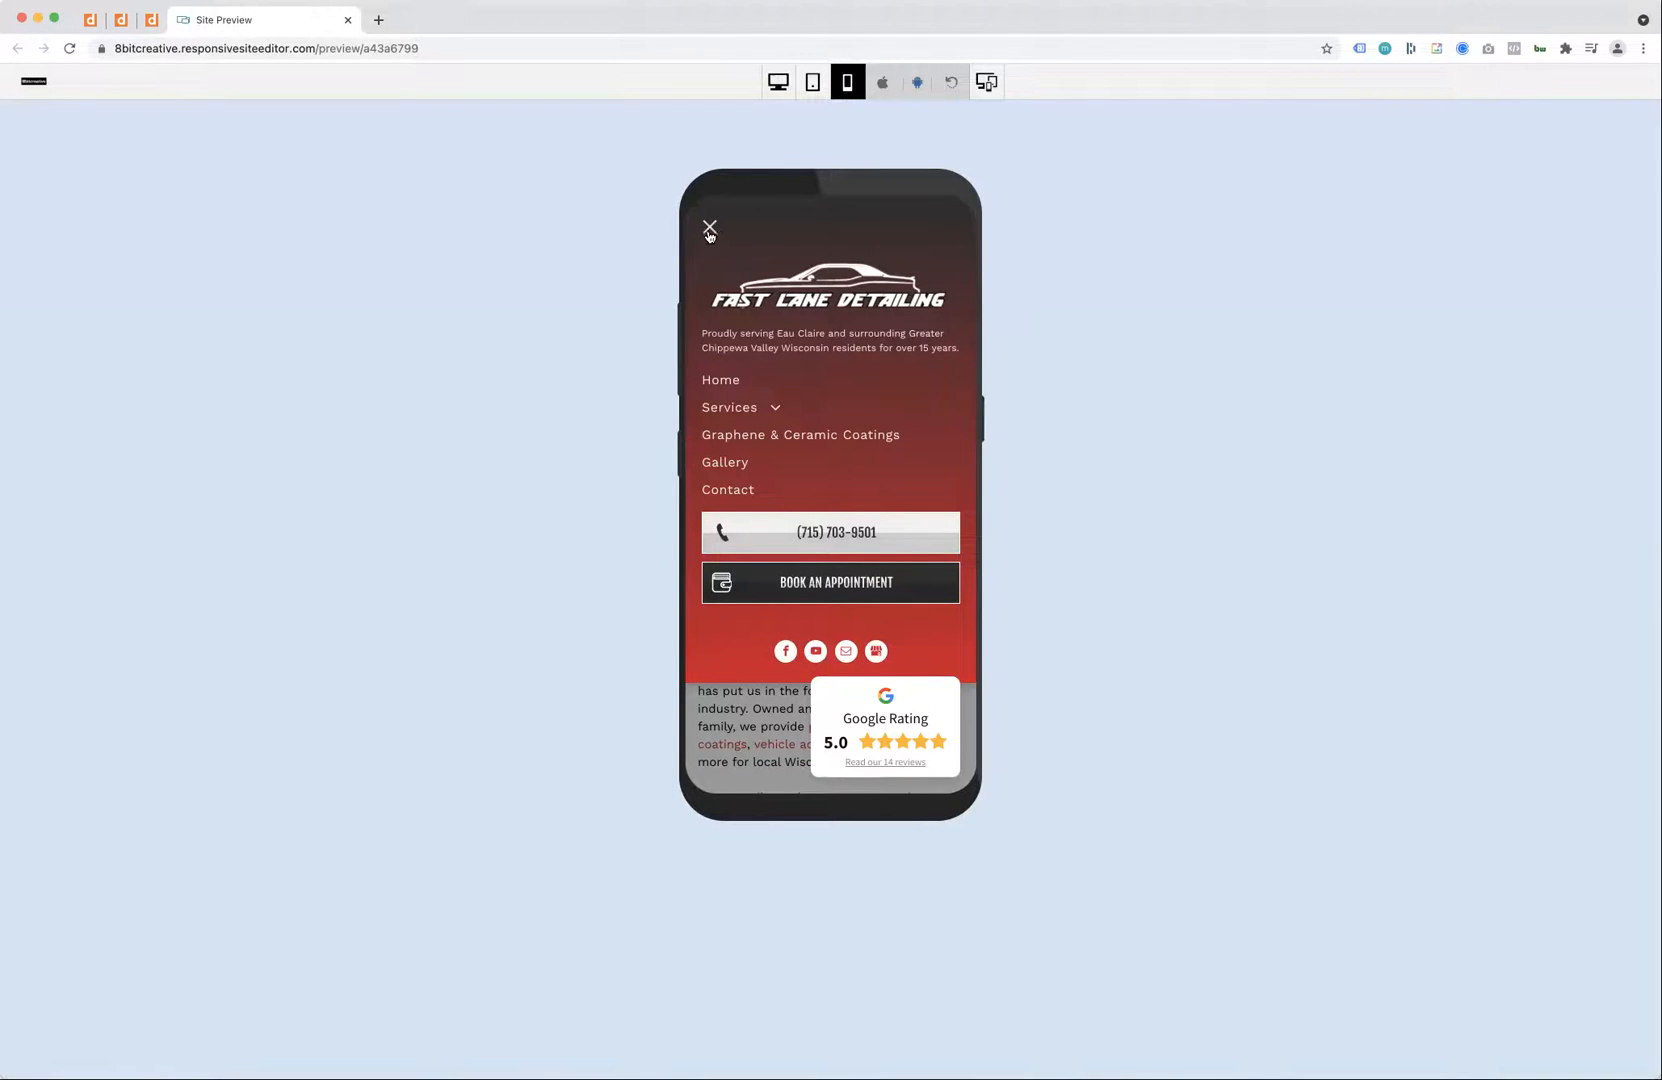
{"action": "mouse_move", "coordinate": [808, 616]}
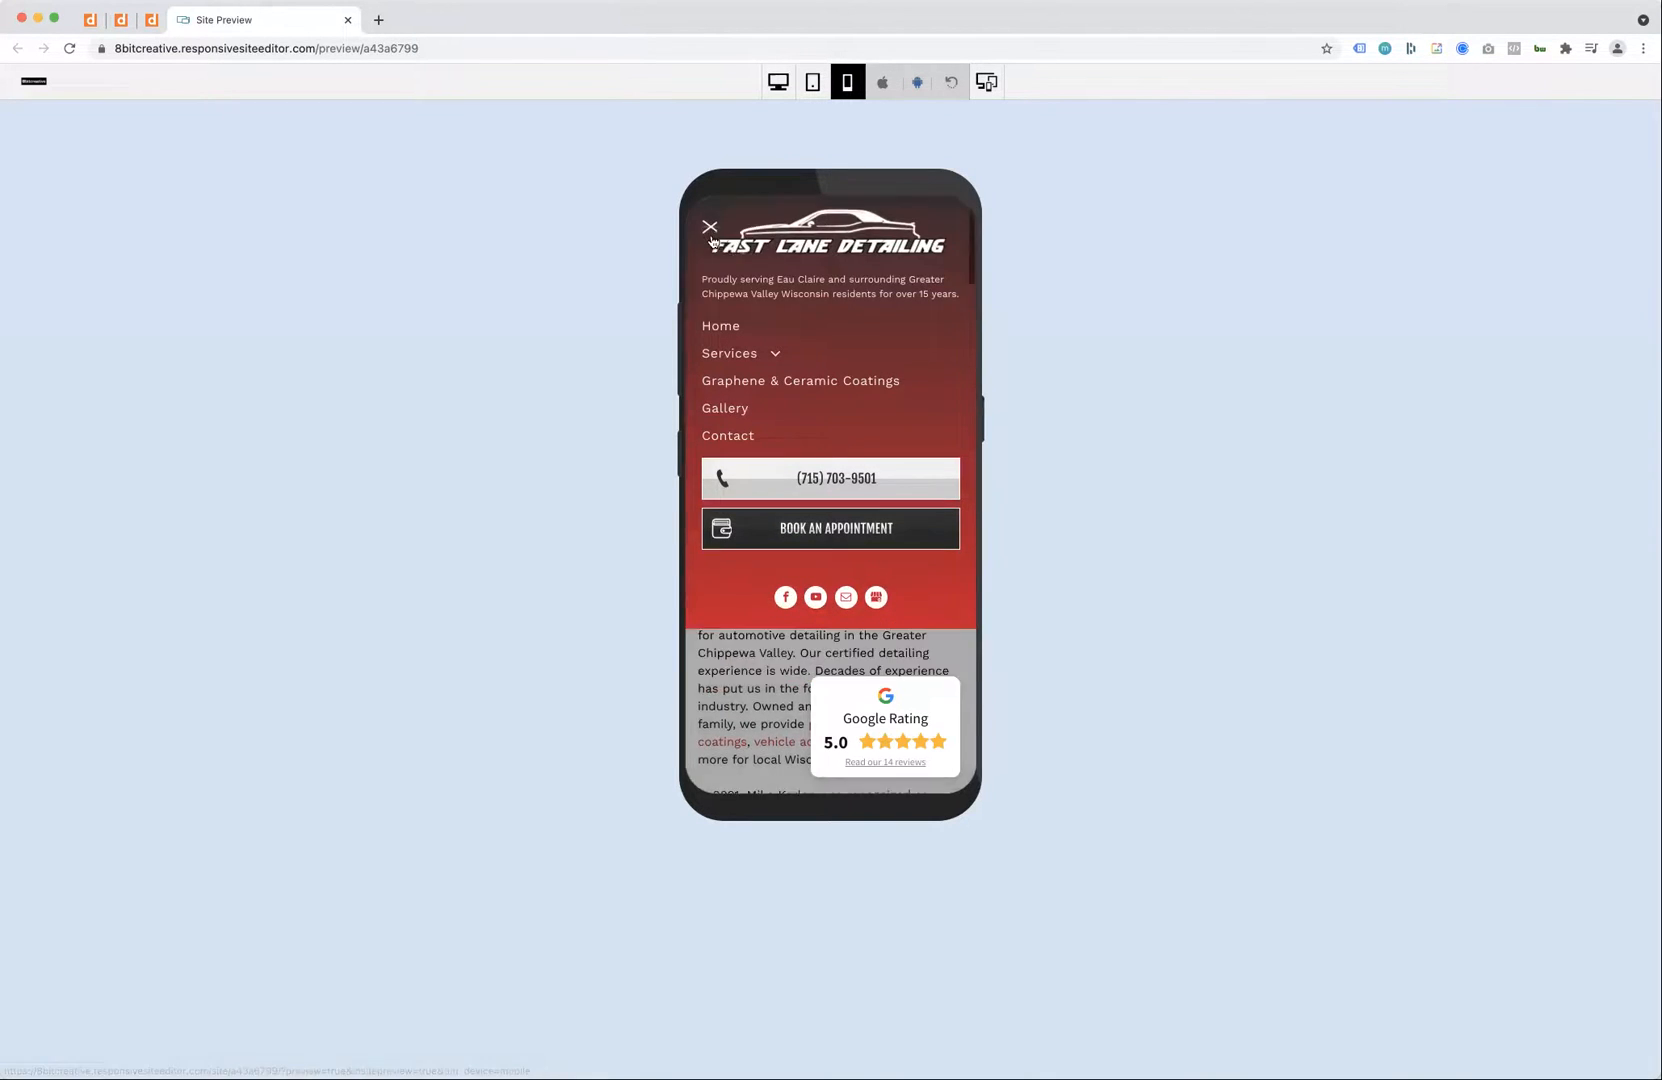
{"action": "left_click", "coordinate": [710, 228]}
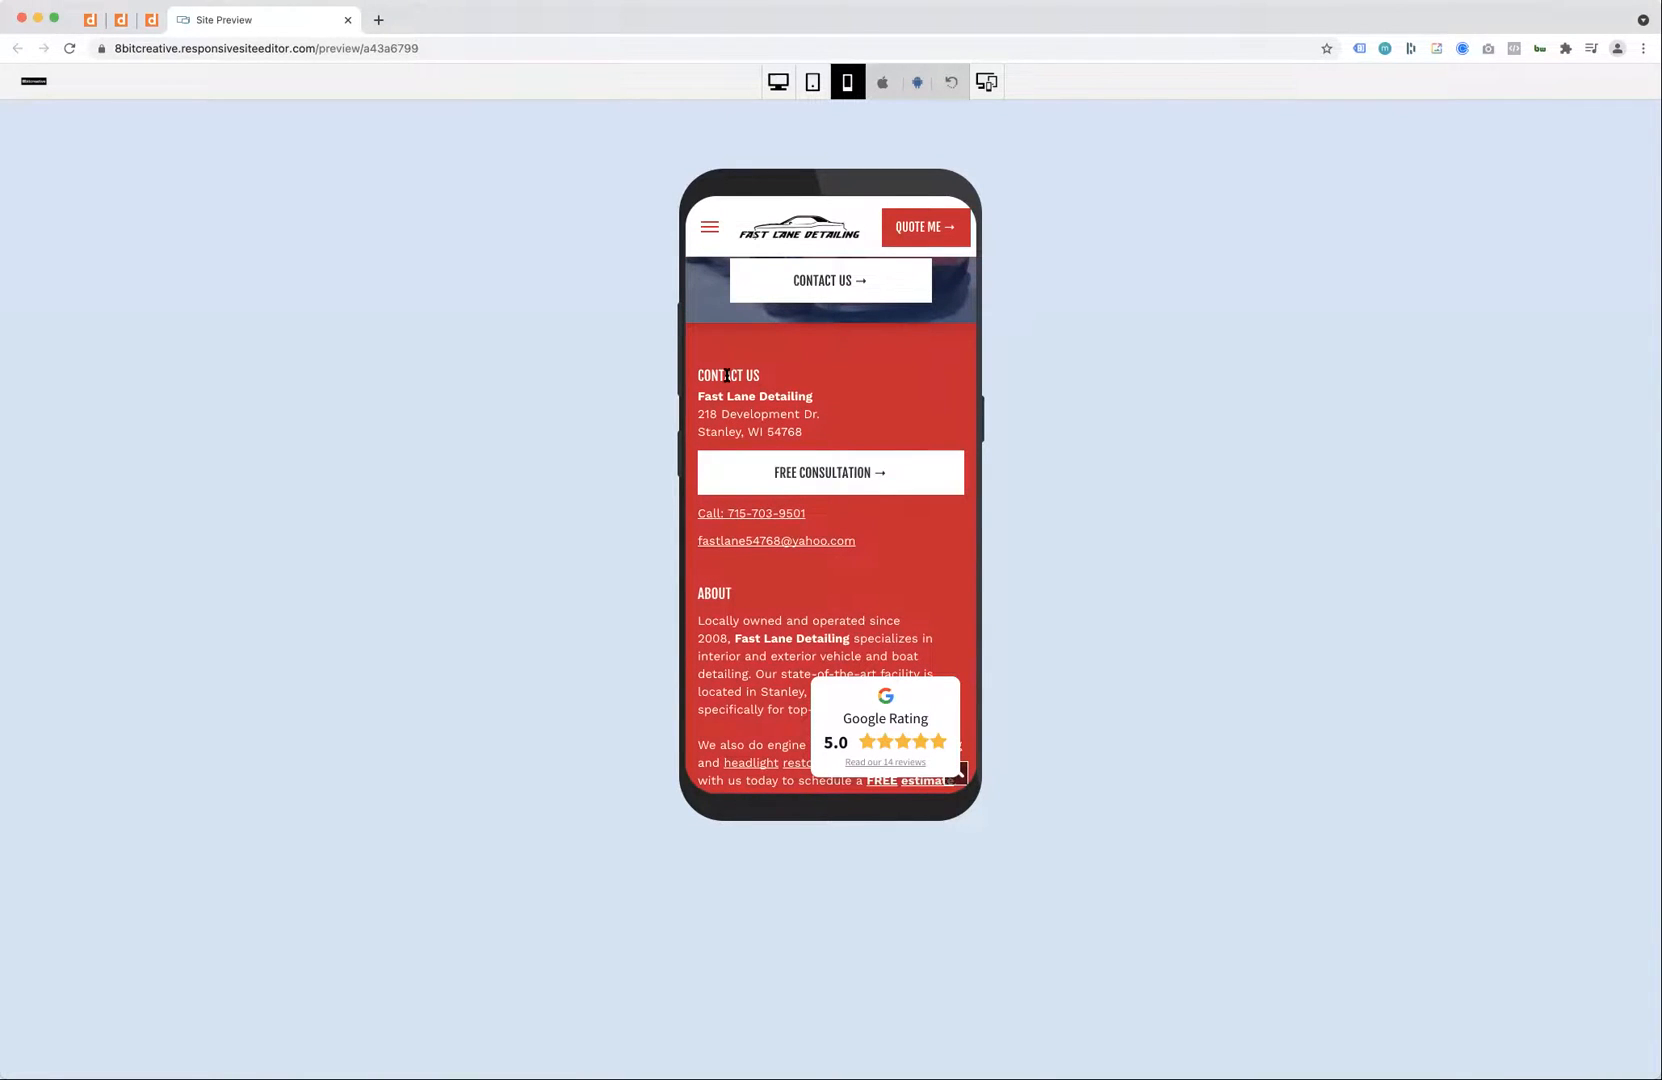
{"action": "mouse_move", "coordinate": [750, 520]}
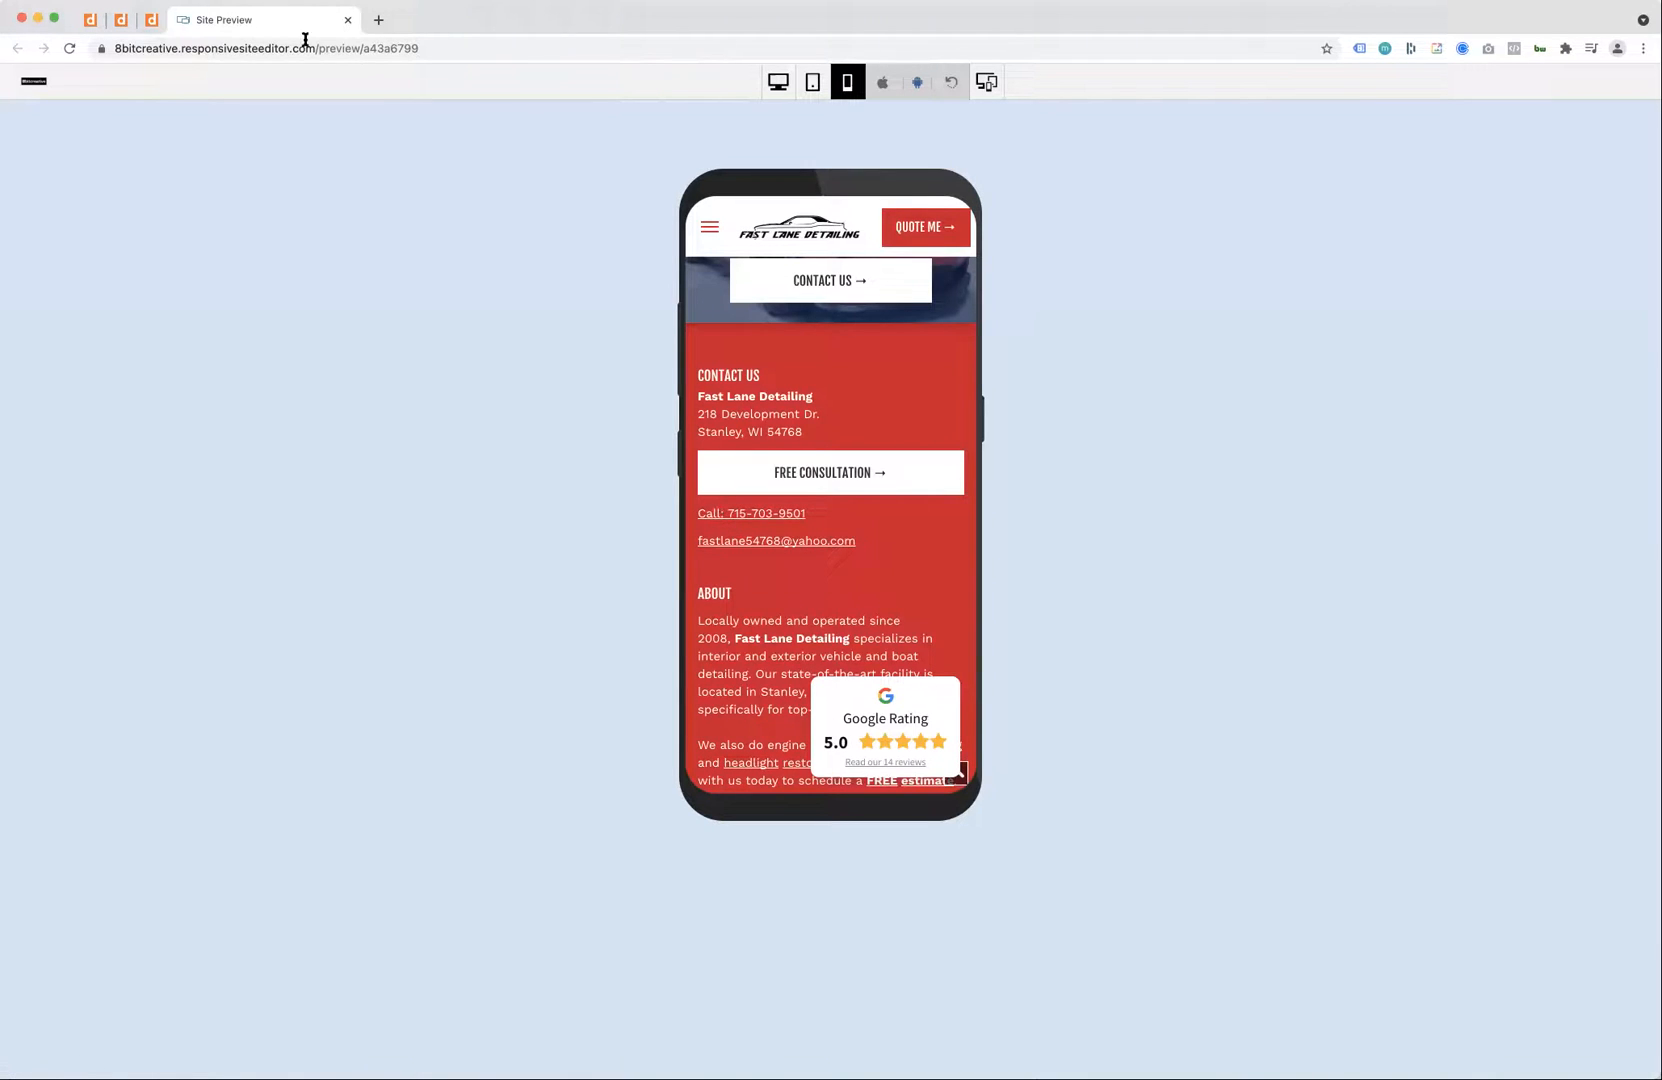
{"action": "mouse_move", "coordinate": [152, 20]}
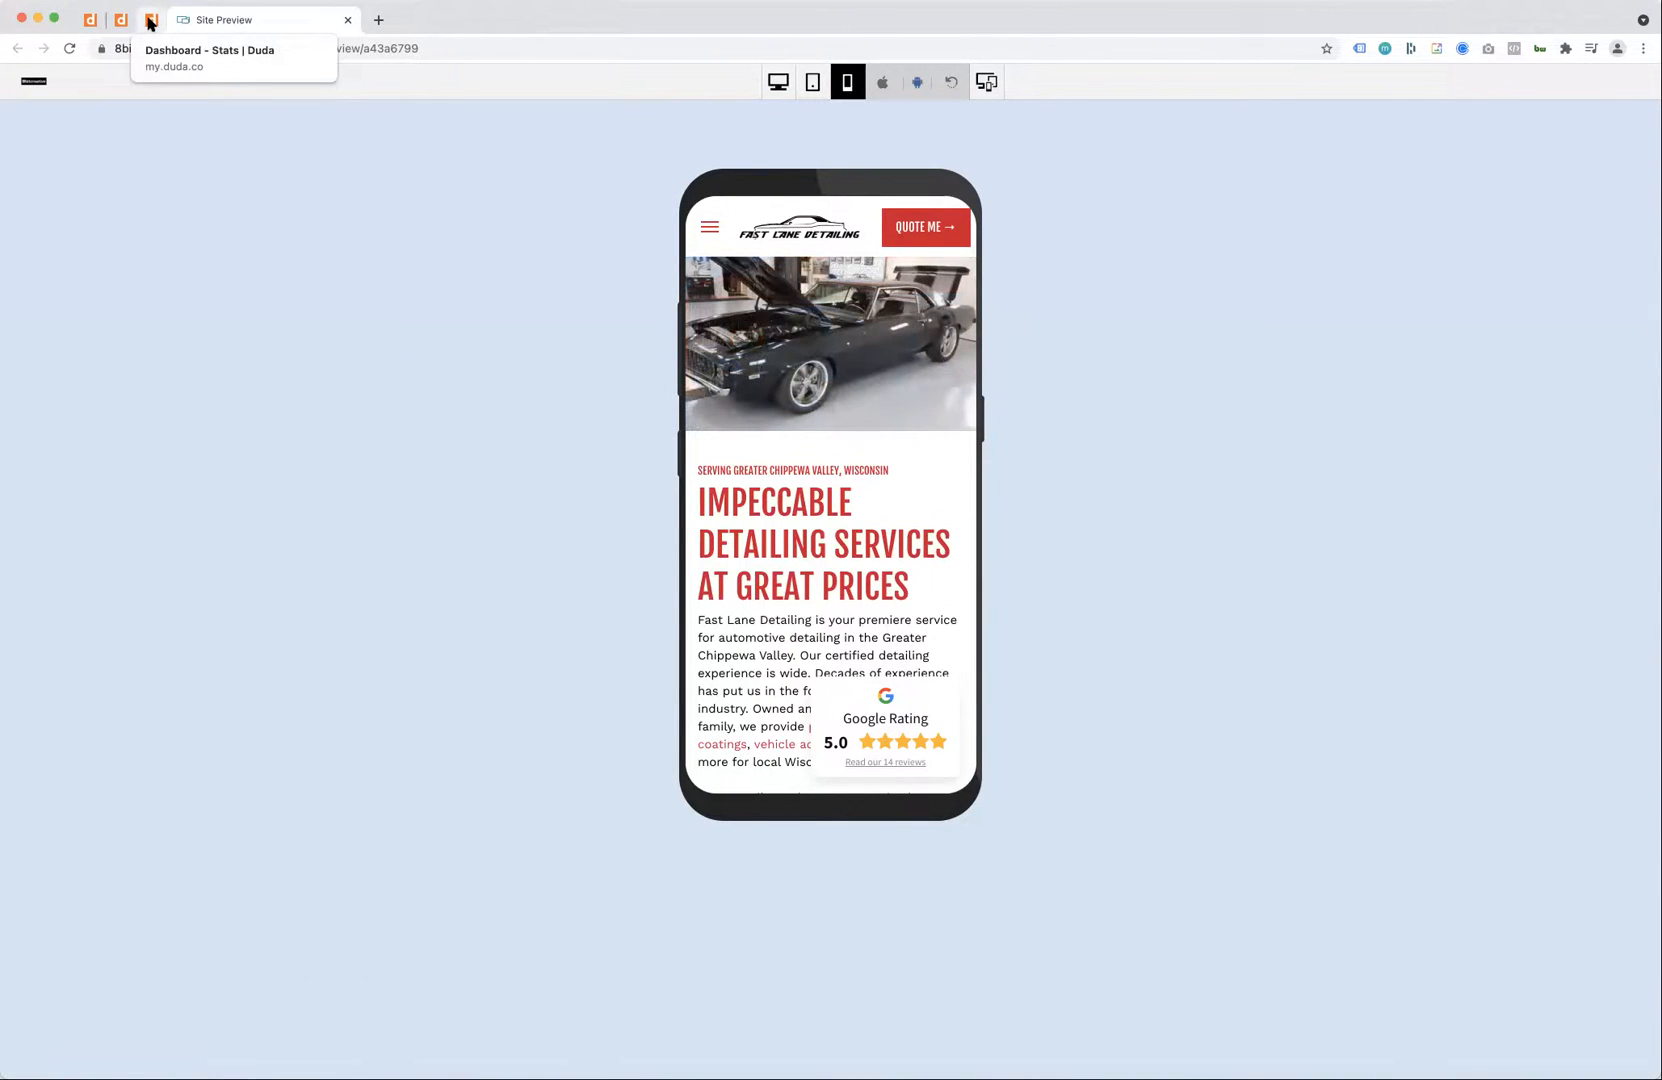
Step: View the full stats for content data, engagement and traffic sources, limited to yesterday
{"action": "left_click", "coordinate": [120, 20]}
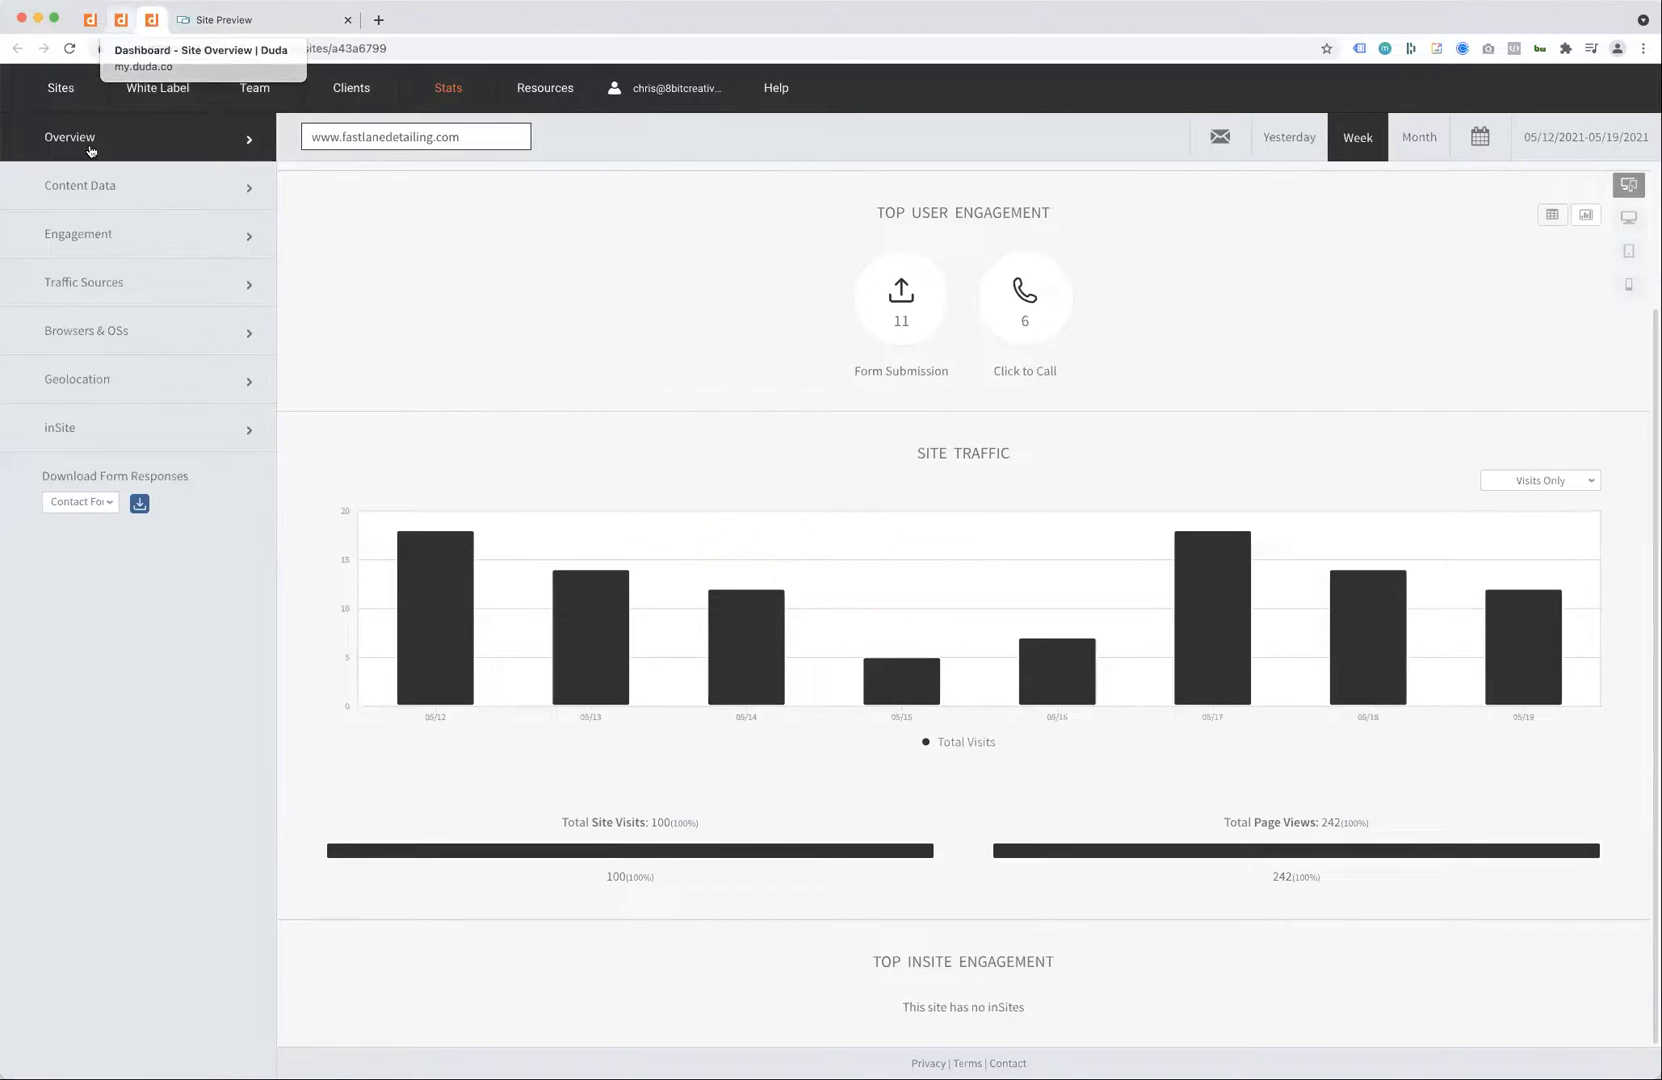
{"action": "left_click", "coordinate": [80, 186]}
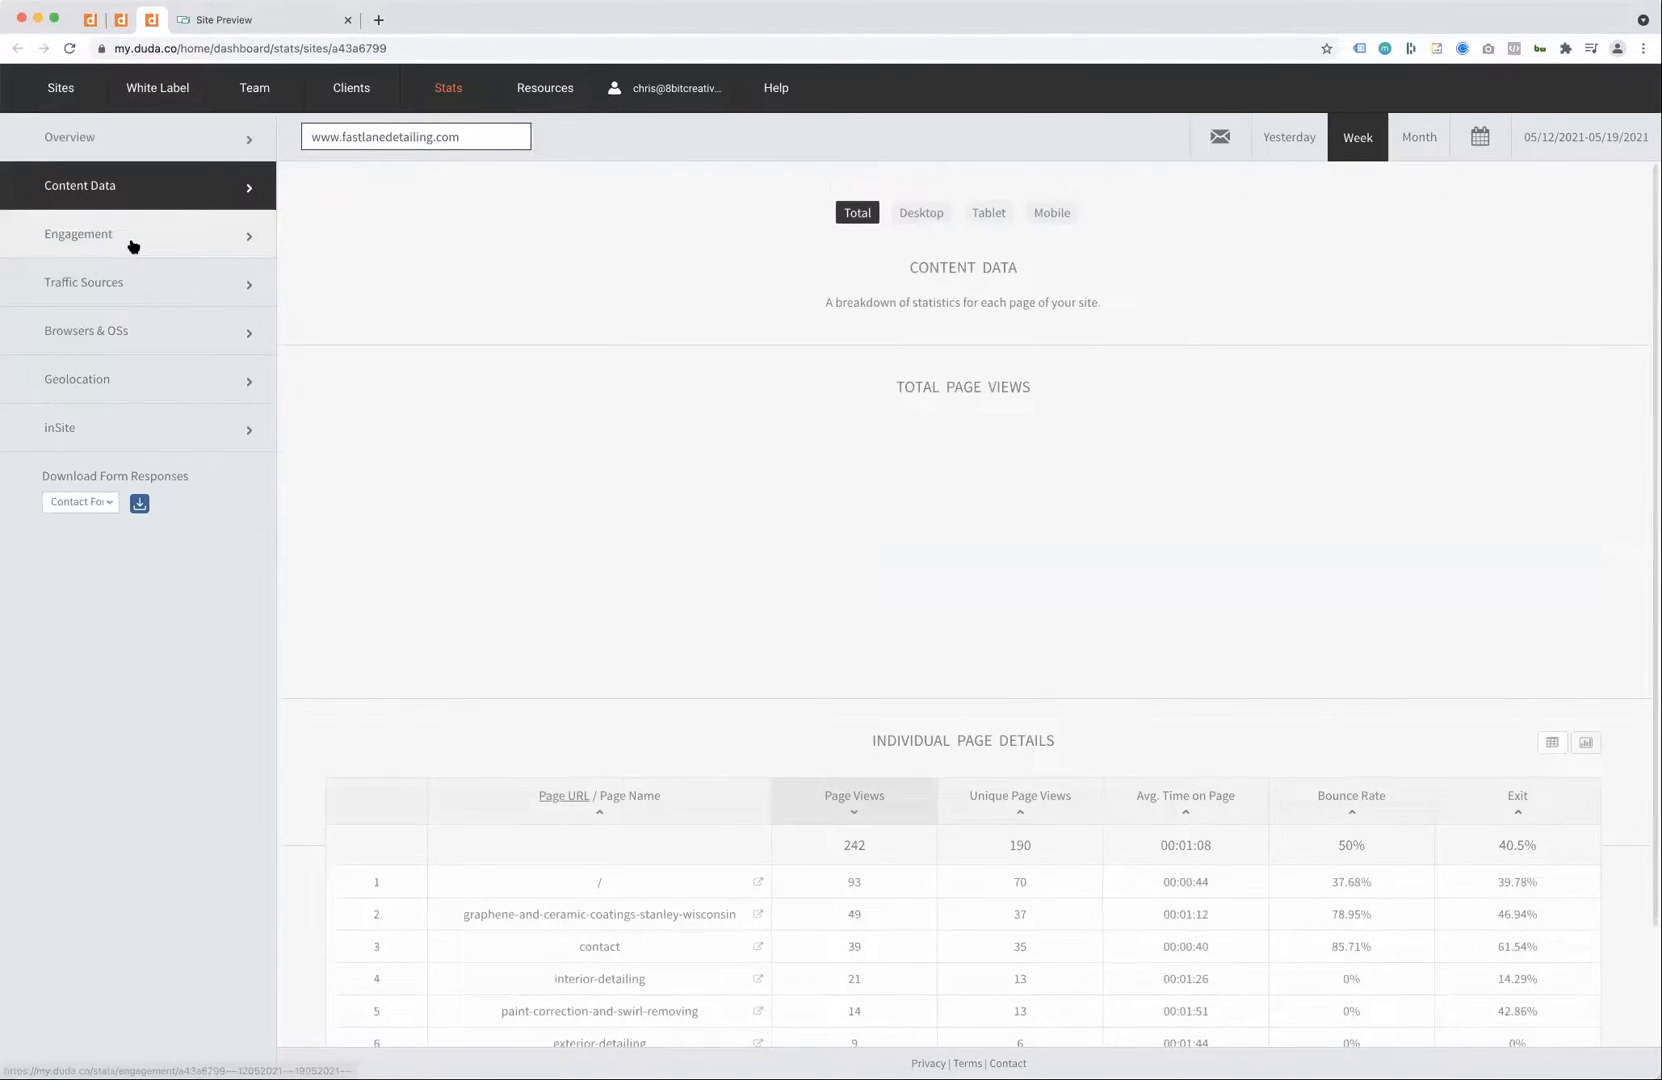
{"action": "left_click", "coordinate": [78, 234]}
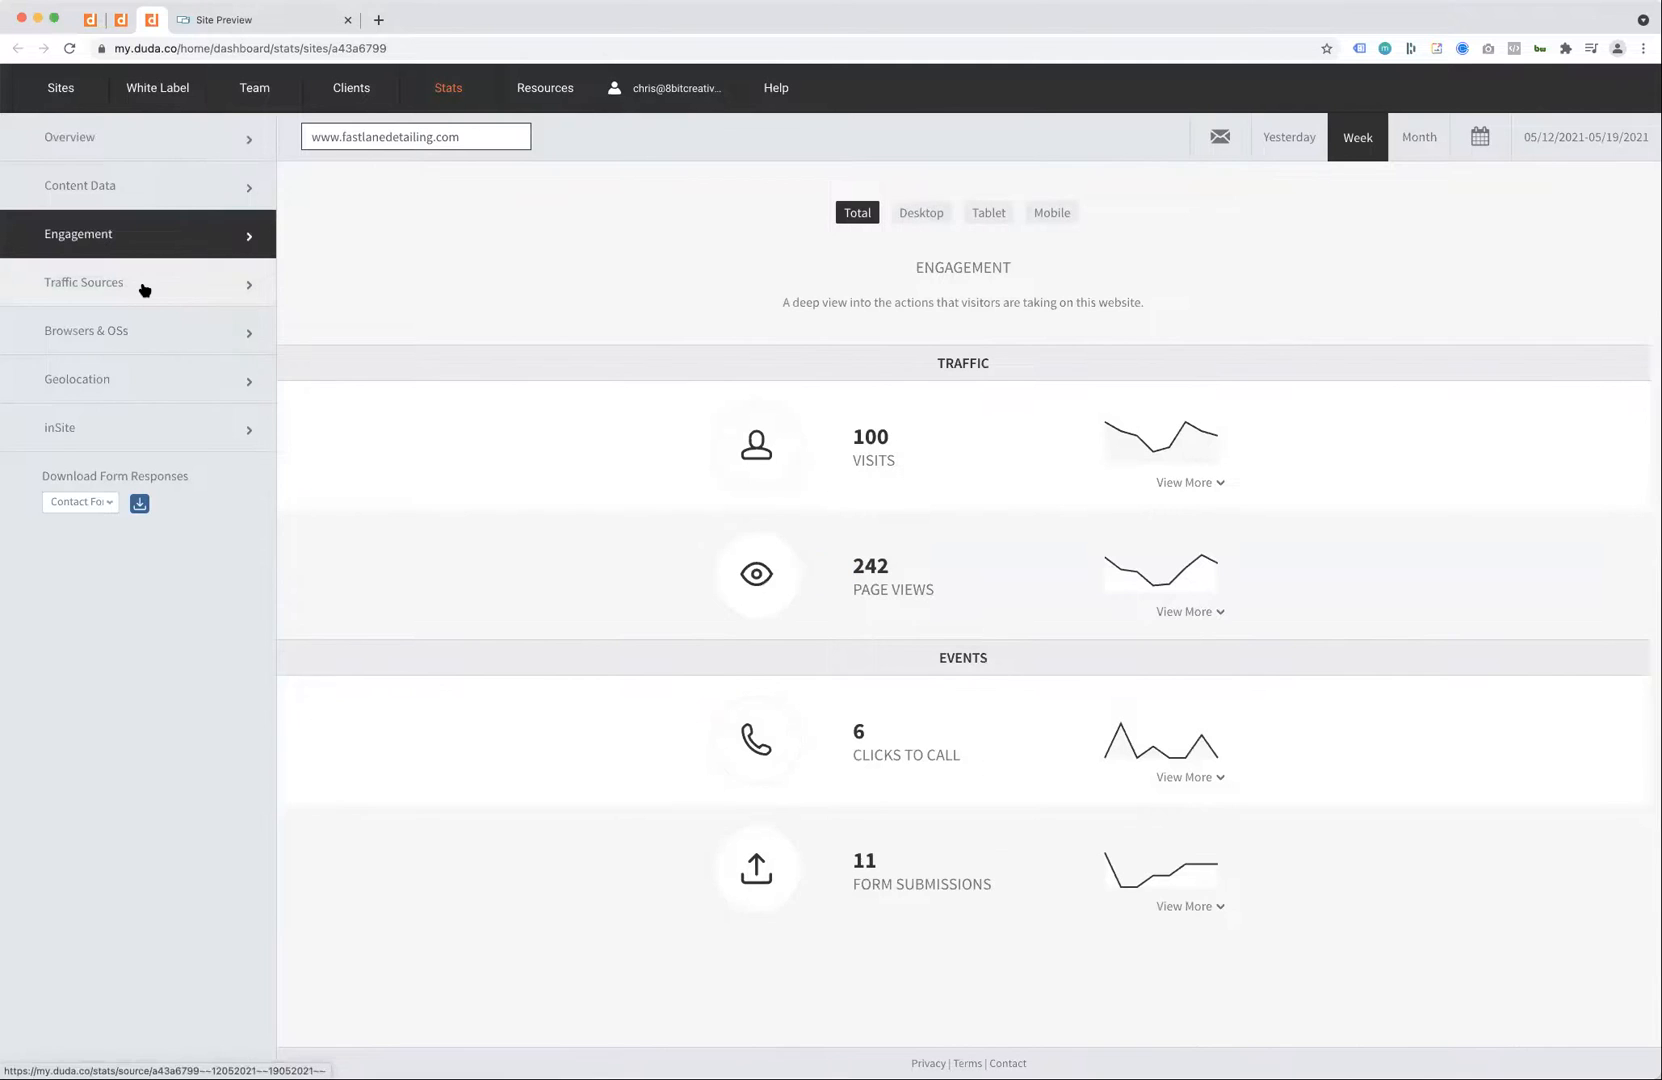
{"action": "left_click", "coordinate": [84, 282]}
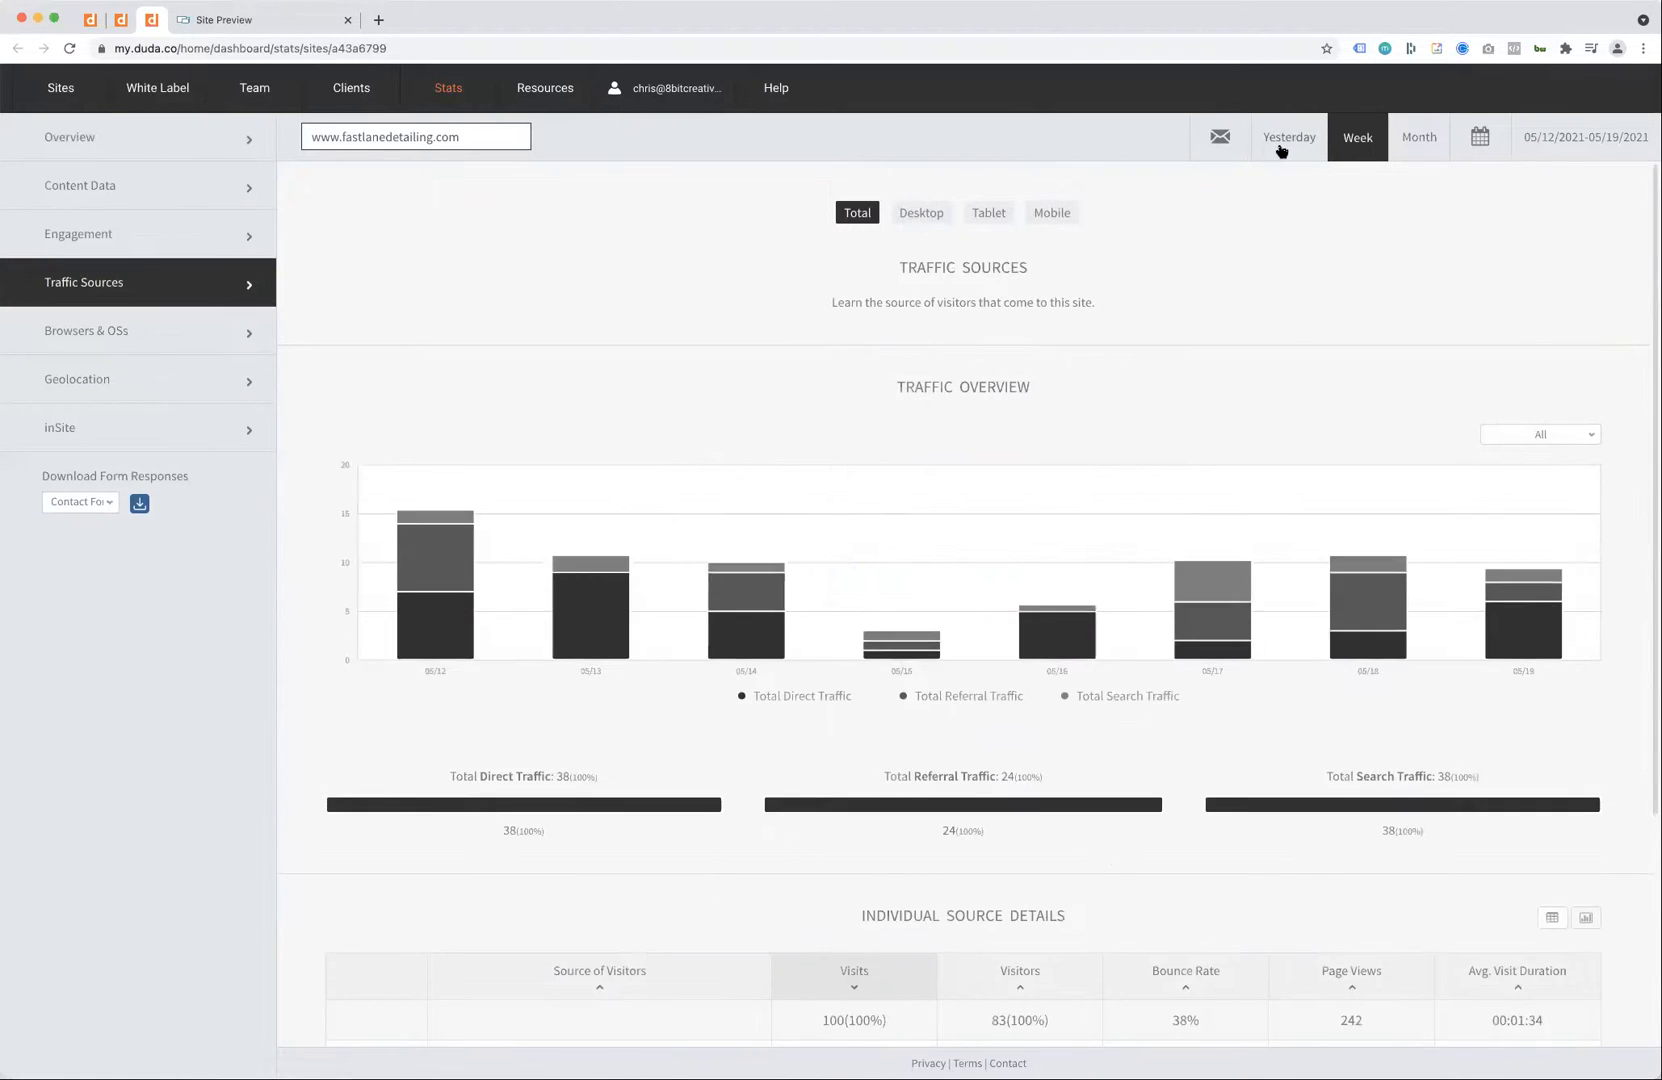
{"action": "left_click", "coordinate": [1288, 138]}
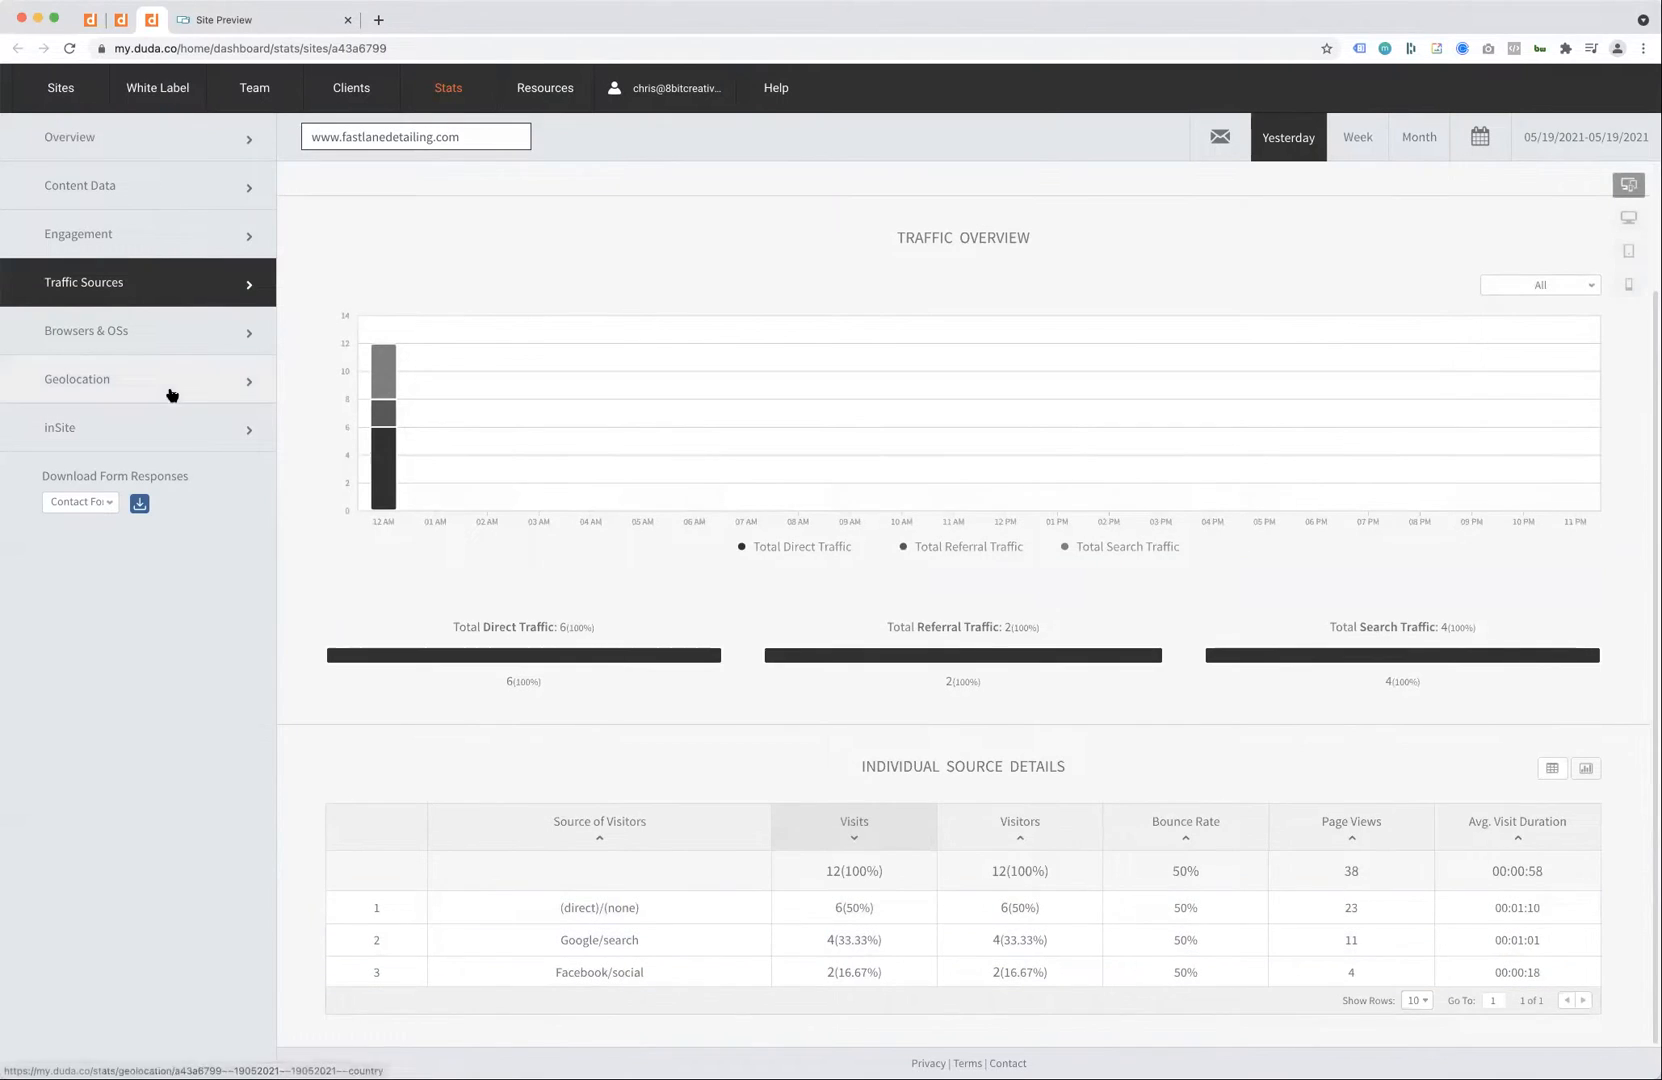
Step: View the Browsers & OSs and Geolocation stats, then return to the Site Overview
{"action": "left_click", "coordinate": [86, 330]}
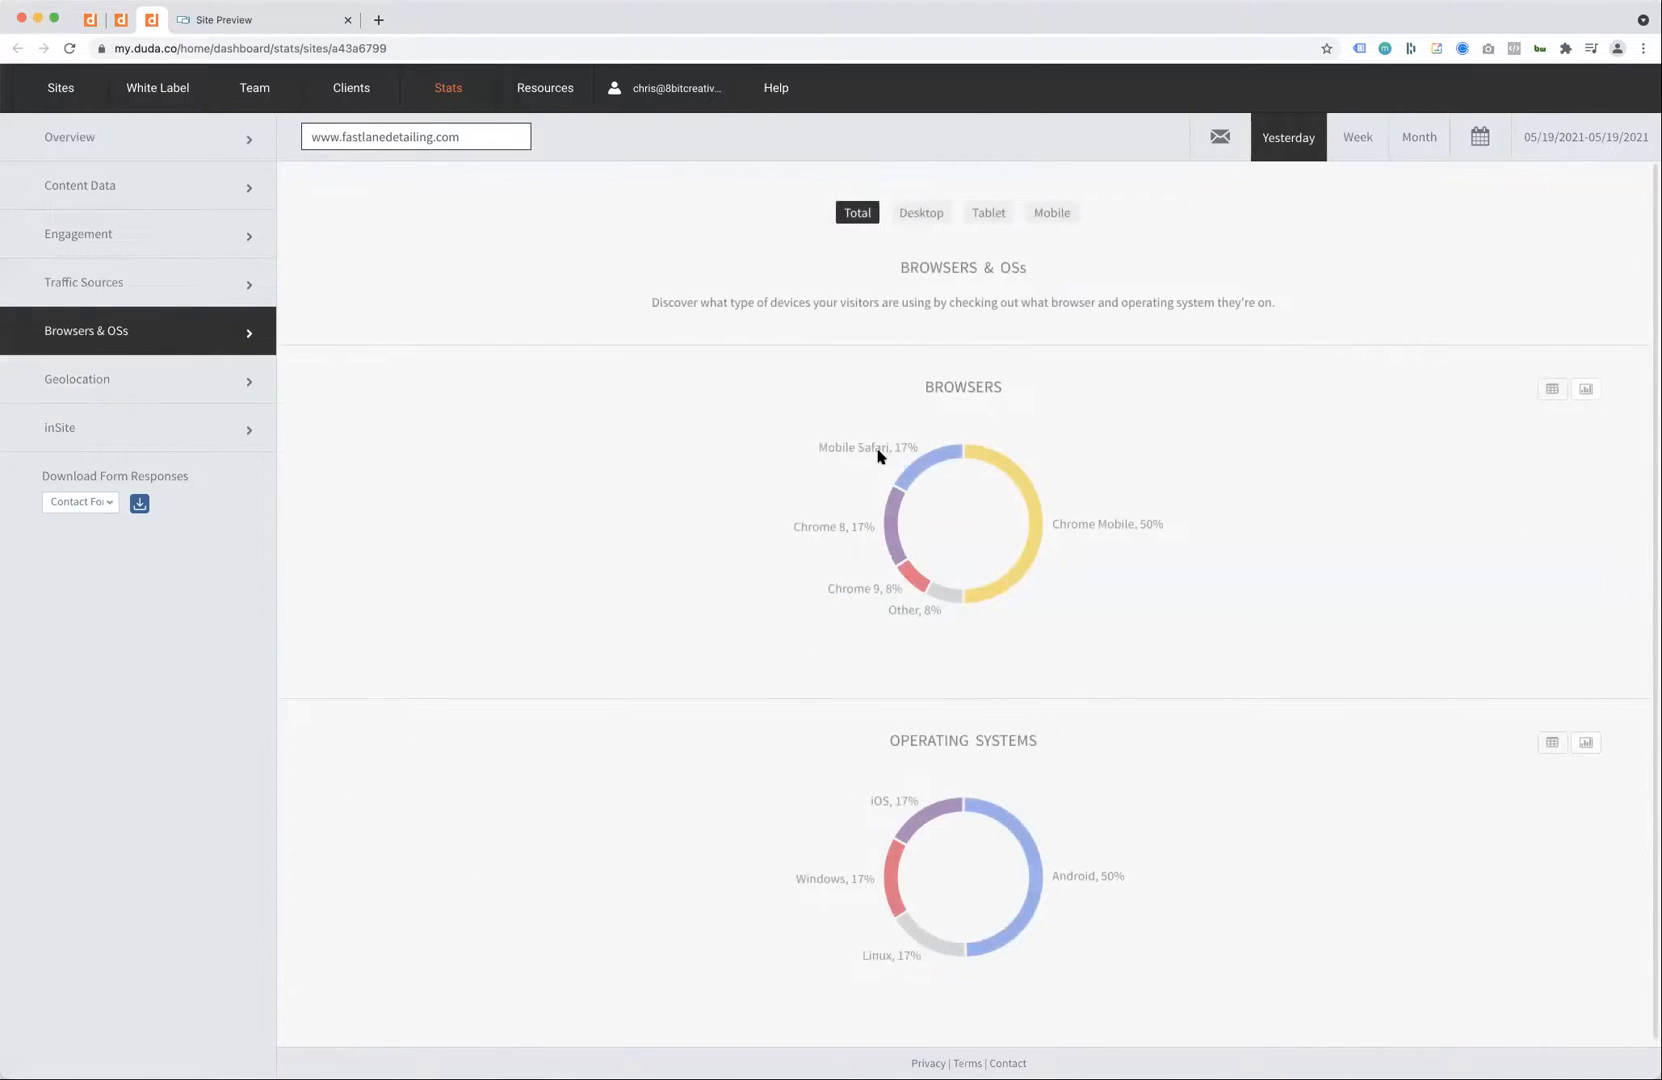
{"action": "left_click", "coordinate": [76, 378]}
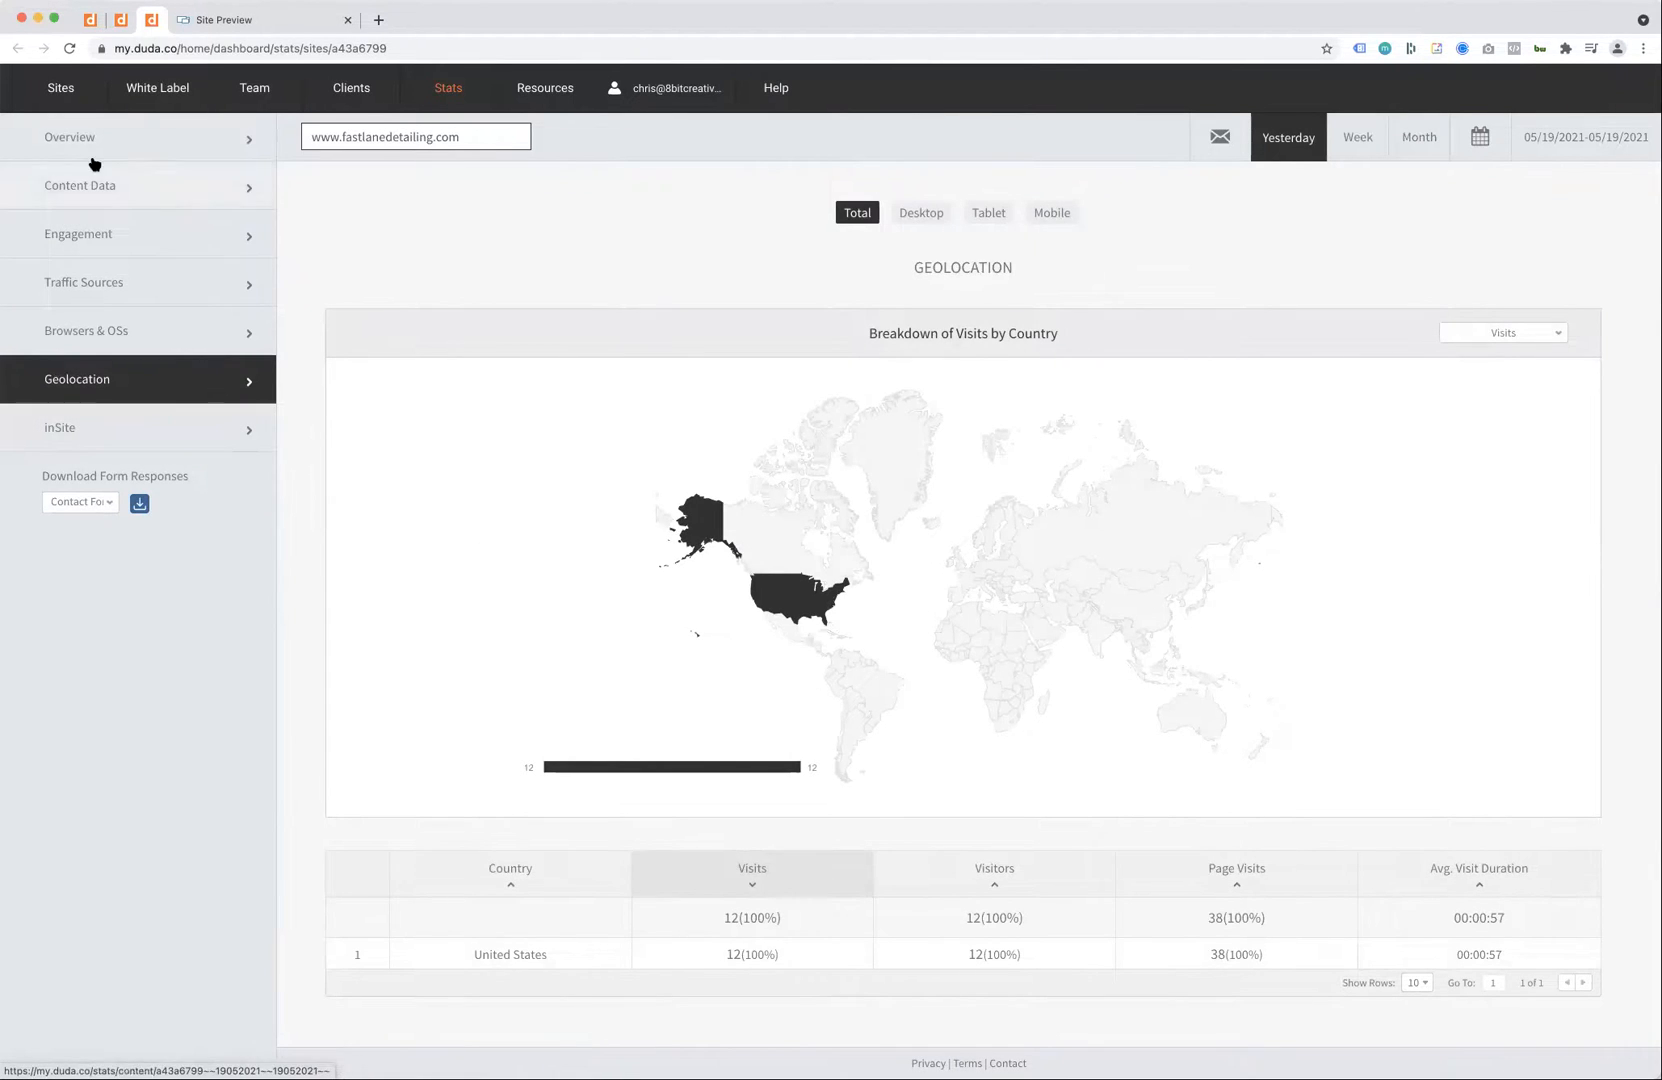
{"action": "left_click", "coordinate": [80, 186]}
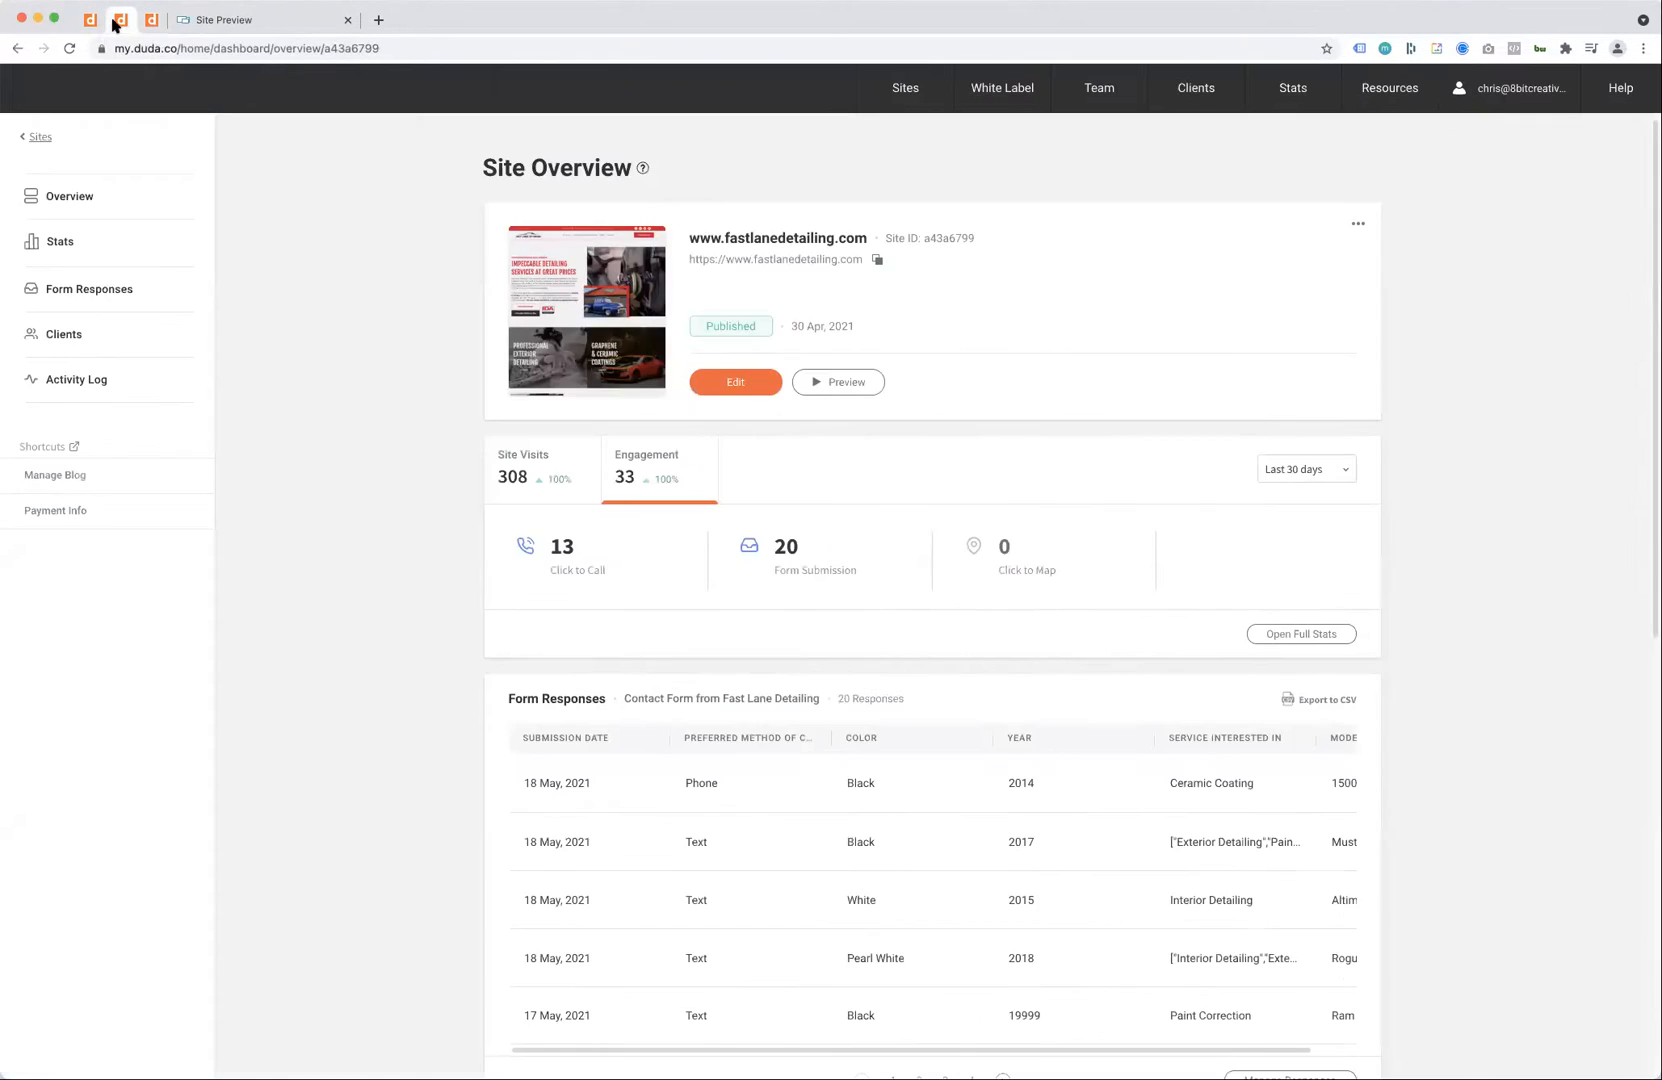
Step: Show the Site Visits chart for yesterday, last 7 days and last 30 days (308 visits)
{"action": "left_click", "coordinate": [522, 462]}
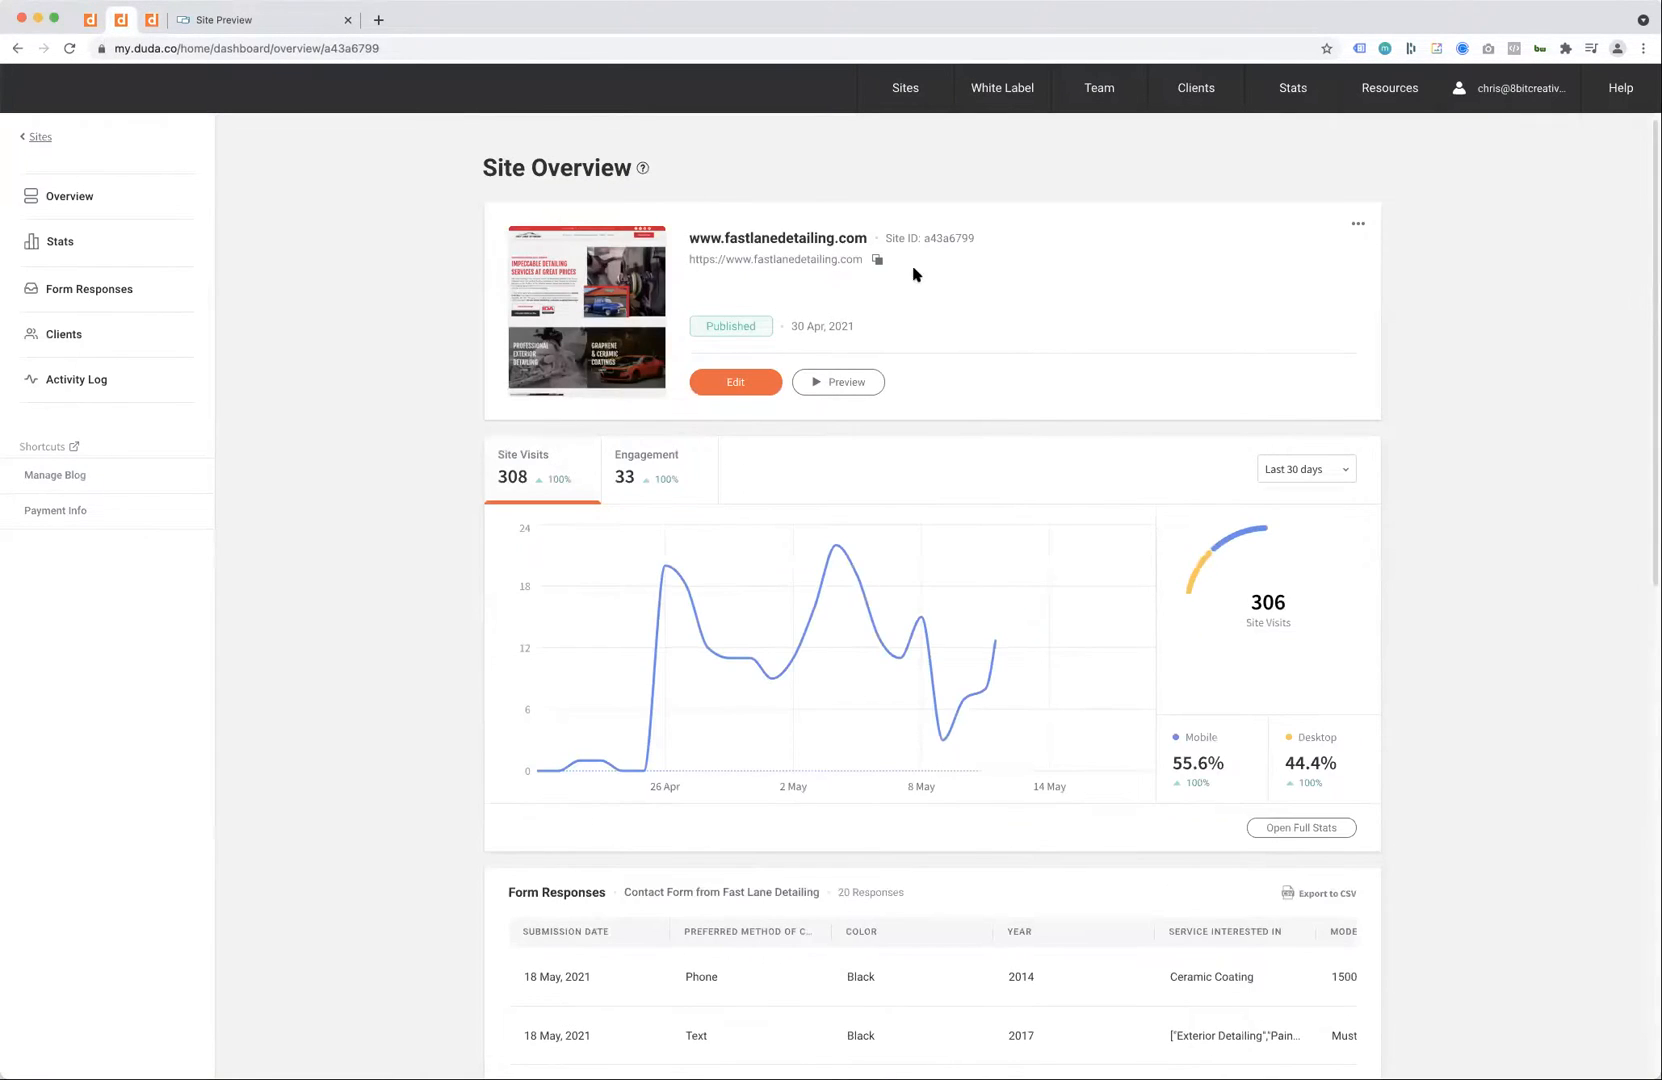
{"action": "left_click", "coordinate": [1306, 468]}
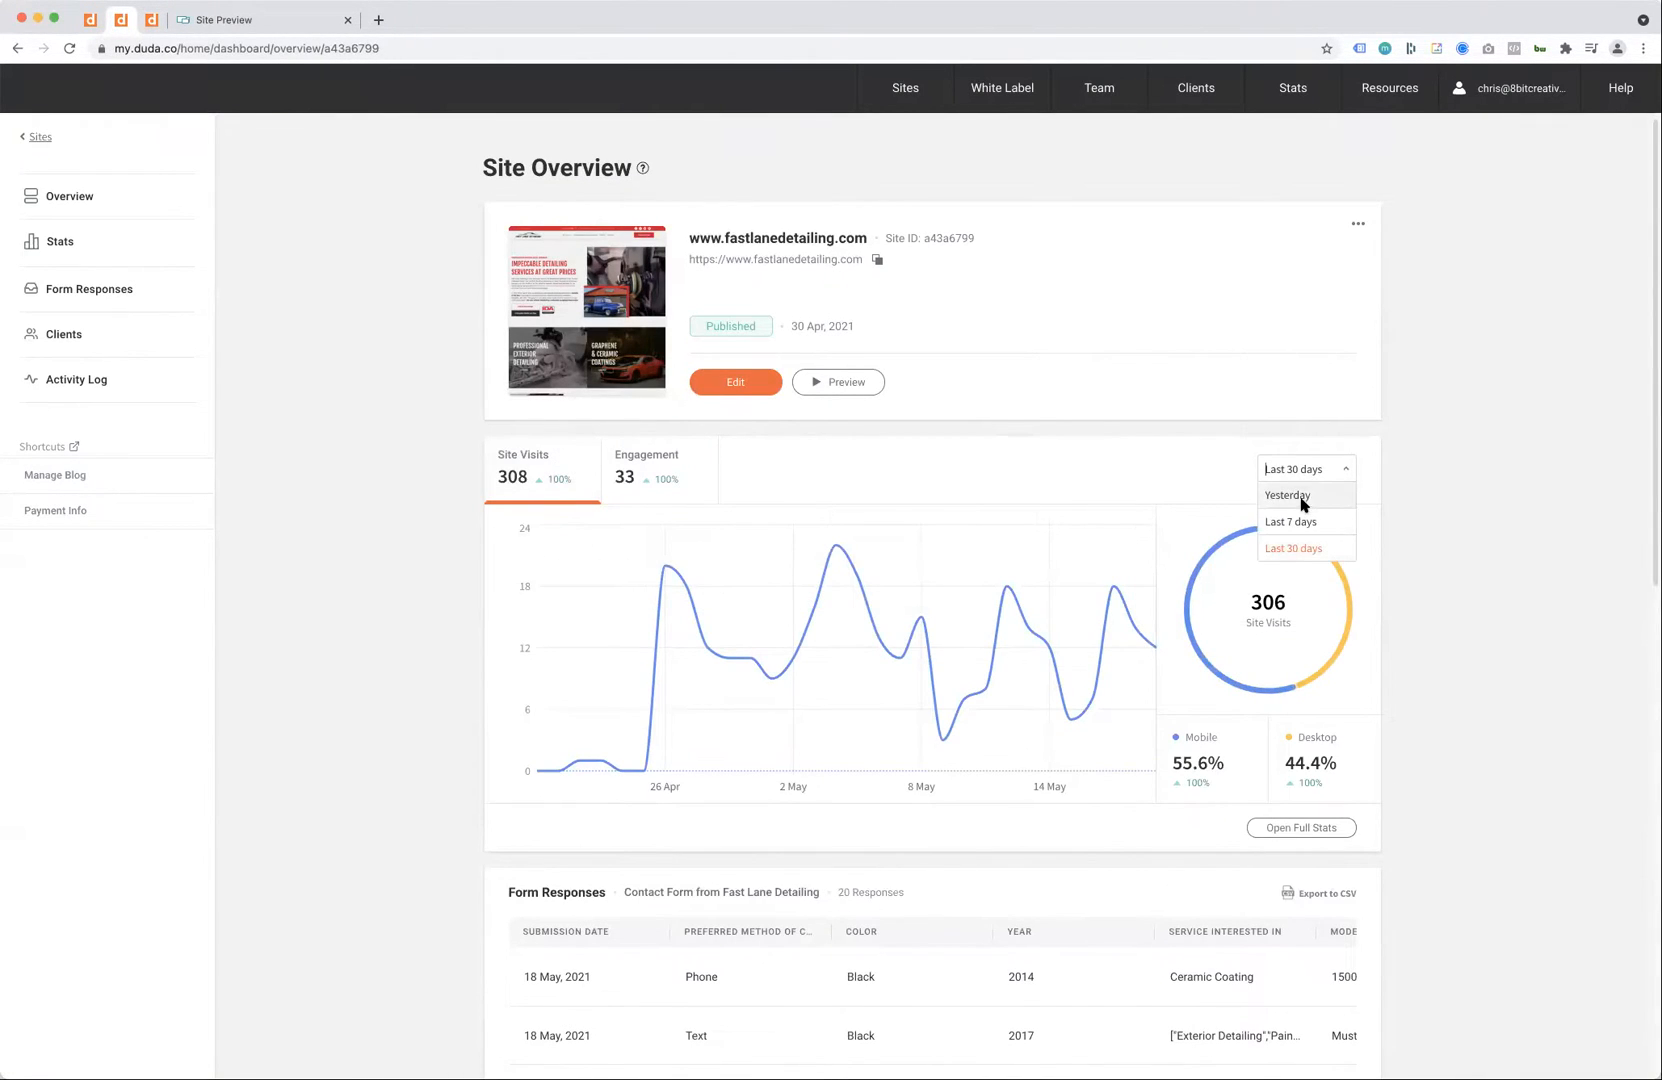
{"action": "left_click", "coordinate": [1286, 494]}
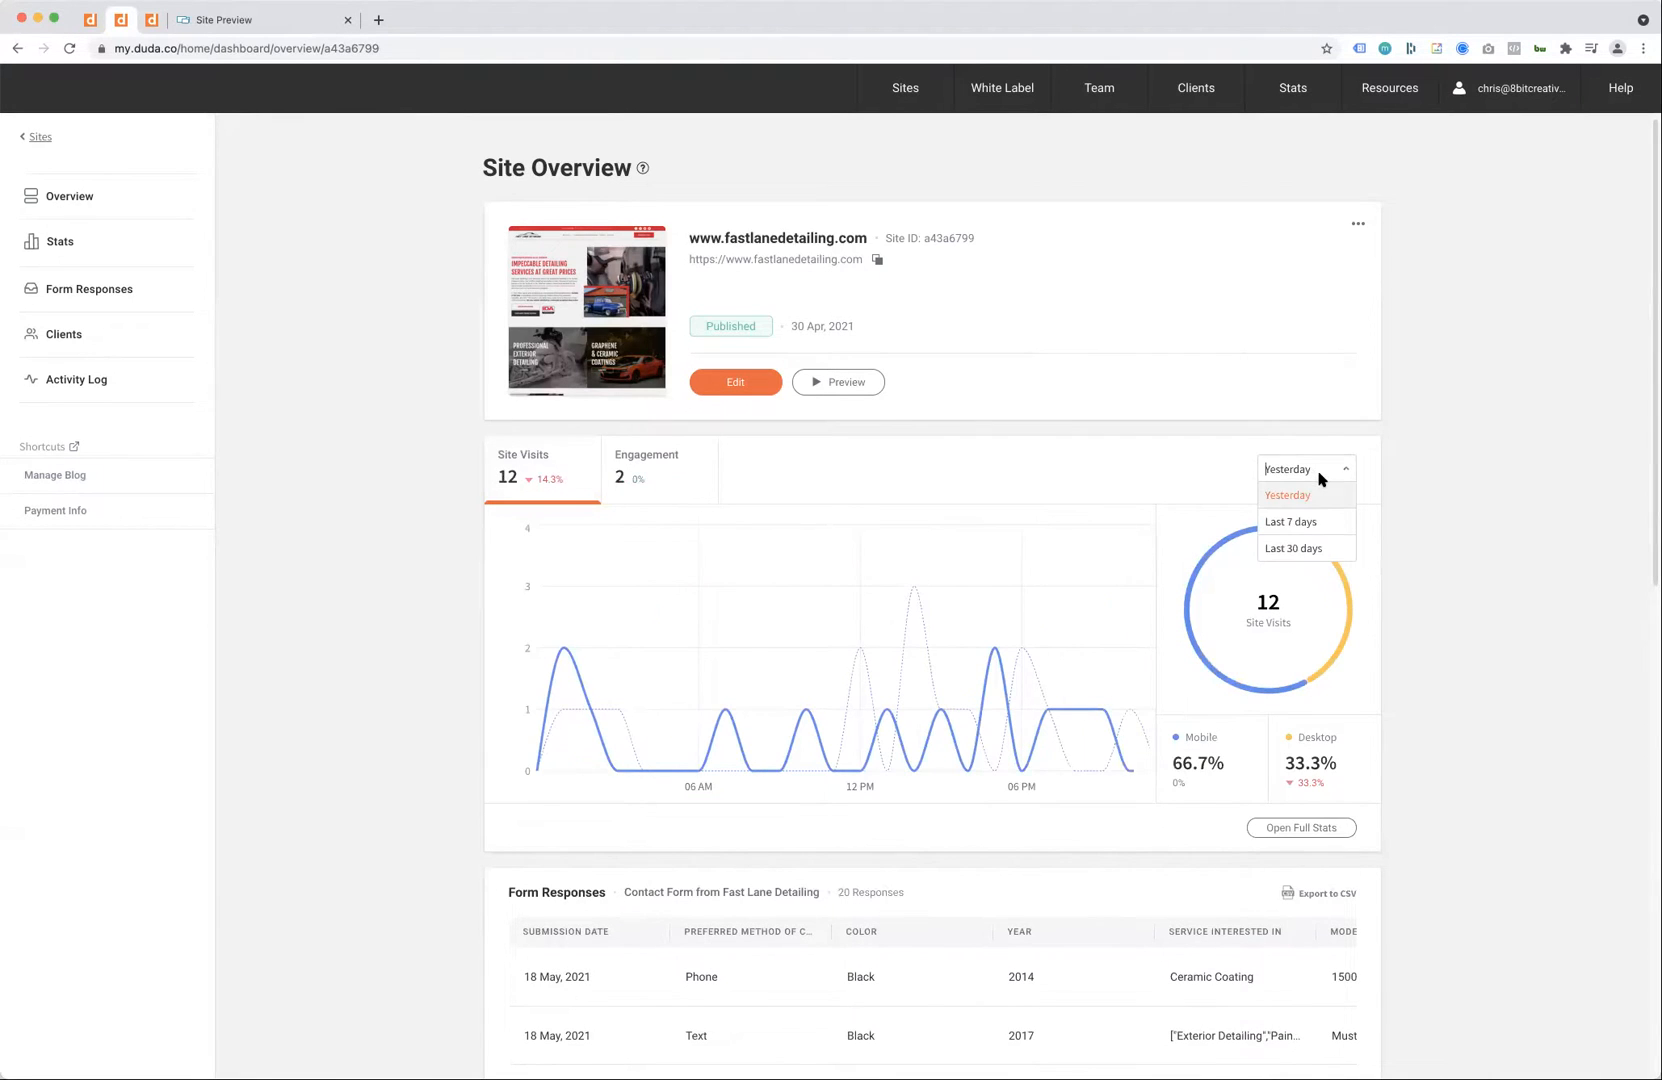
{"action": "left_click", "coordinate": [1290, 522]}
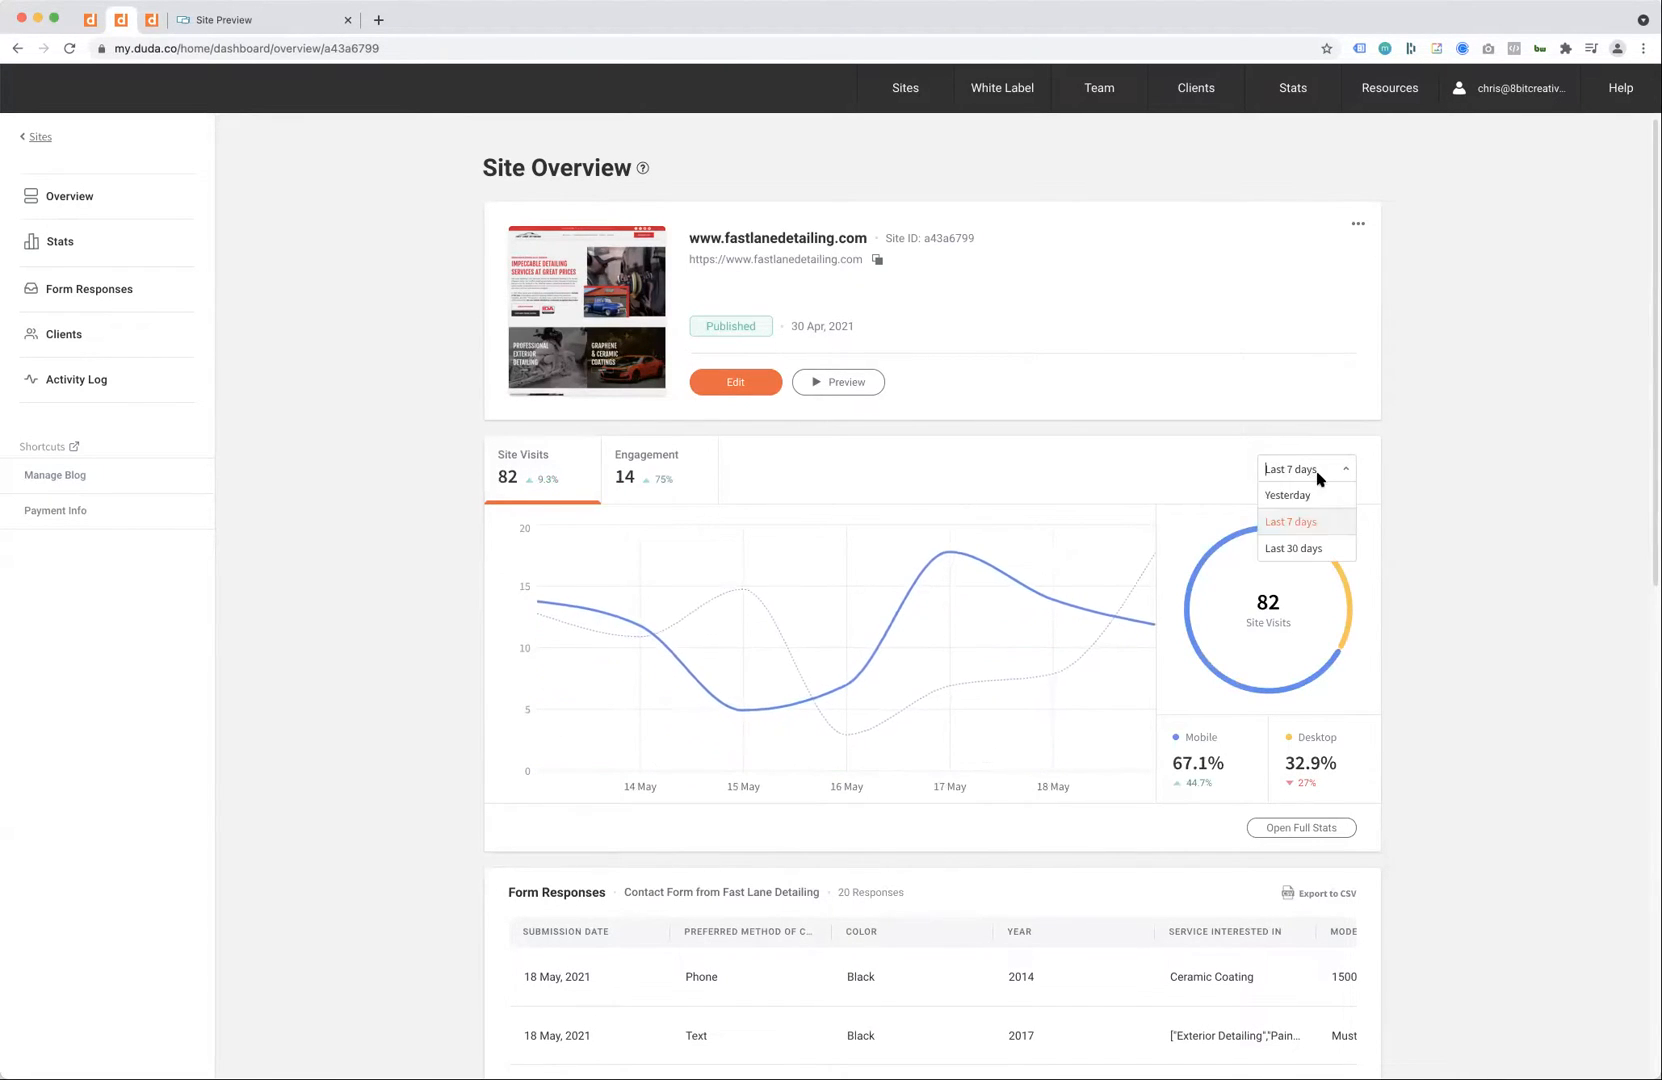
{"action": "left_click", "coordinate": [1292, 548]}
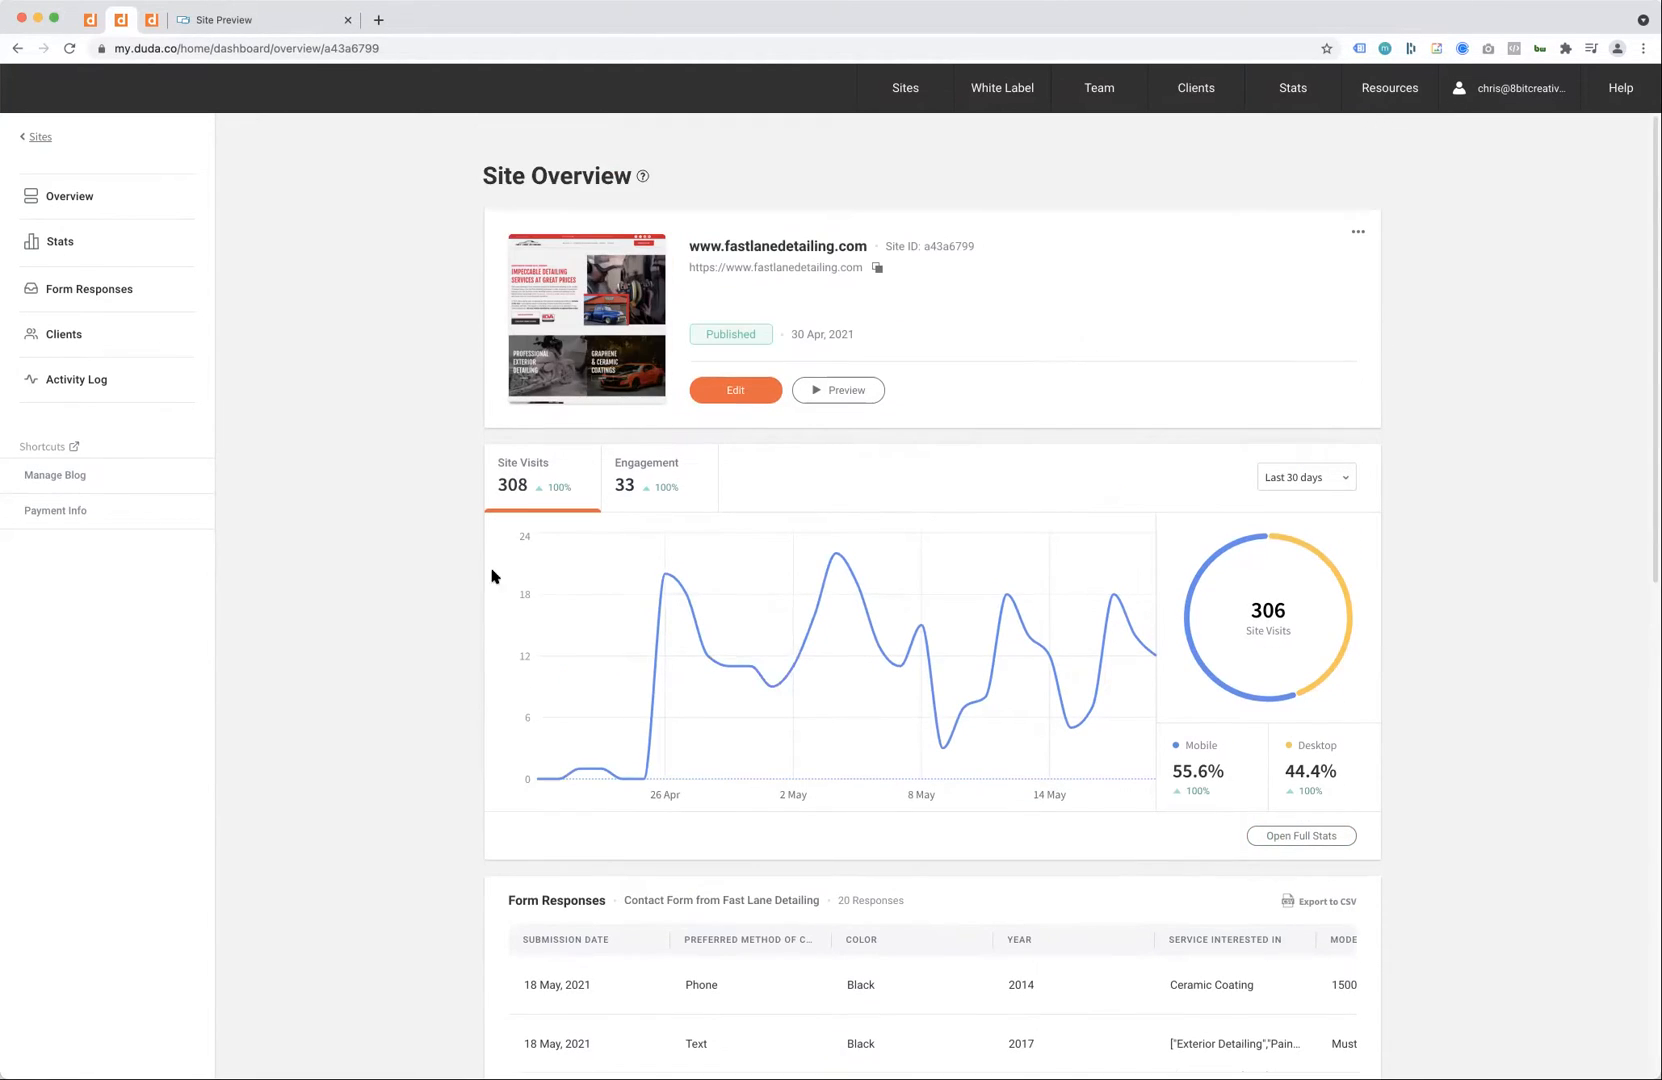
{"action": "mouse_move", "coordinate": [370, 462]}
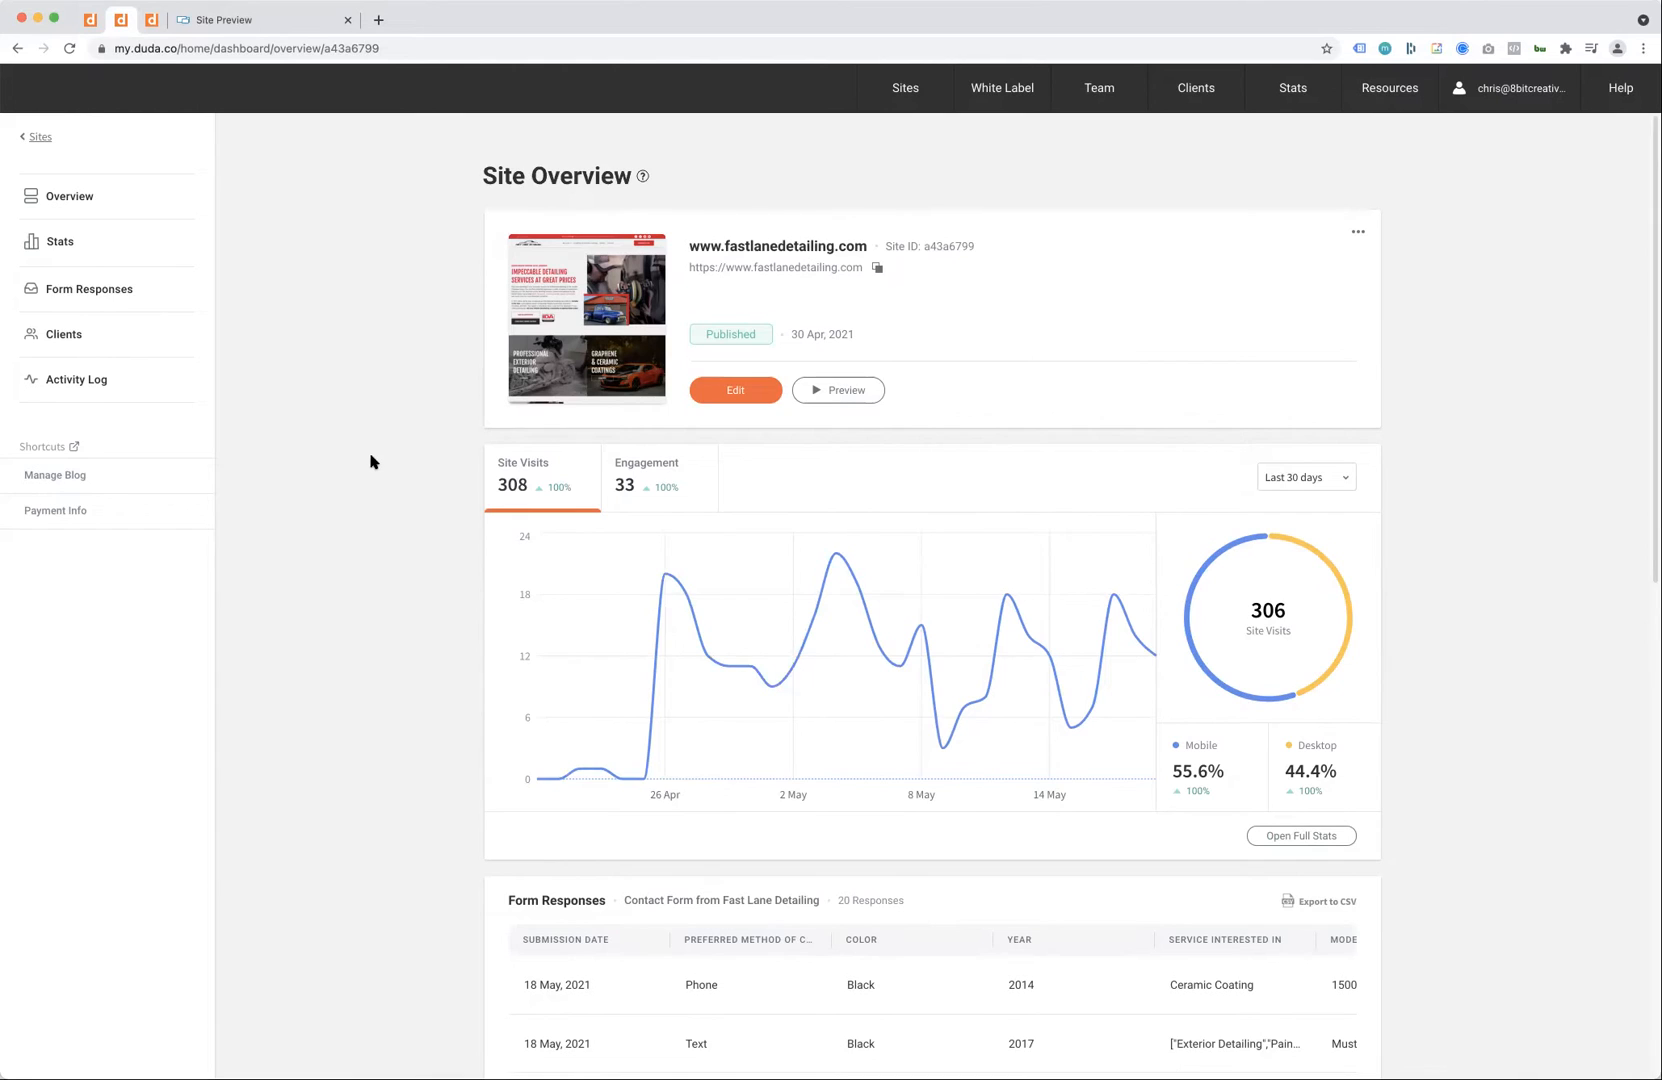